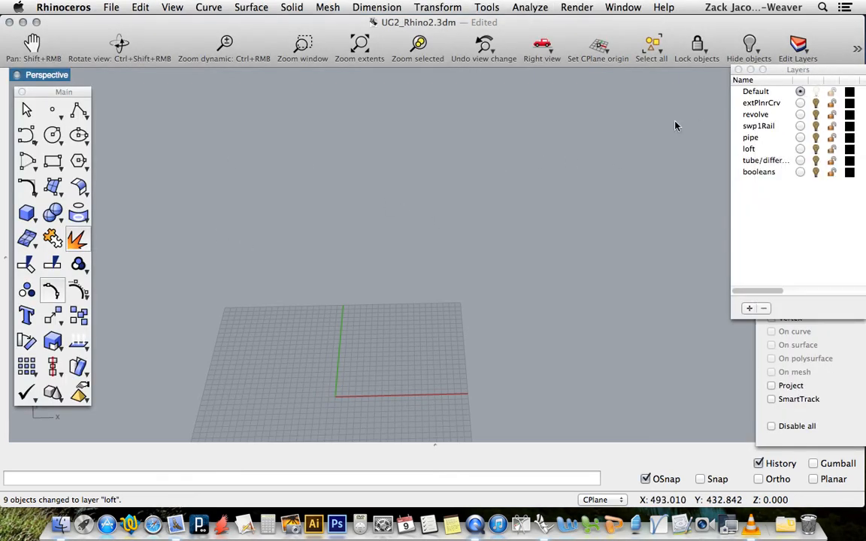
{"action": "mouse_move", "coordinate": [821, 75]}
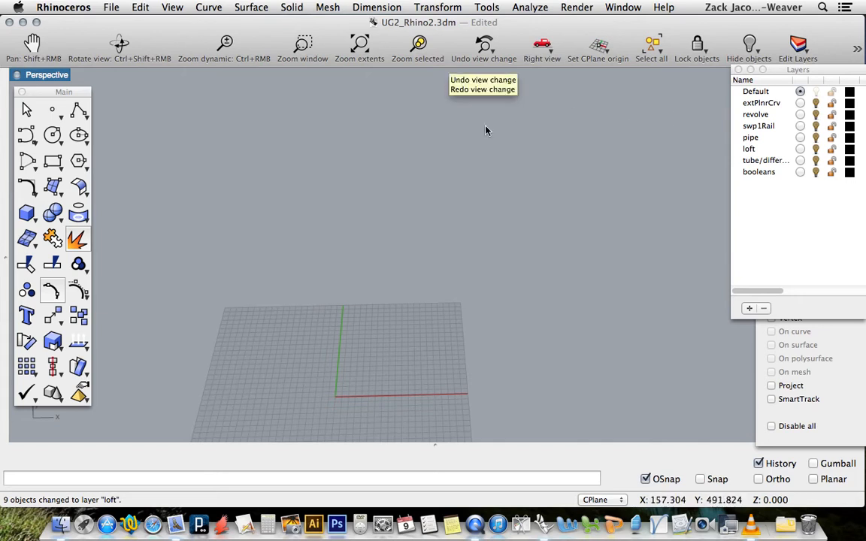
{"action": "mouse_move", "coordinate": [645, 150]}
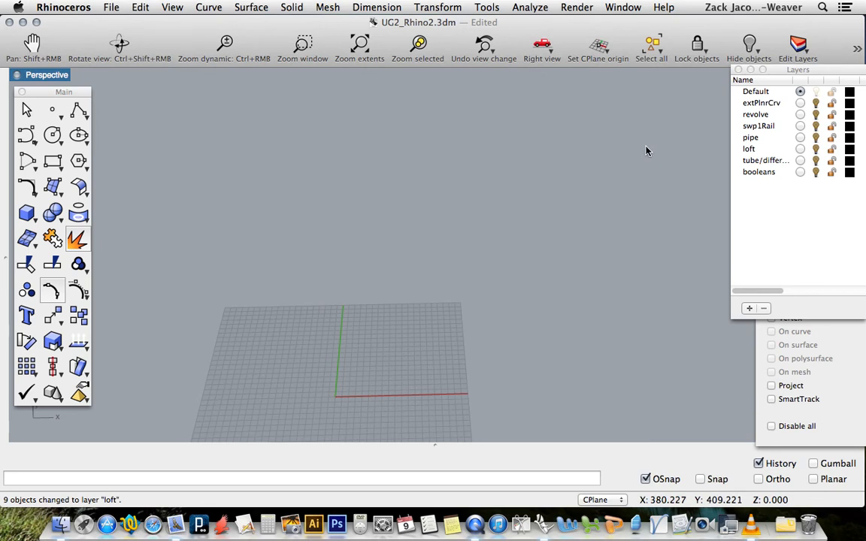
{"action": "mouse_move", "coordinate": [448, 311]}
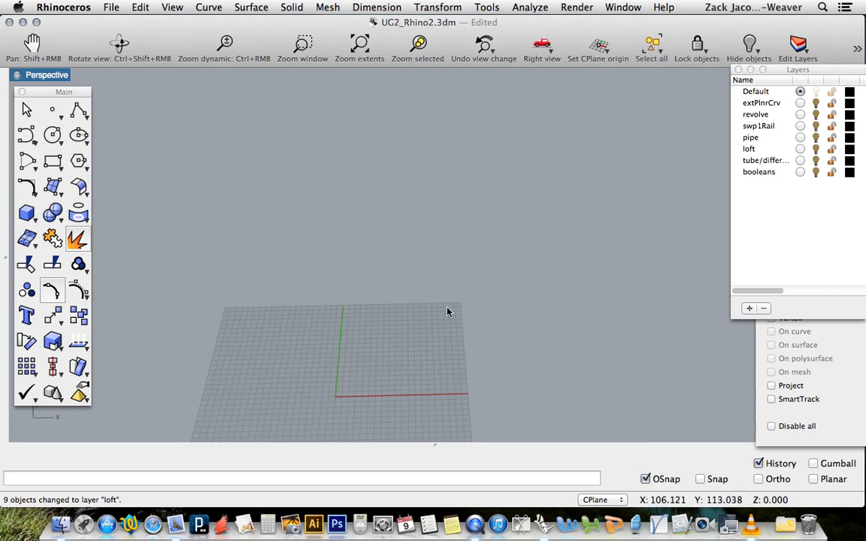
{"action": "mouse_move", "coordinate": [586, 158]}
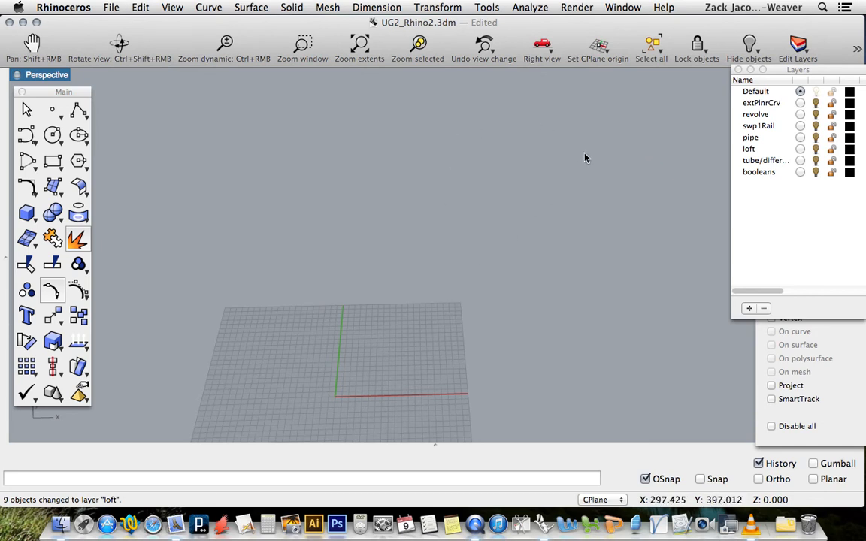
{"action": "mouse_move", "coordinate": [755, 111]}
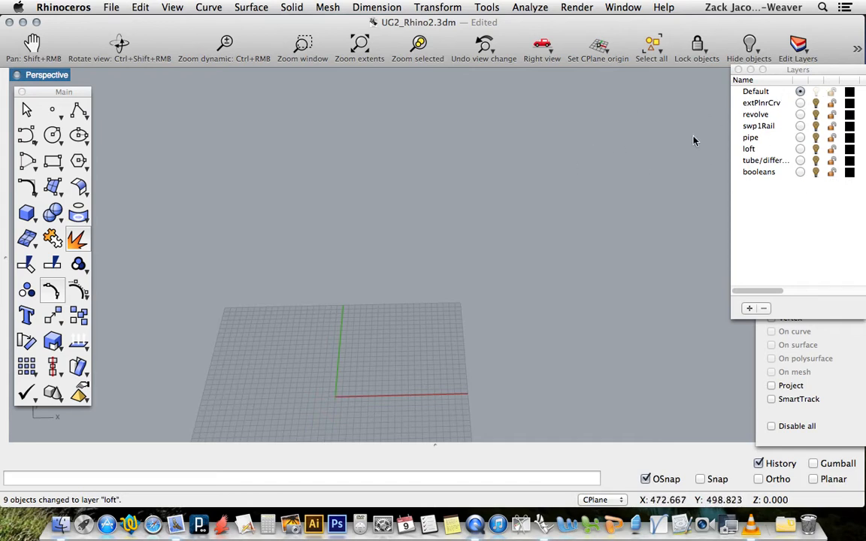
{"action": "mouse_move", "coordinate": [764, 121]}
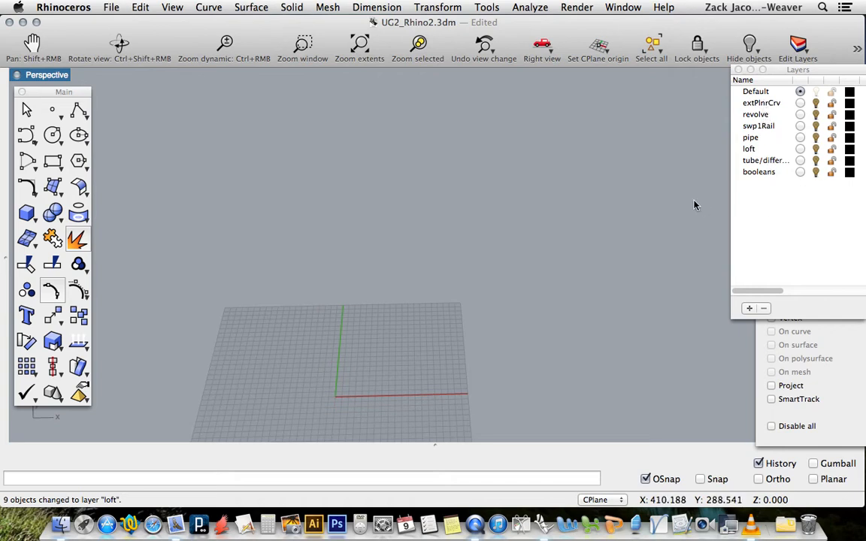
{"action": "mouse_move", "coordinate": [821, 108]}
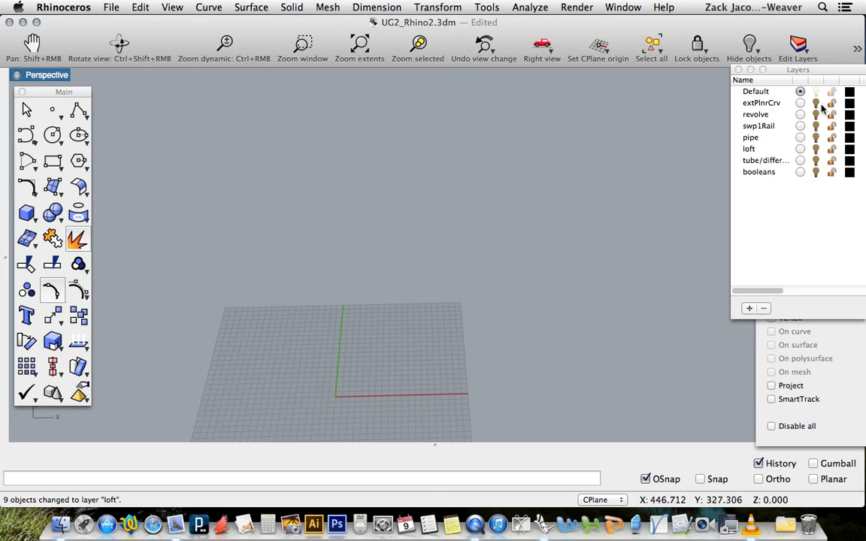
{"action": "mouse_move", "coordinate": [819, 108]}
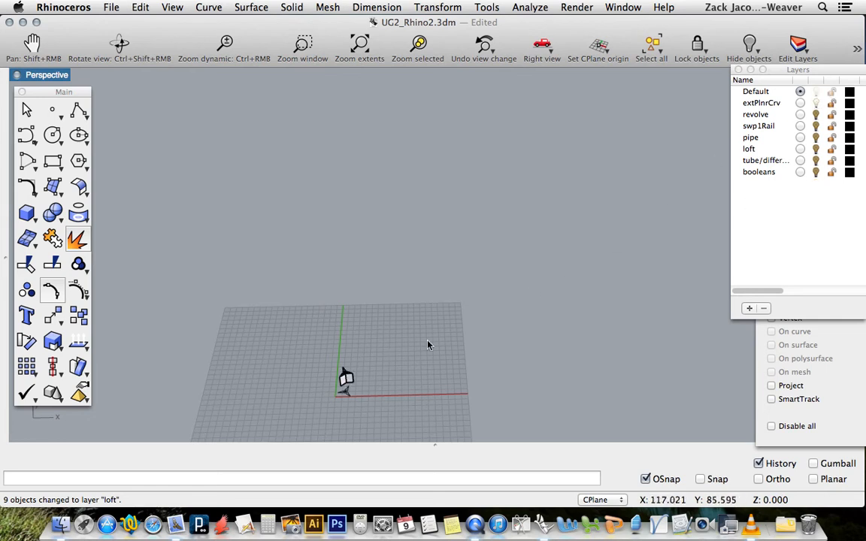
Step: Delete the old extruded three-pointed solid, keeping its two nested curves on the grid
{"action": "left_click", "coordinate": [359, 42]}
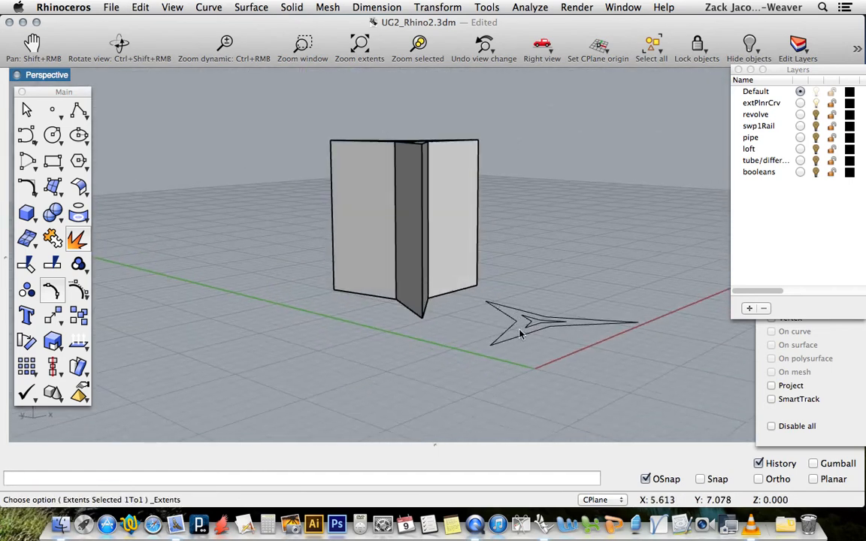
{"action": "left_click", "coordinate": [526, 331]}
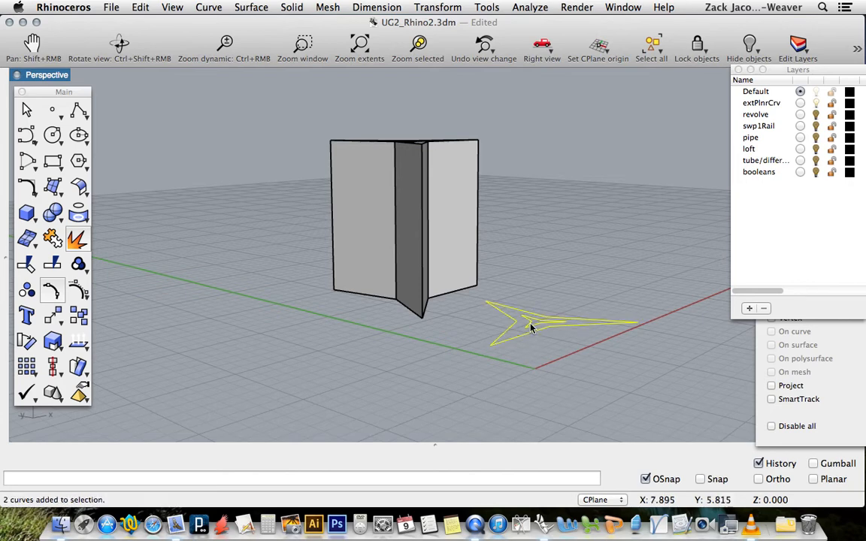
{"action": "left_click", "coordinate": [403, 226]}
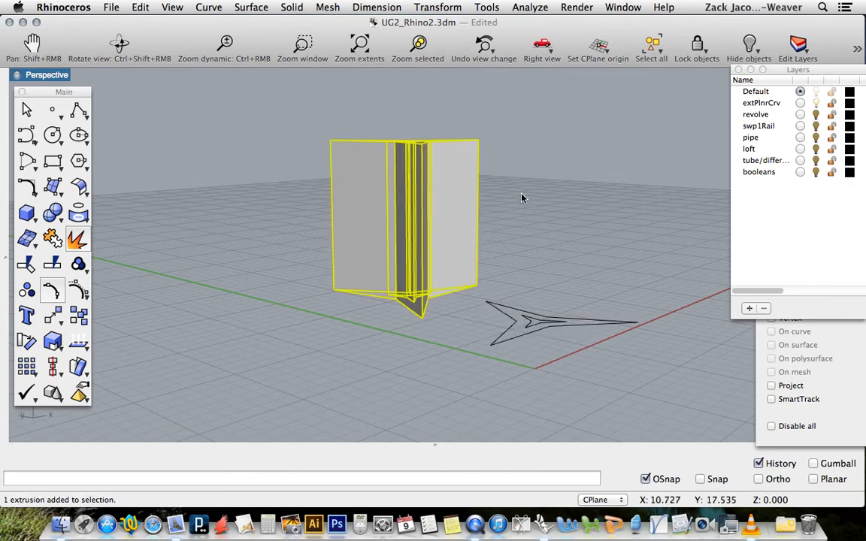
{"action": "left_click_drag", "start_coordinate": [523, 198], "coordinate": [463, 277]}
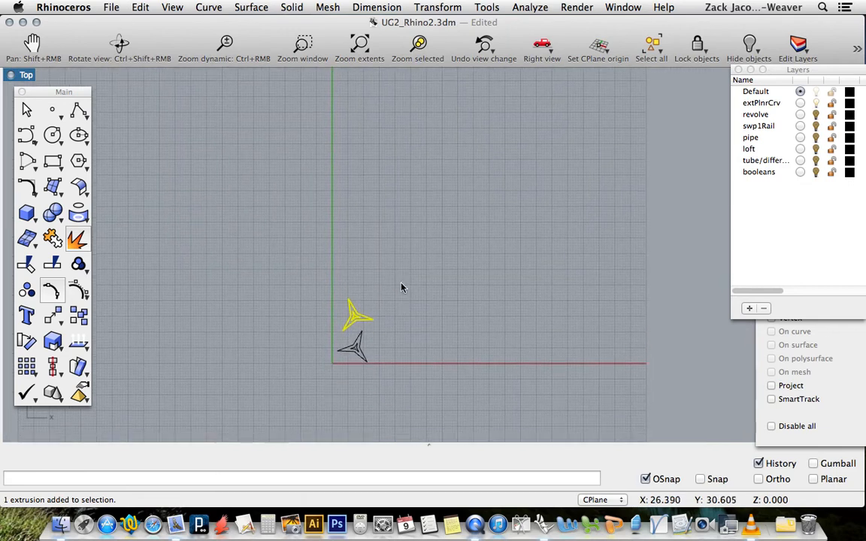
{"action": "mouse_move", "coordinate": [375, 330]}
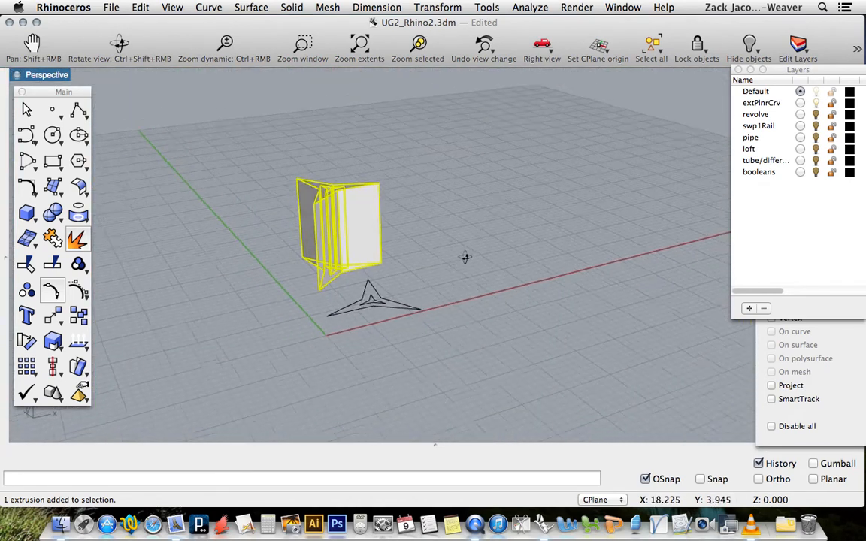
{"action": "left_click_drag", "start_coordinate": [464, 257], "coordinate": [445, 318]}
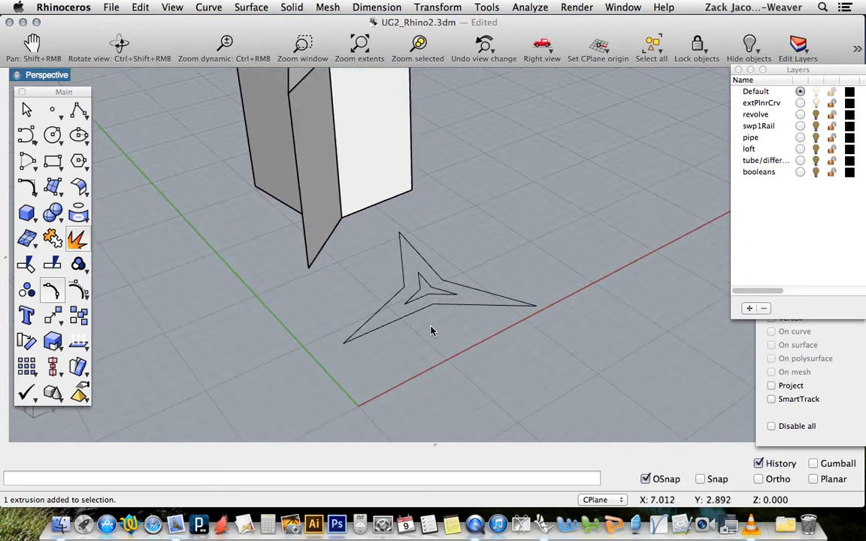
{"action": "mouse_move", "coordinate": [427, 311]}
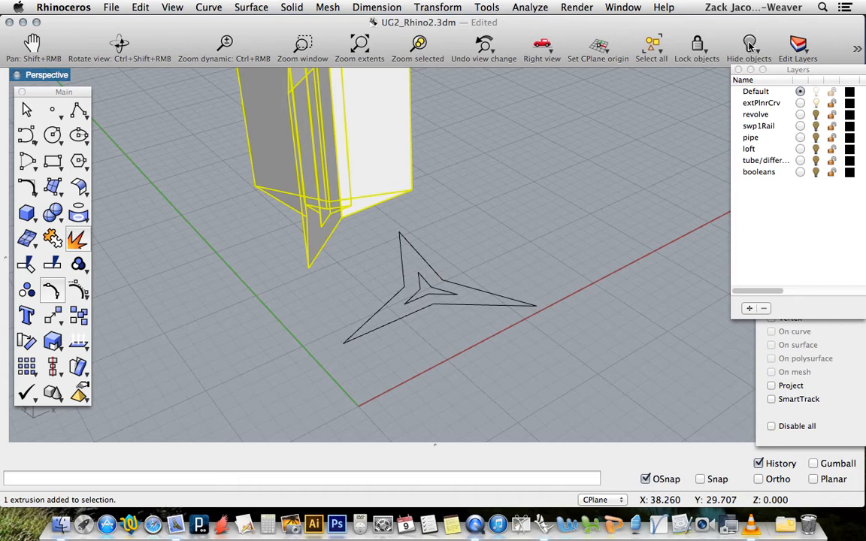
{"action": "left_click", "coordinate": [749, 42]}
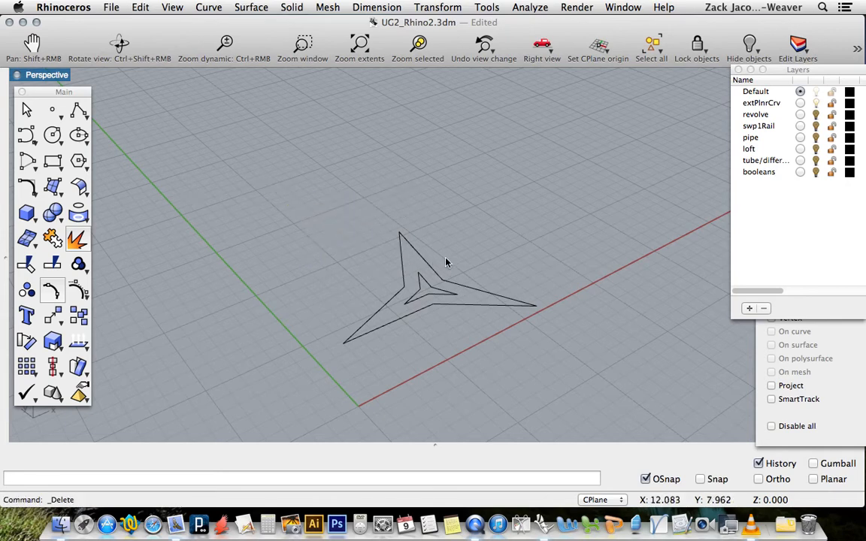
{"action": "left_click_drag", "start_coordinate": [448, 261], "coordinate": [433, 293]}
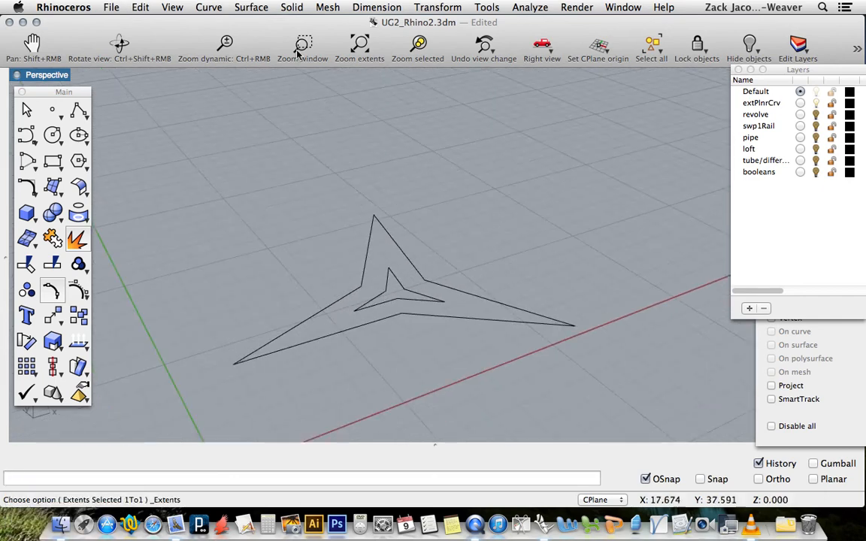
{"action": "mouse_move", "coordinate": [355, 308]}
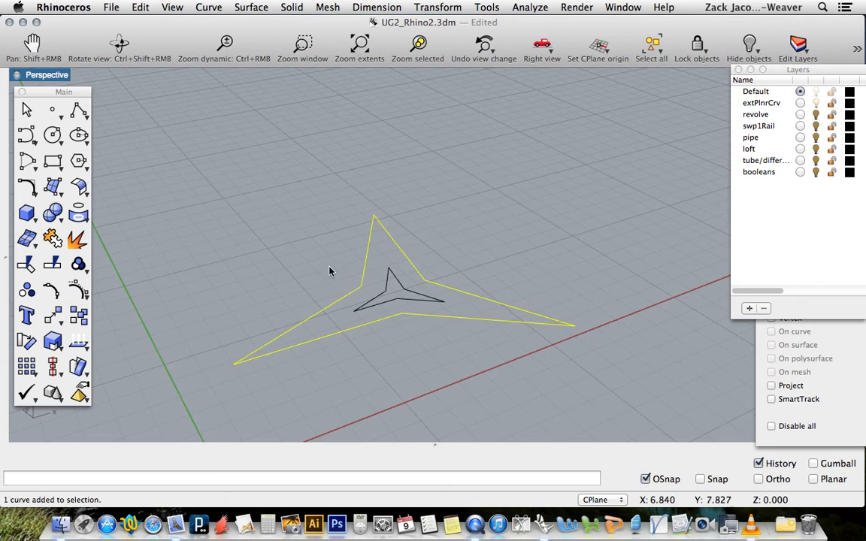
{"action": "left_click", "coordinate": [292, 6]}
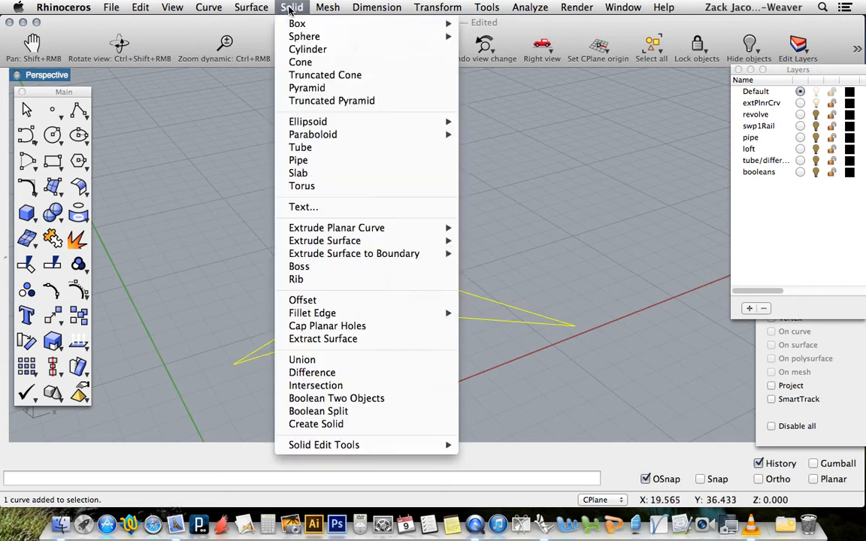
{"action": "mouse_move", "coordinate": [337, 229]}
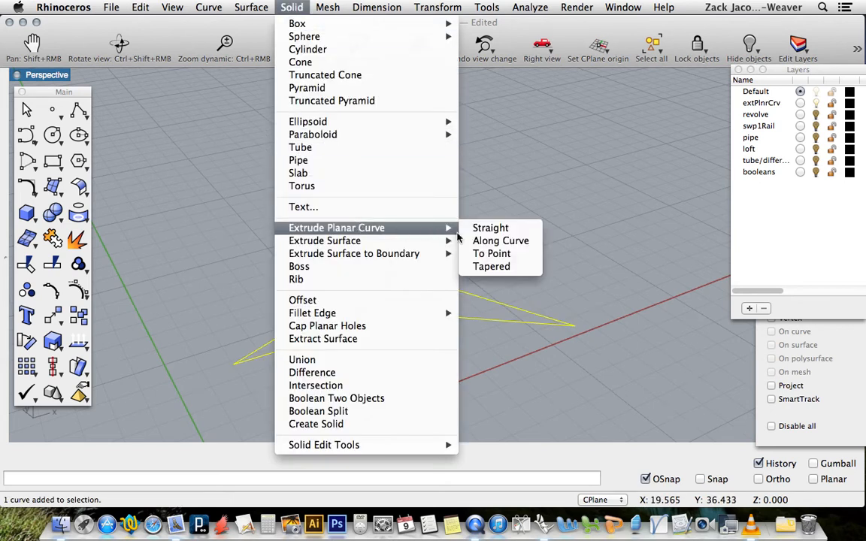
{"action": "left_click", "coordinate": [490, 228]}
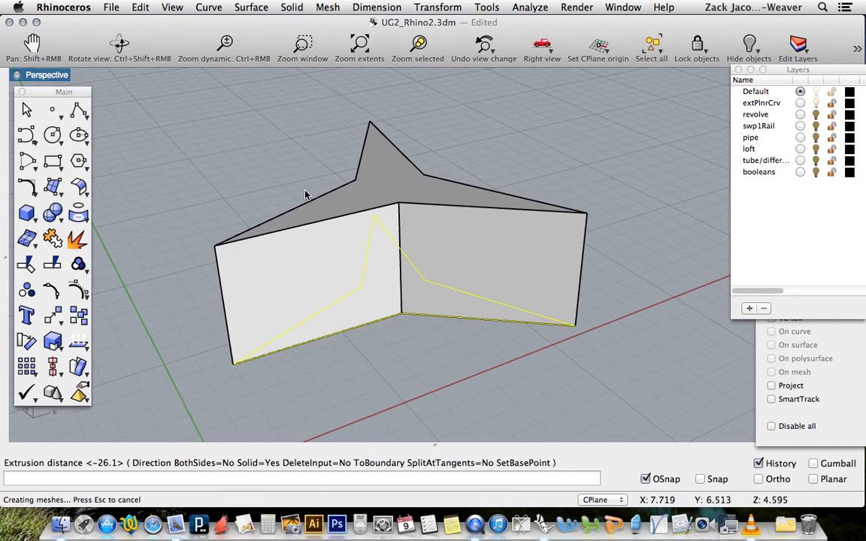
{"action": "mouse_move", "coordinate": [375, 197]}
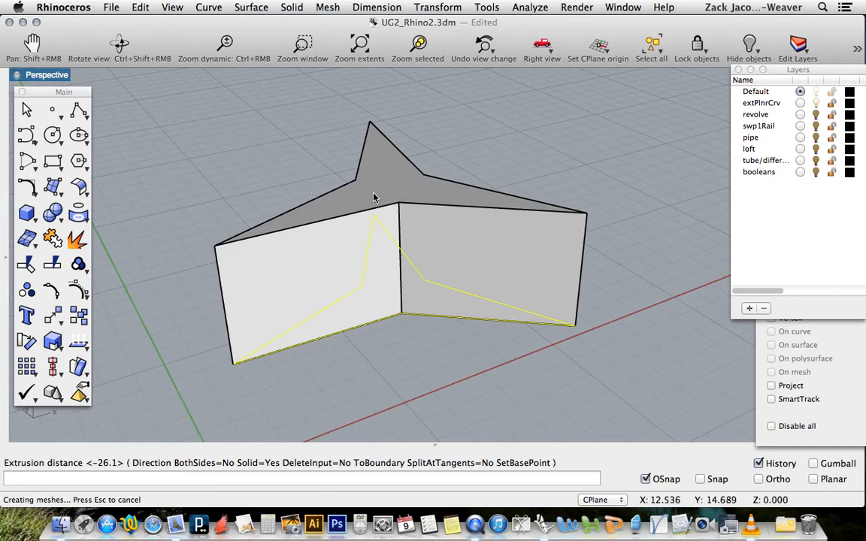
{"action": "mouse_move", "coordinate": [337, 198]}
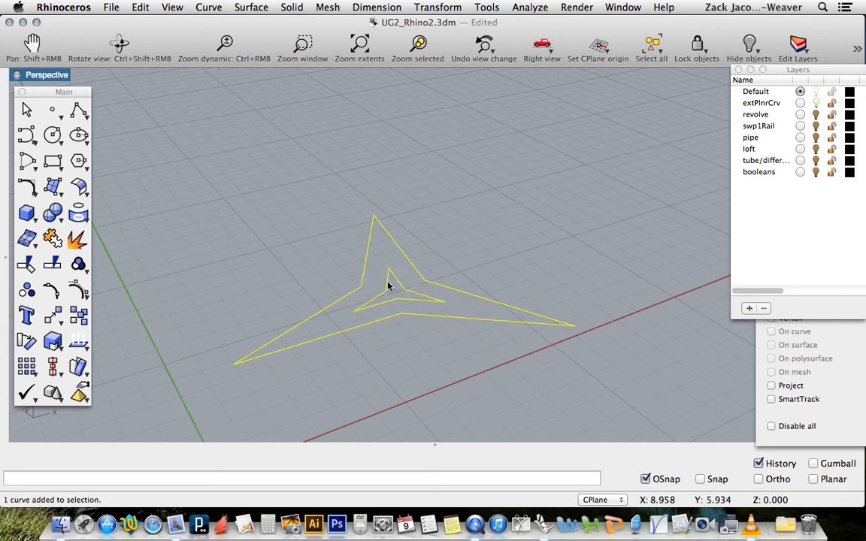
{"action": "left_click", "coordinate": [292, 6]}
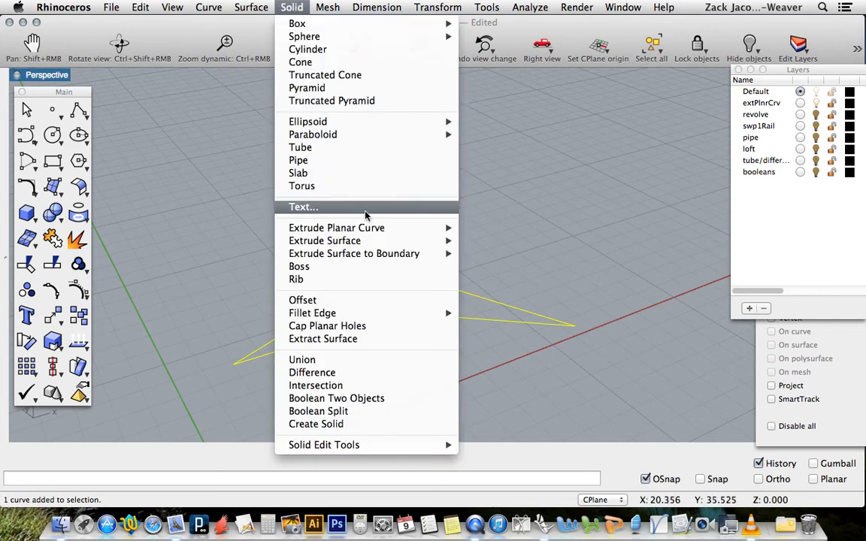
{"action": "mouse_move", "coordinate": [336, 229]}
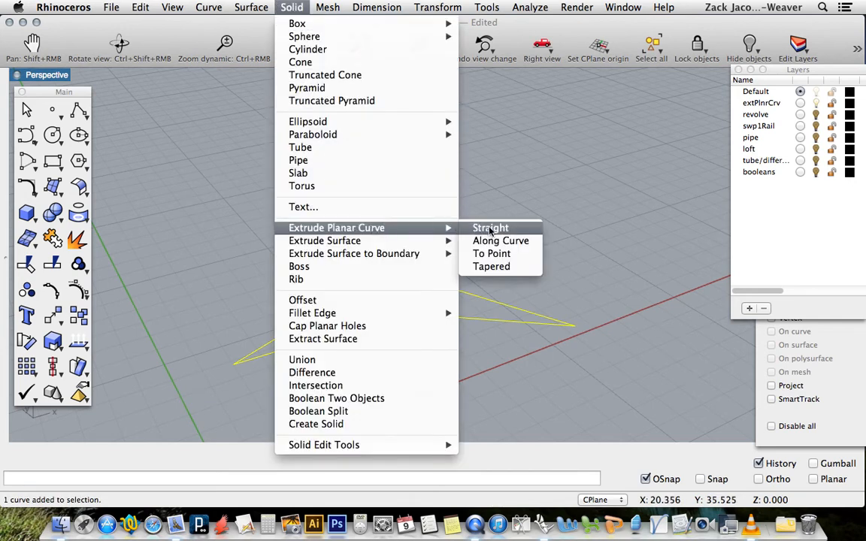
{"action": "left_click", "coordinate": [490, 228]}
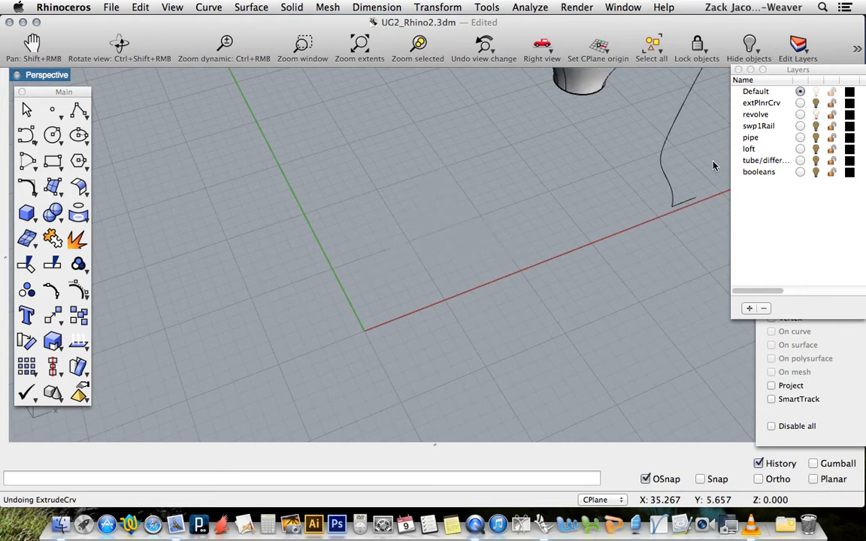
Step: Remove both revolved vase solids, leaving only the wavy profile curve viewed from the front
{"action": "type", "text": "ZEa"}
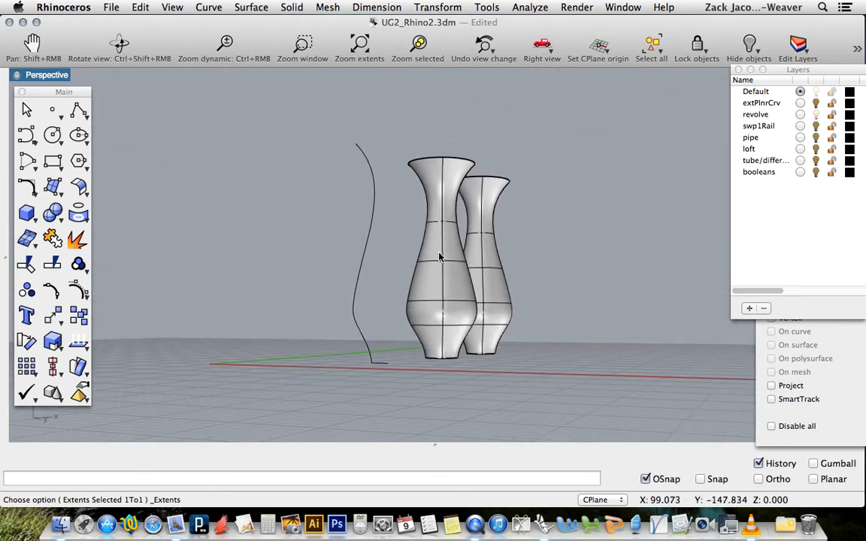
{"action": "left_click_drag", "start_coordinate": [535, 138], "coordinate": [515, 311]}
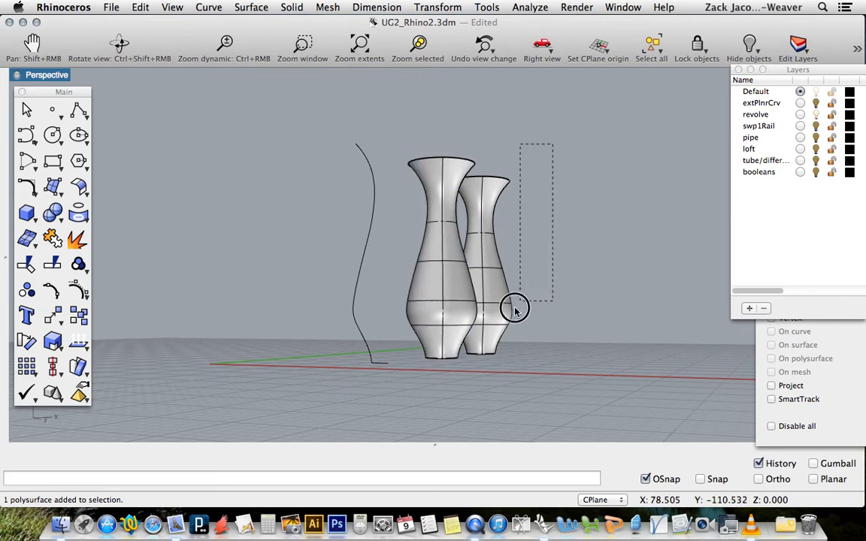
{"action": "left_click_drag", "start_coordinate": [514, 308], "coordinate": [403, 391]}
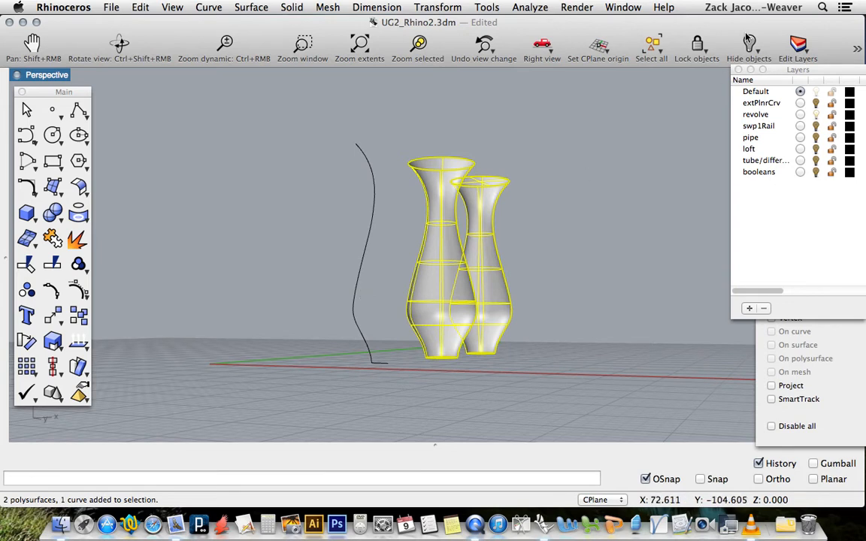
{"action": "left_click", "coordinate": [749, 42]}
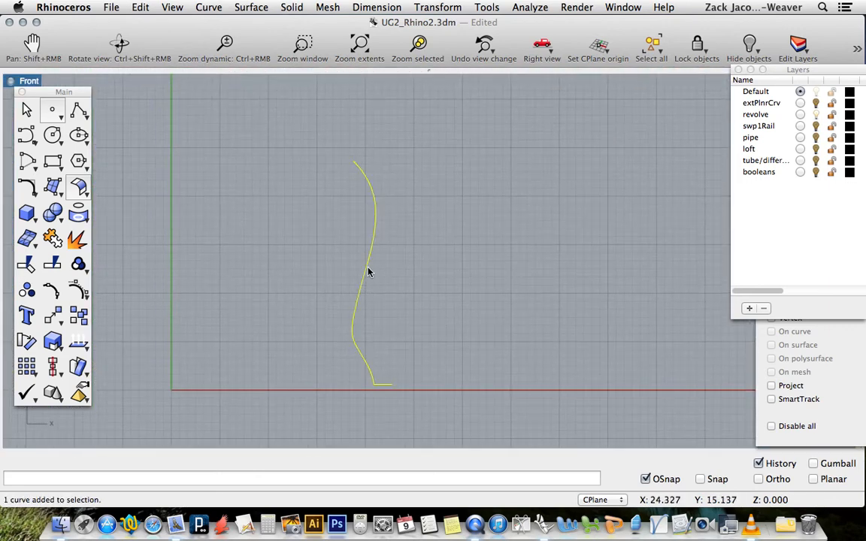
{"action": "mouse_move", "coordinate": [385, 399]}
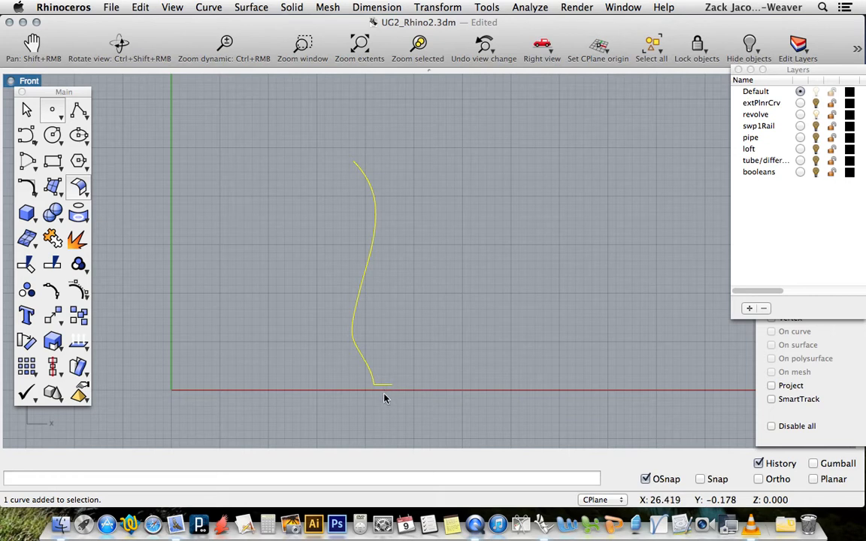
{"action": "mouse_move", "coordinate": [382, 403]}
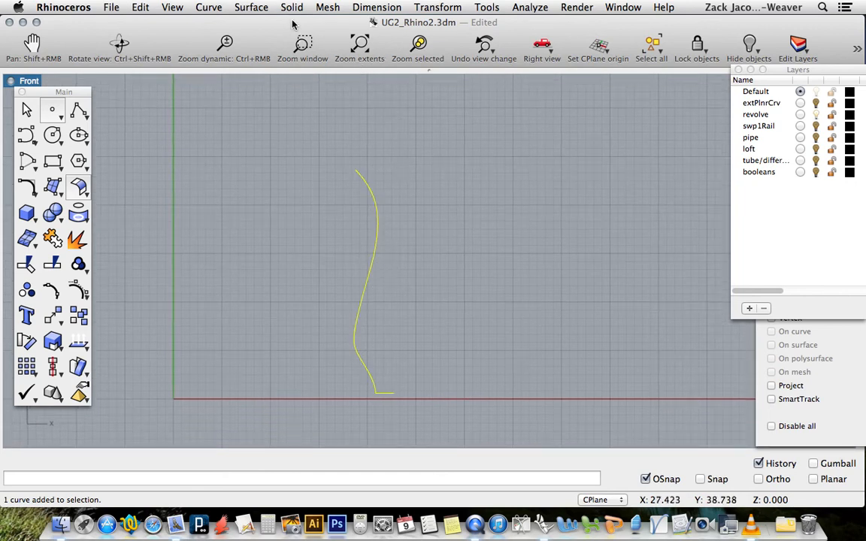
Step: Start a Revolve of the profile curve with End osnap, picking the curve end as axis start
{"action": "left_click", "coordinate": [251, 6]}
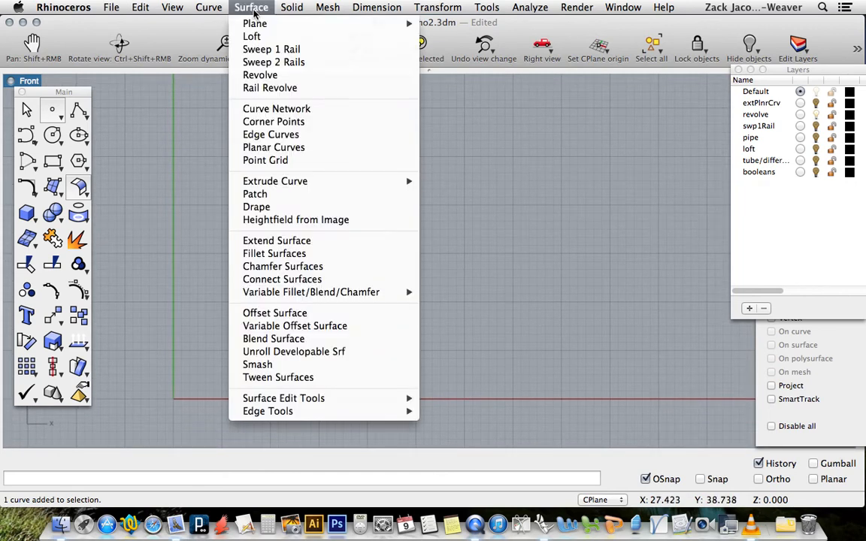
{"action": "mouse_move", "coordinate": [258, 75]}
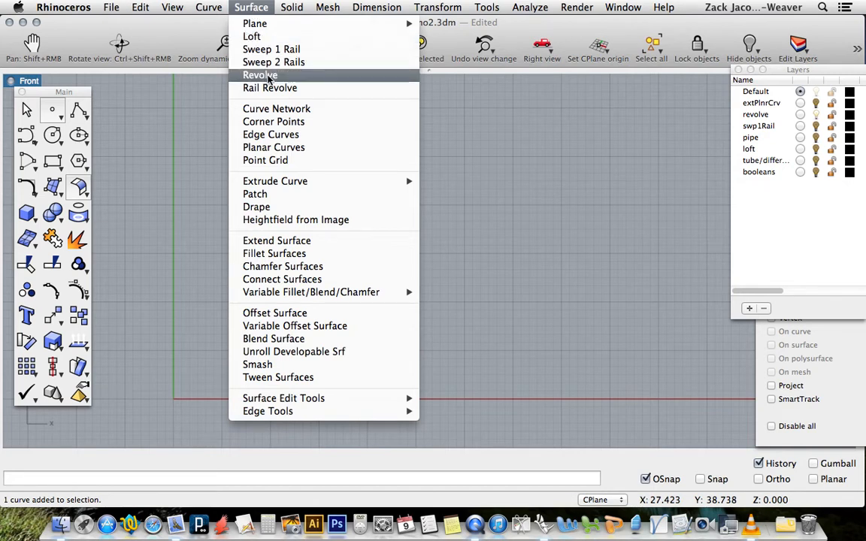
{"action": "left_click", "coordinate": [259, 75]}
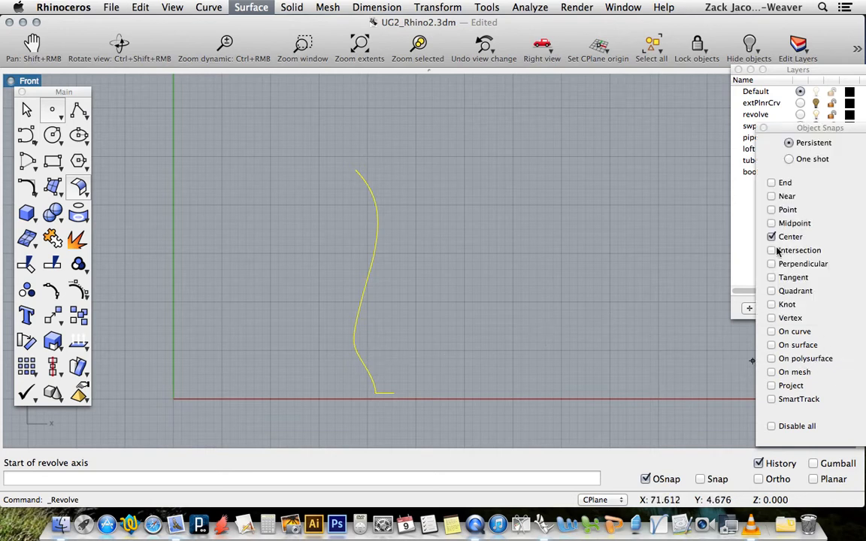
{"action": "left_click", "coordinate": [770, 182]}
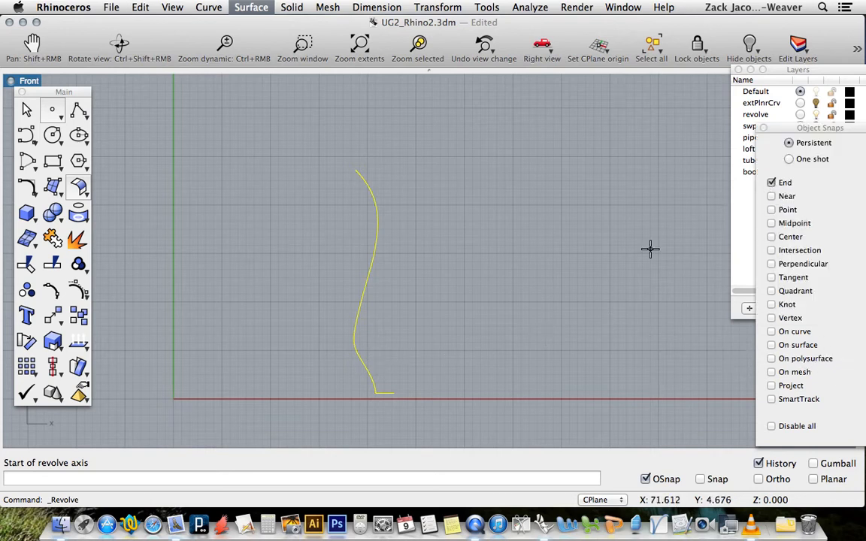
{"action": "mouse_move", "coordinate": [393, 392]}
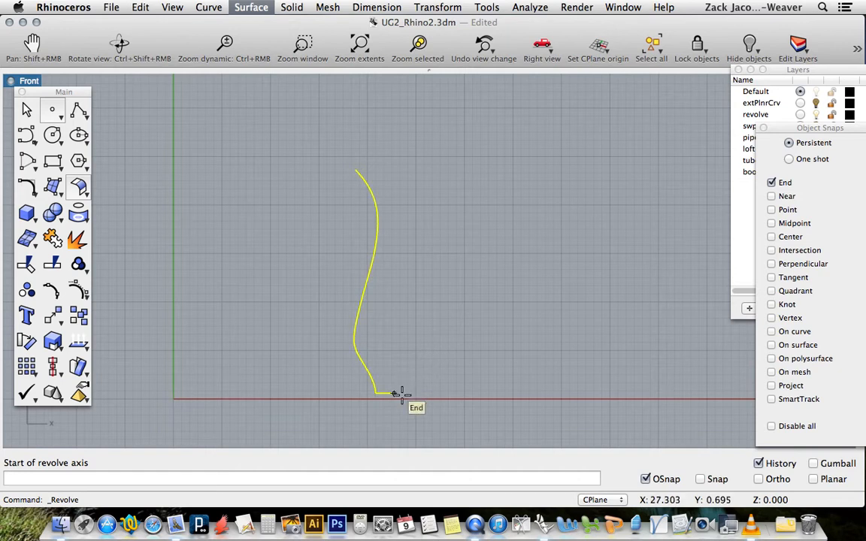
{"action": "left_click", "coordinate": [394, 394]}
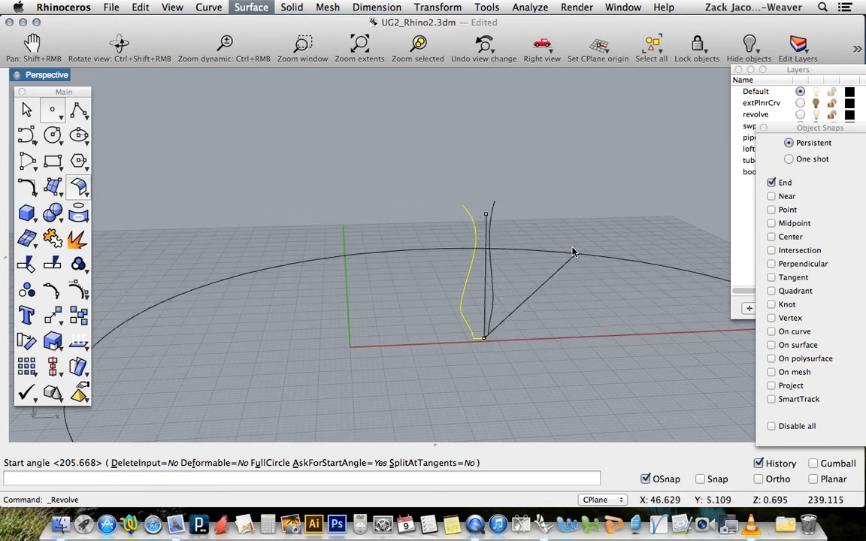
{"action": "mouse_move", "coordinate": [433, 224]}
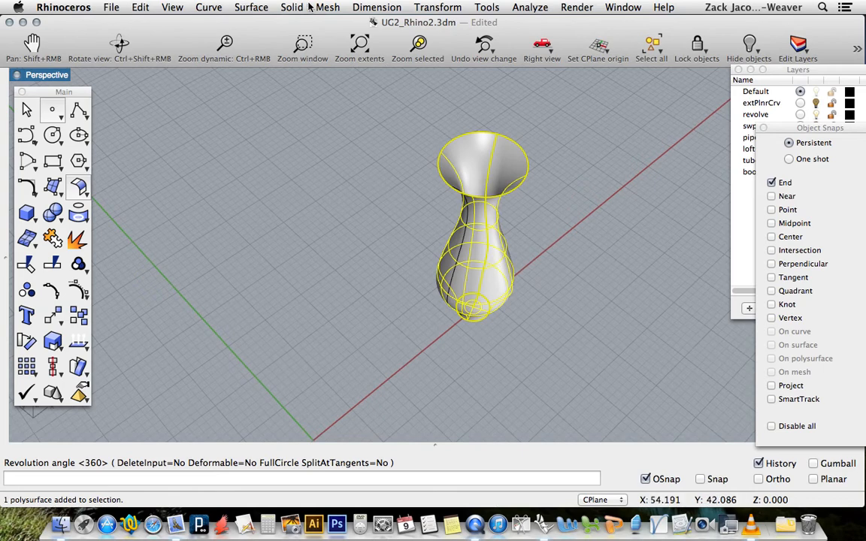
{"action": "left_click", "coordinate": [291, 6]}
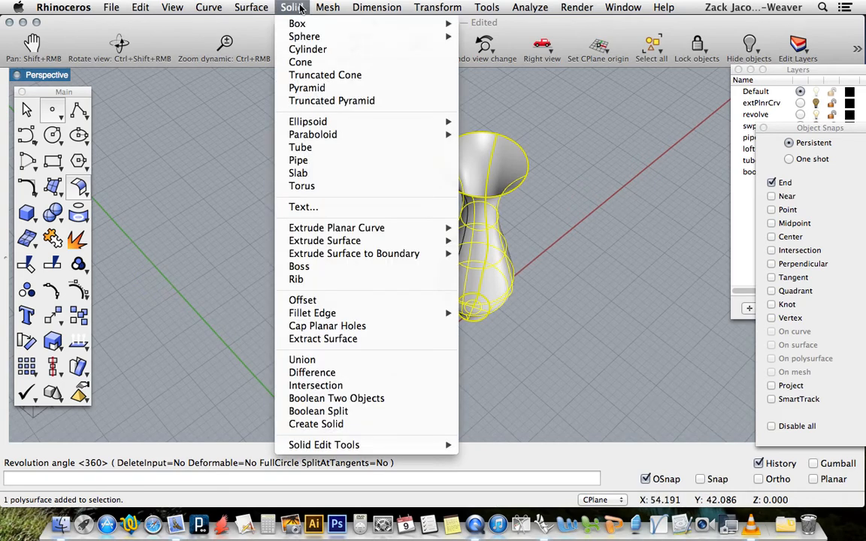
{"action": "mouse_move", "coordinate": [337, 325]}
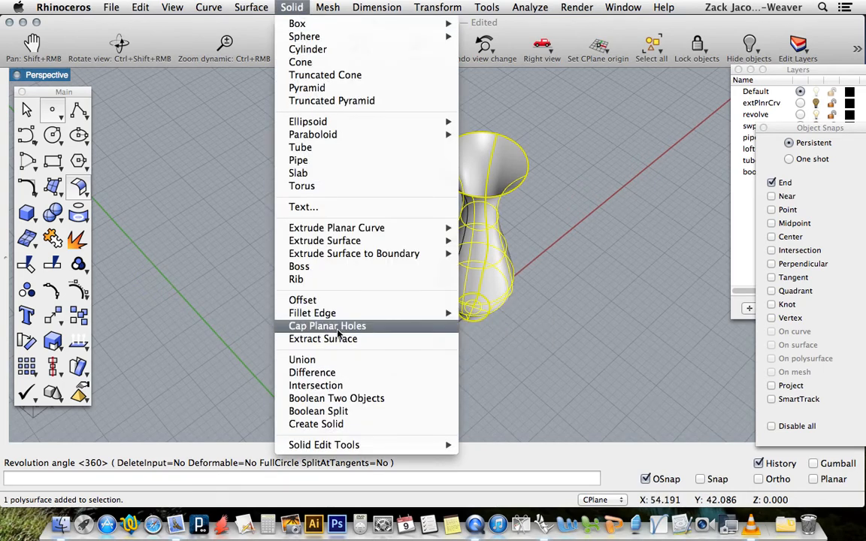
{"action": "left_click", "coordinate": [327, 325]}
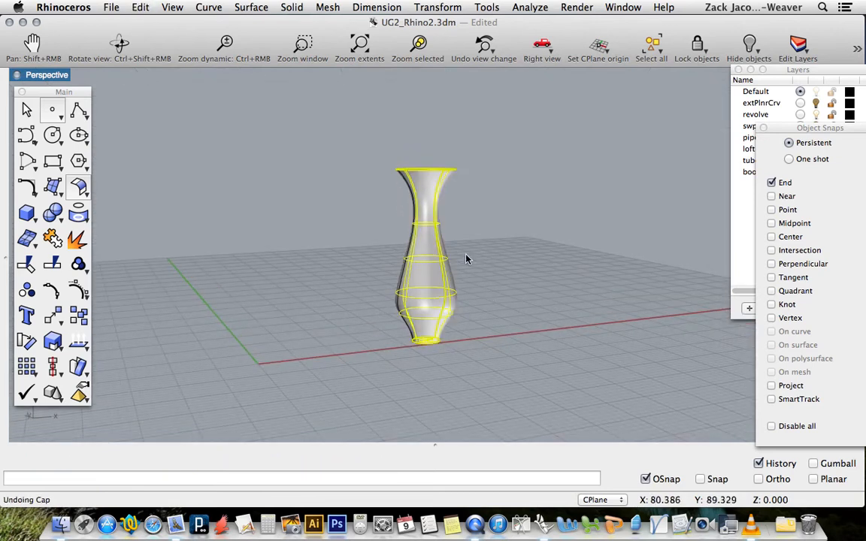
Step: Undo the revolved vase and select the wavy rail curve for the sweep example
{"action": "key", "text": "cmd+z"}
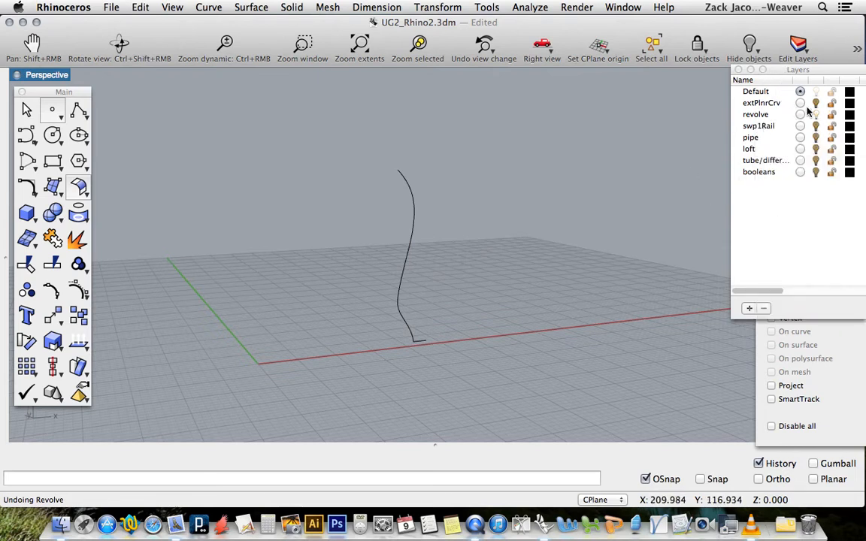
{"action": "mouse_move", "coordinate": [805, 117]}
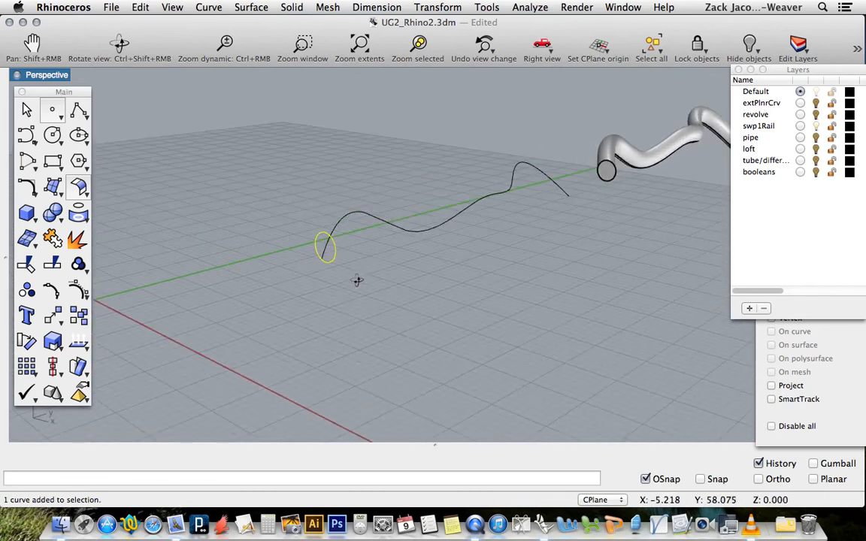
{"action": "left_click", "coordinate": [394, 231]}
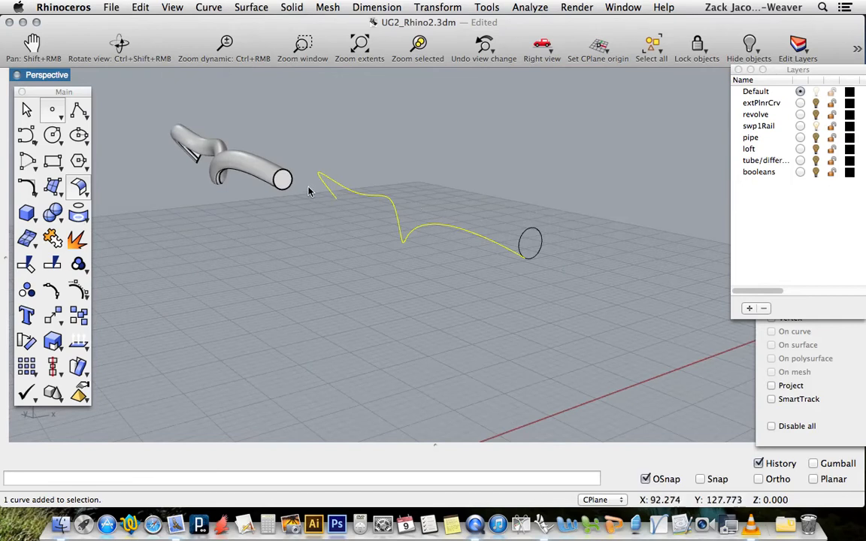
{"action": "left_click", "coordinate": [218, 153]}
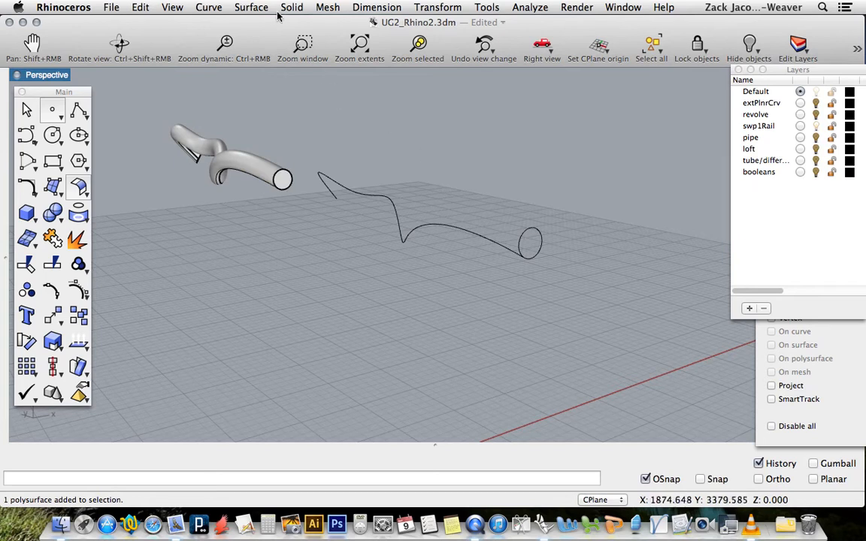
{"action": "mouse_move", "coordinate": [267, 70]}
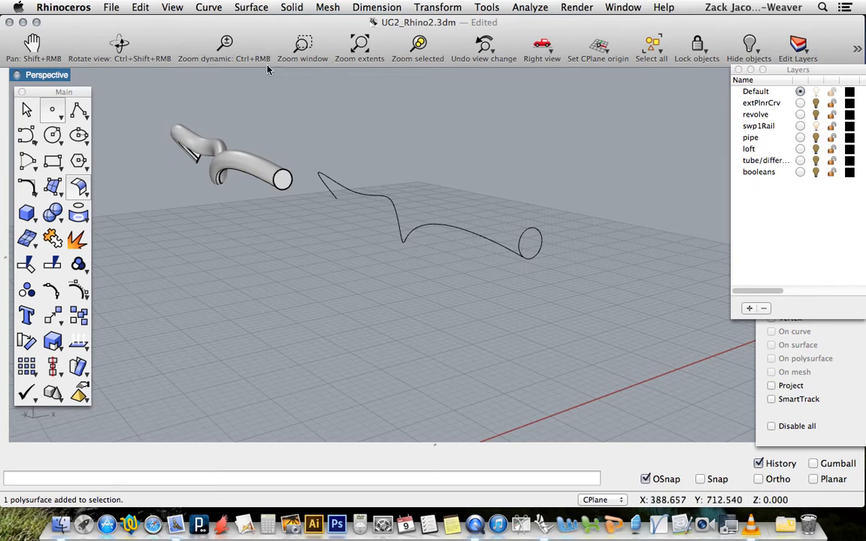
Step: Sweep 1 Rail the circle along the wavy rail with the Roadlike Top style
{"action": "left_click", "coordinate": [251, 6]}
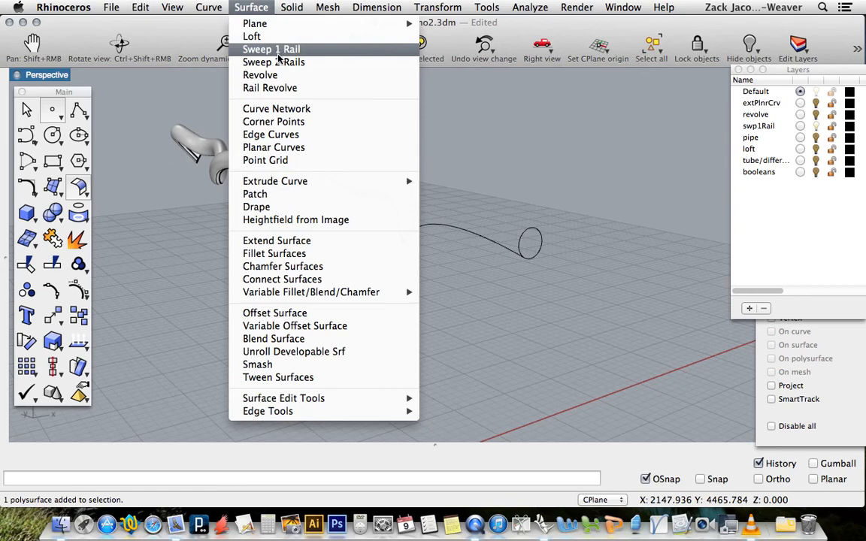
{"action": "left_click", "coordinate": [270, 48]}
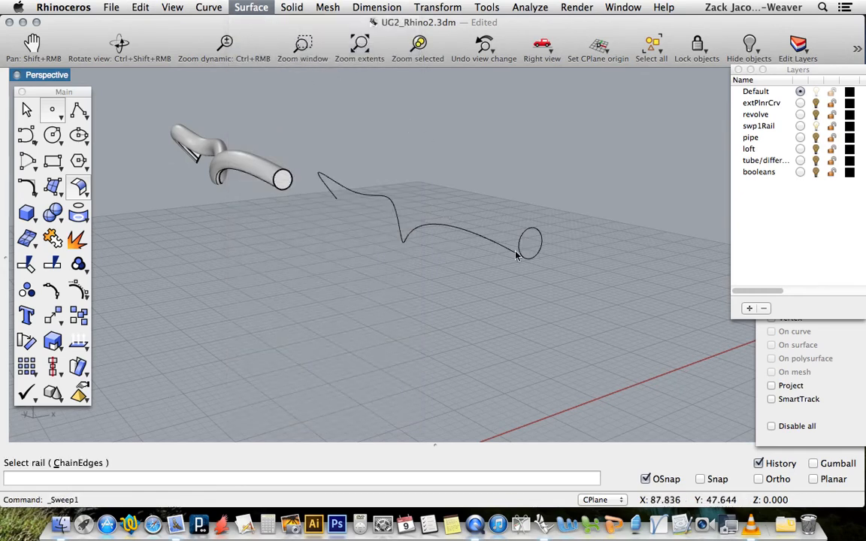
{"action": "left_click", "coordinate": [519, 256]}
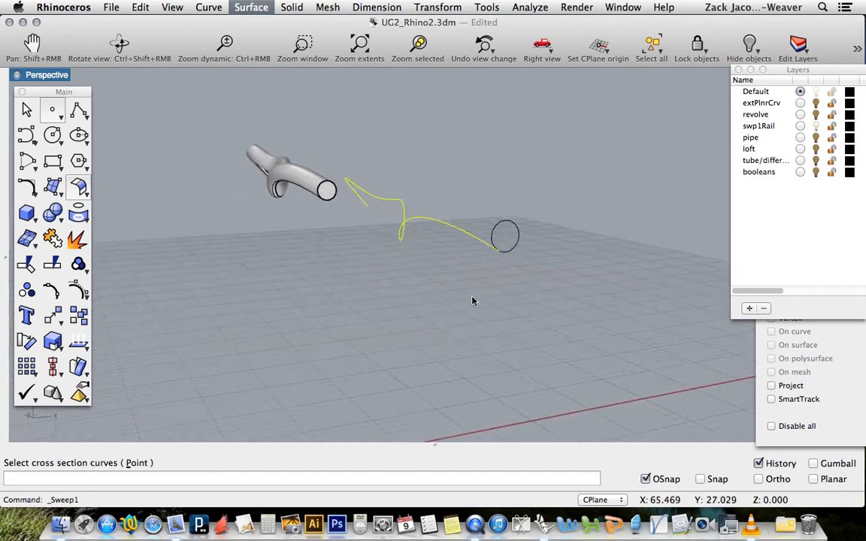
{"action": "left_click", "coordinate": [505, 237]}
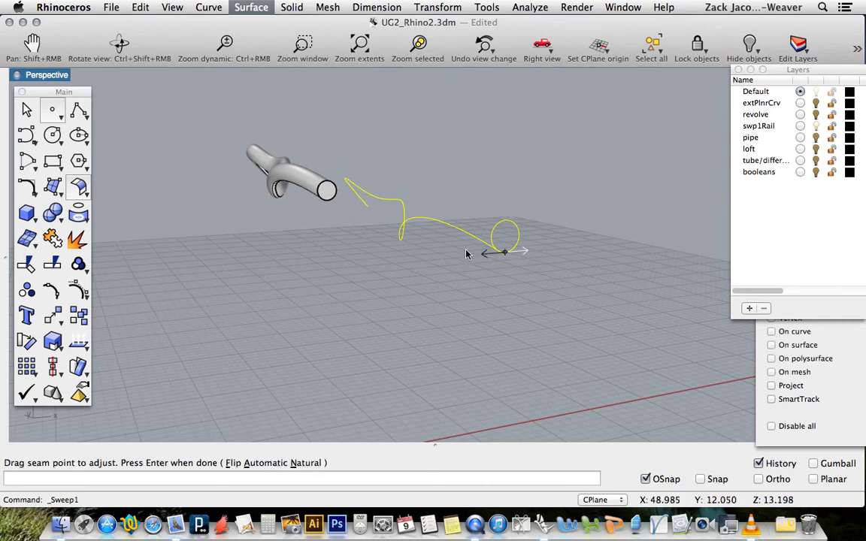
{"action": "mouse_move", "coordinate": [448, 267]}
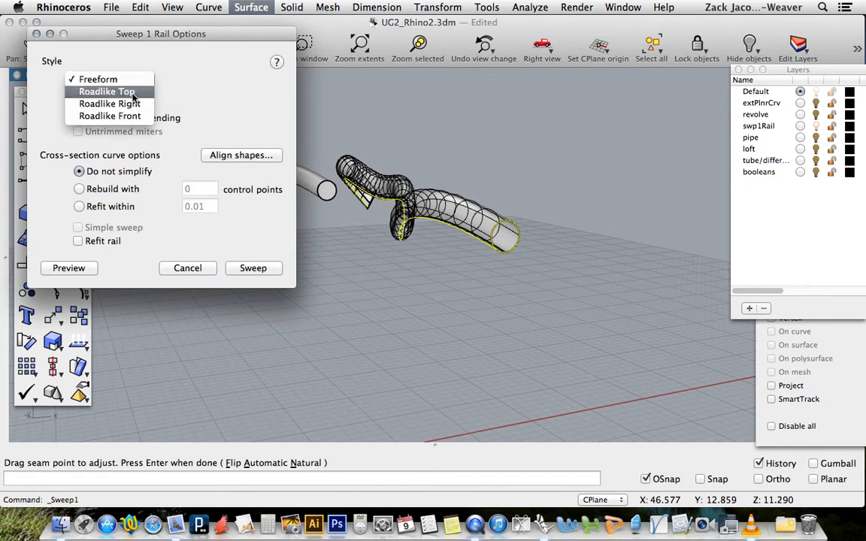
{"action": "left_click", "coordinate": [105, 92]}
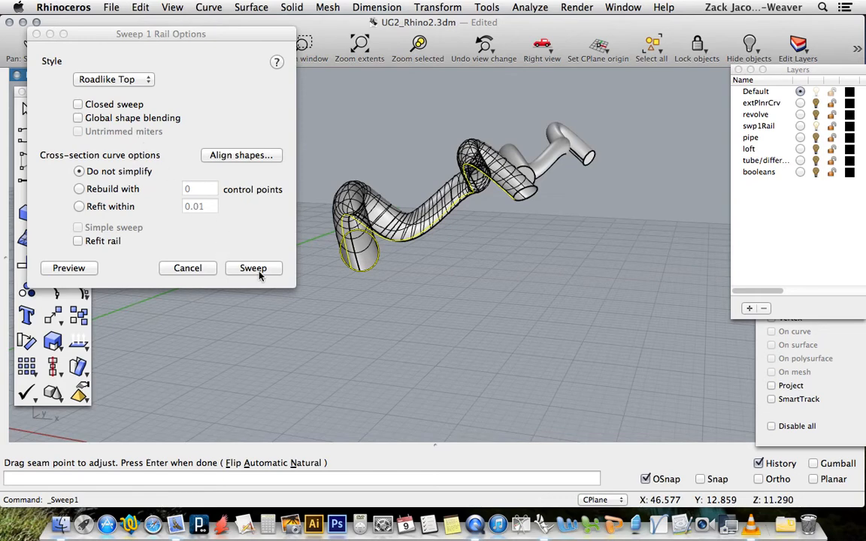
{"action": "left_click", "coordinate": [253, 268]}
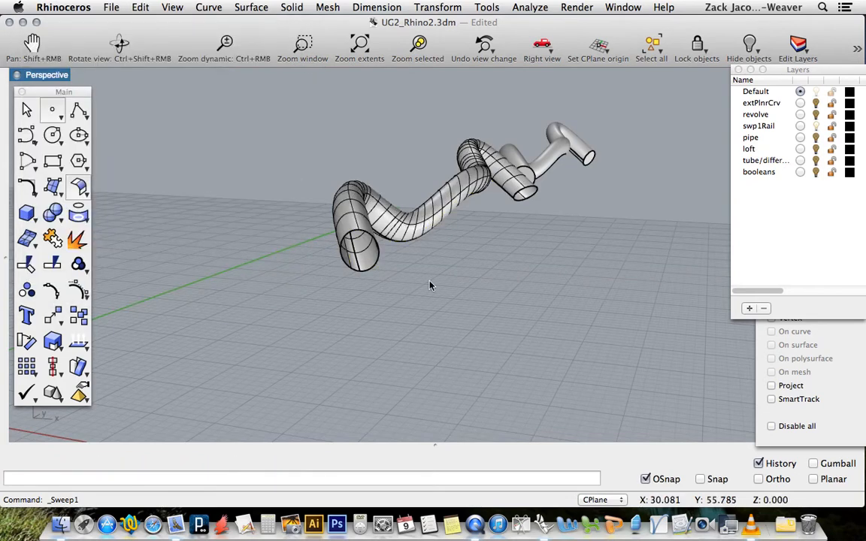
{"action": "left_click", "coordinate": [421, 203]}
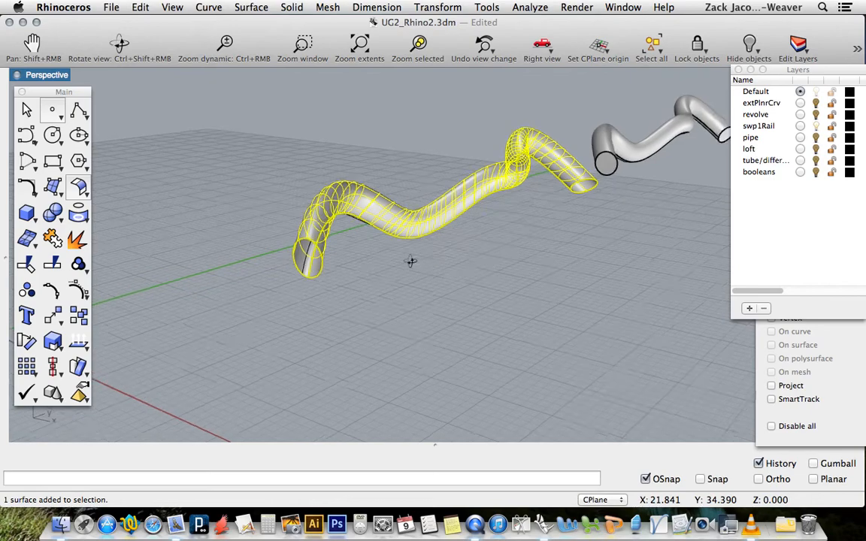
{"action": "left_click_drag", "start_coordinate": [412, 261], "coordinate": [349, 292]}
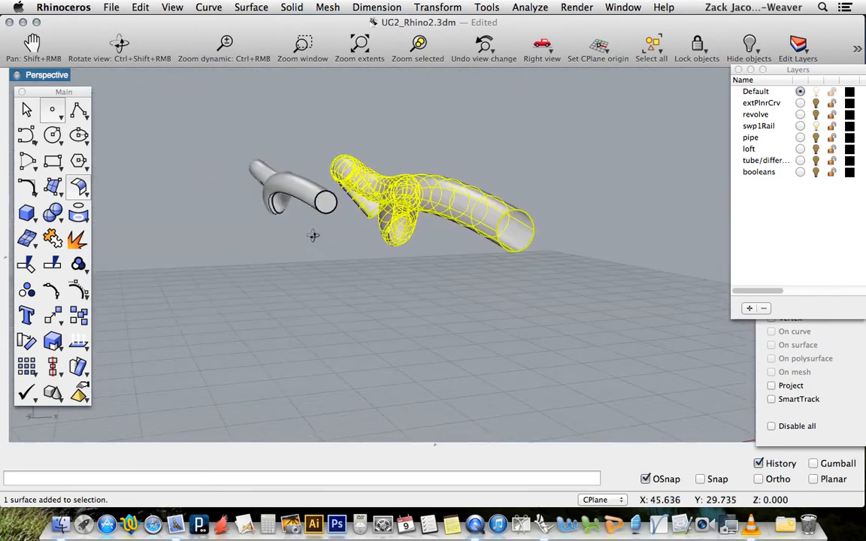
{"action": "left_click_drag", "start_coordinate": [316, 234], "coordinate": [344, 129]}
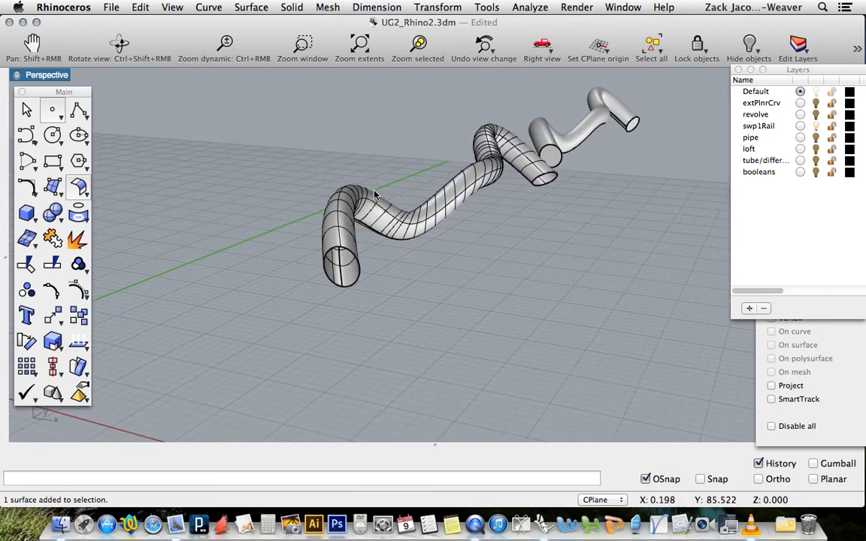
{"action": "left_click", "coordinate": [292, 6]}
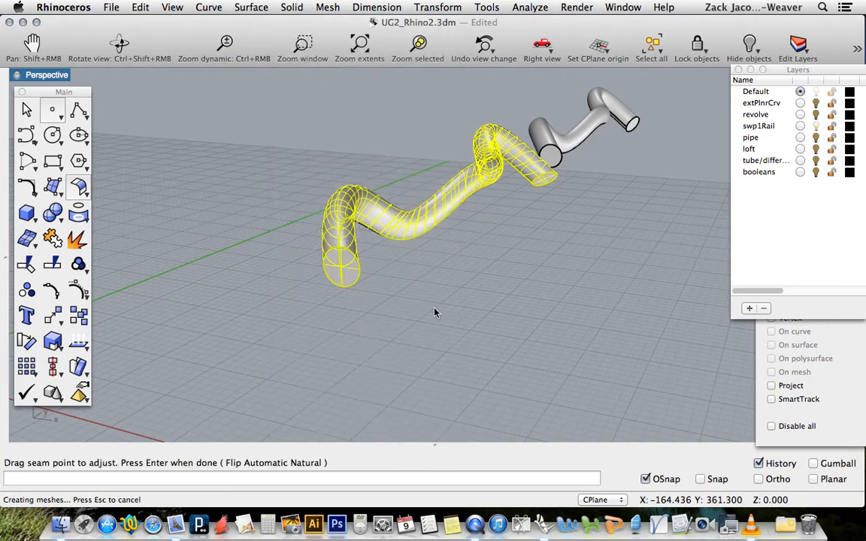
{"action": "right_click", "coordinate": [414, 199]}
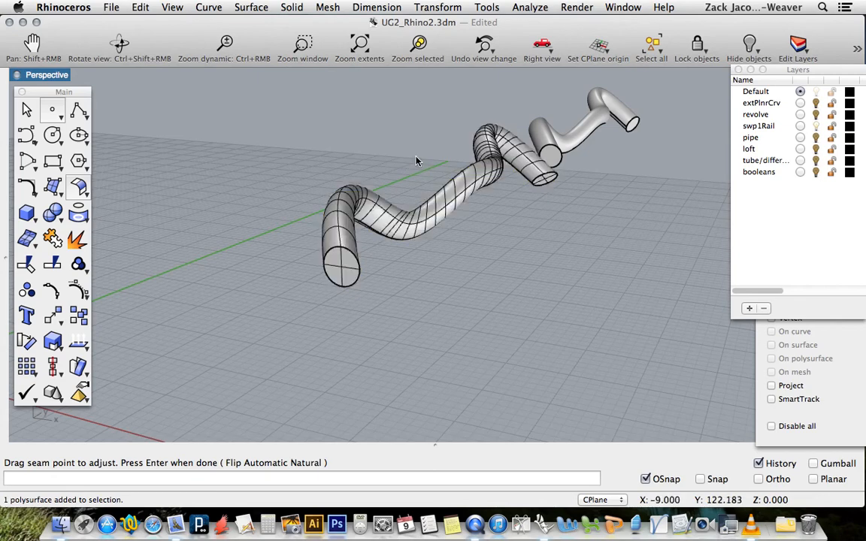
Step: Undo the sweep and hide the remaining tube so only the wavy curve shows
{"action": "key", "text": "cmd+z"}
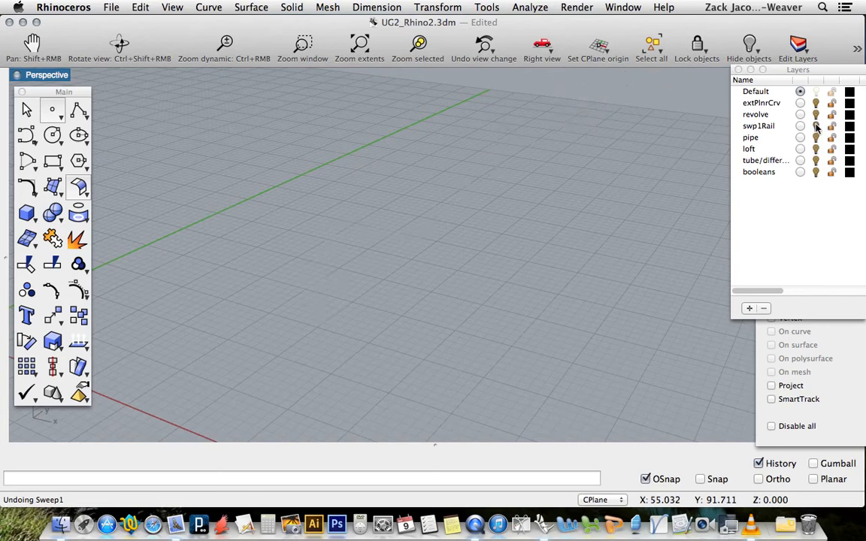
{"action": "mouse_move", "coordinate": [815, 139]}
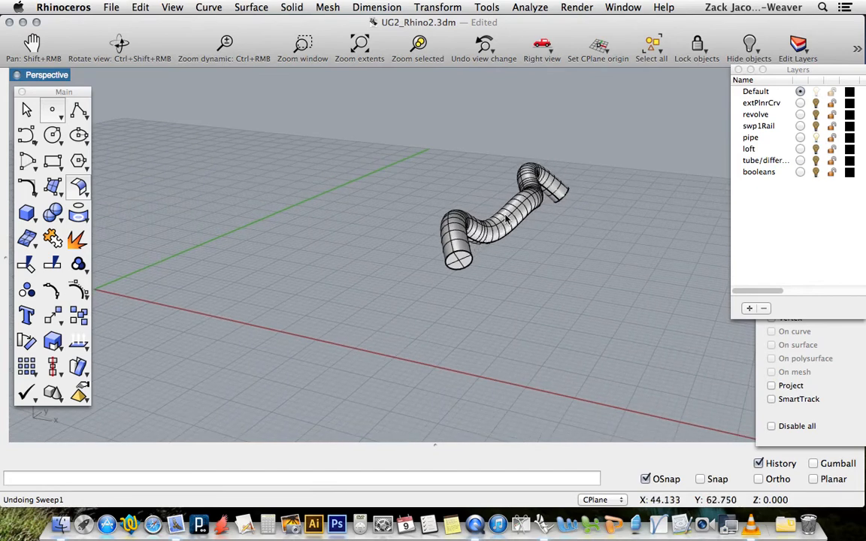
{"action": "left_click", "coordinate": [504, 218]}
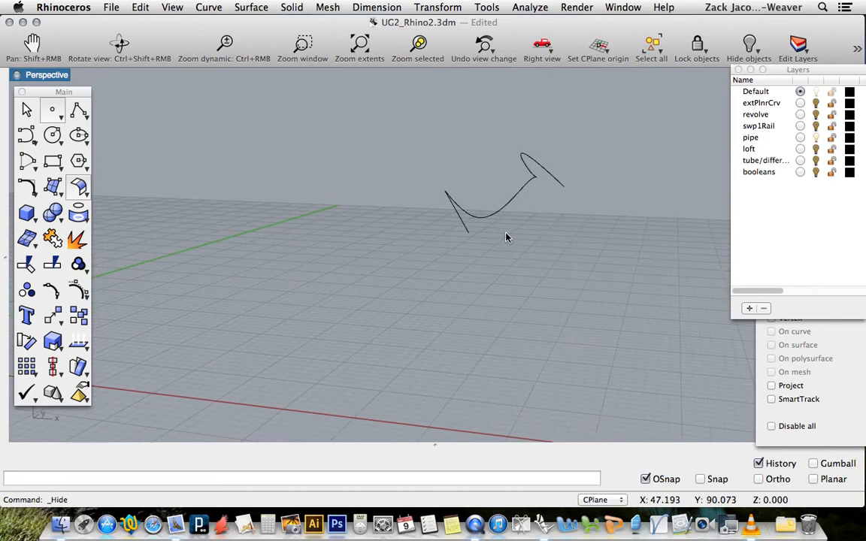
Step: Start a Pipe solid along the wavy curve as its path
{"action": "left_click", "coordinate": [292, 6]}
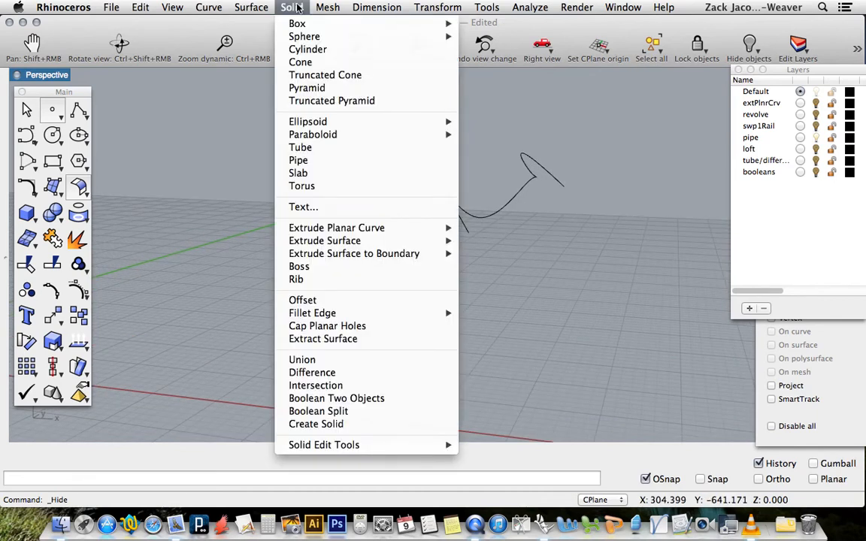
{"action": "mouse_move", "coordinate": [324, 75]}
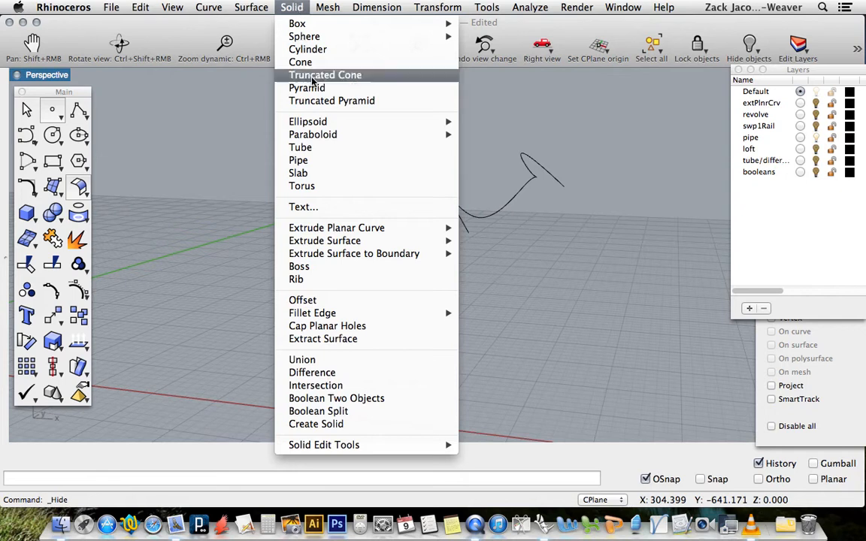
{"action": "mouse_move", "coordinate": [301, 148]}
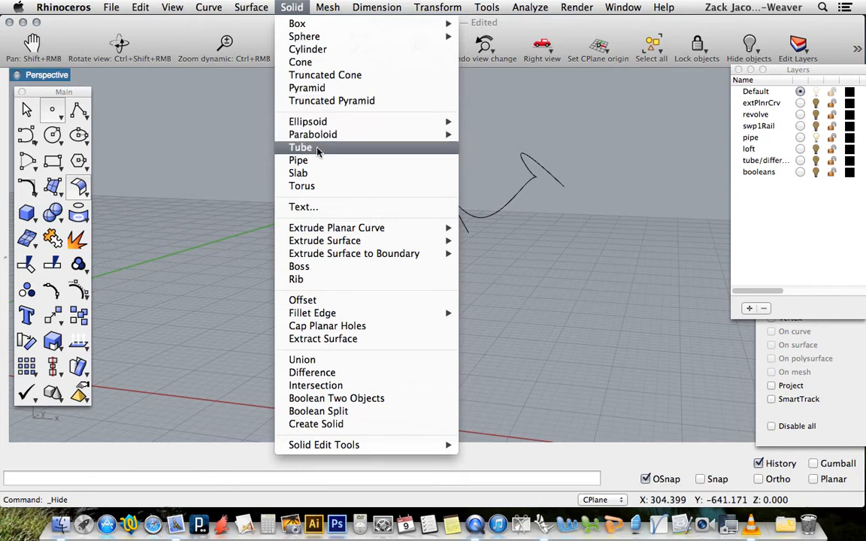
{"action": "mouse_move", "coordinate": [301, 148]}
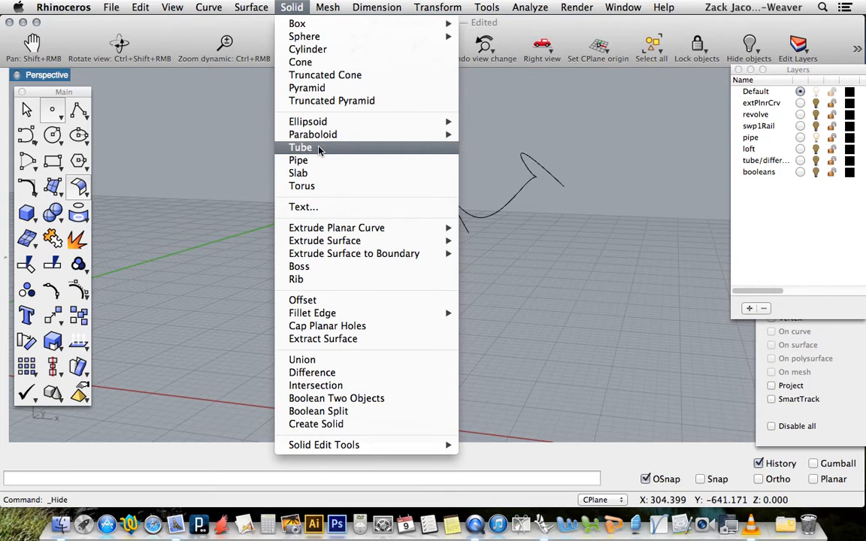
{"action": "mouse_move", "coordinate": [321, 150]}
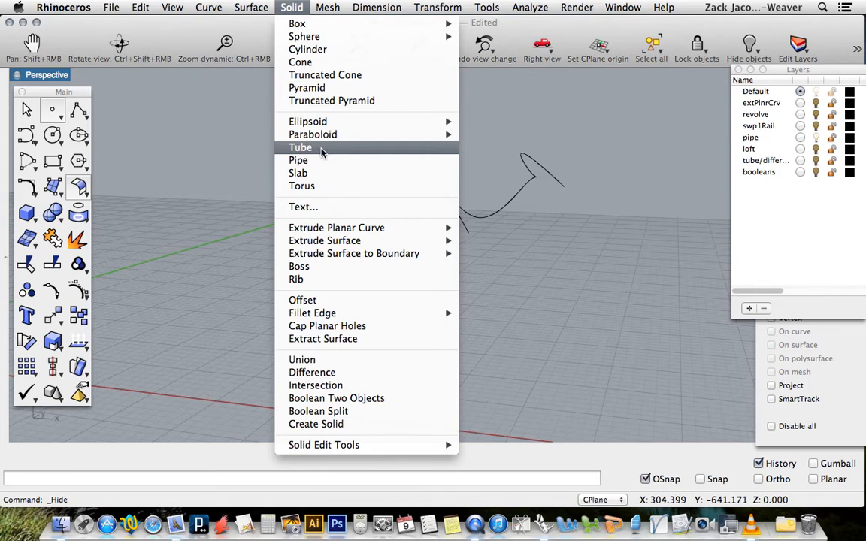
{"action": "mouse_move", "coordinate": [298, 160]}
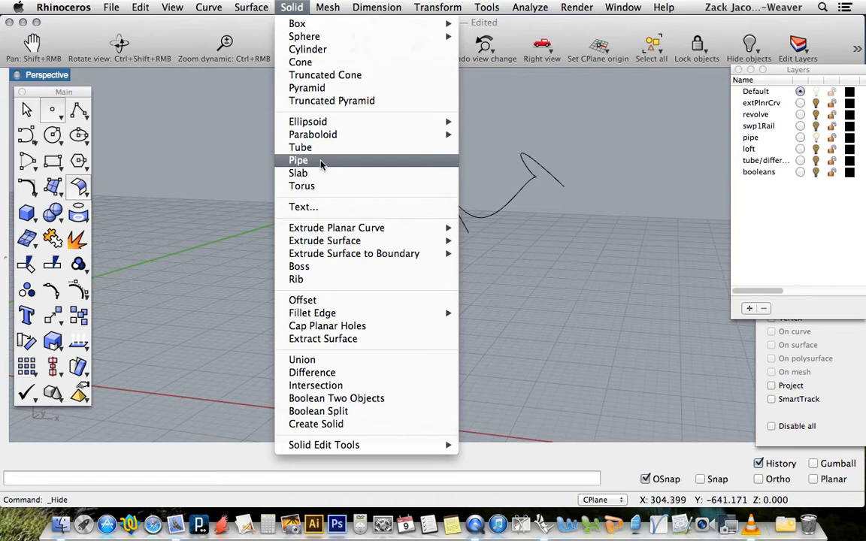
{"action": "left_click", "coordinate": [298, 159]}
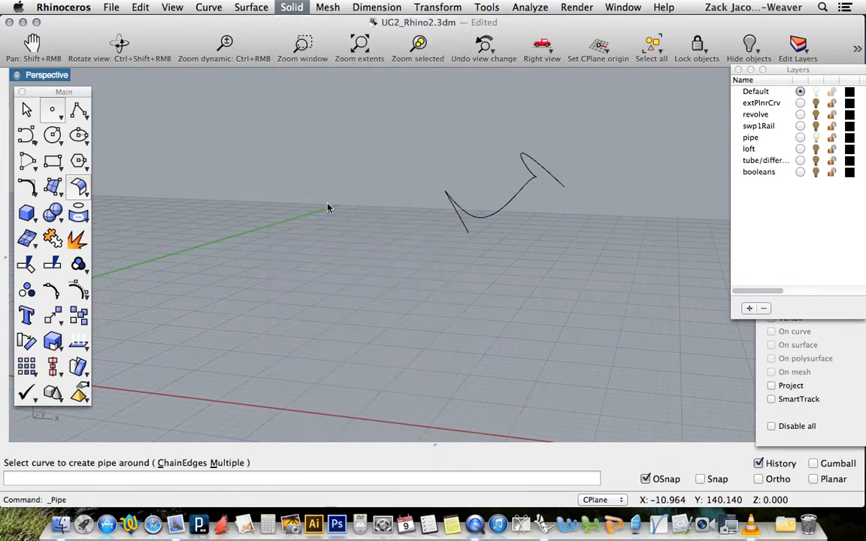
{"action": "mouse_move", "coordinate": [91, 499]}
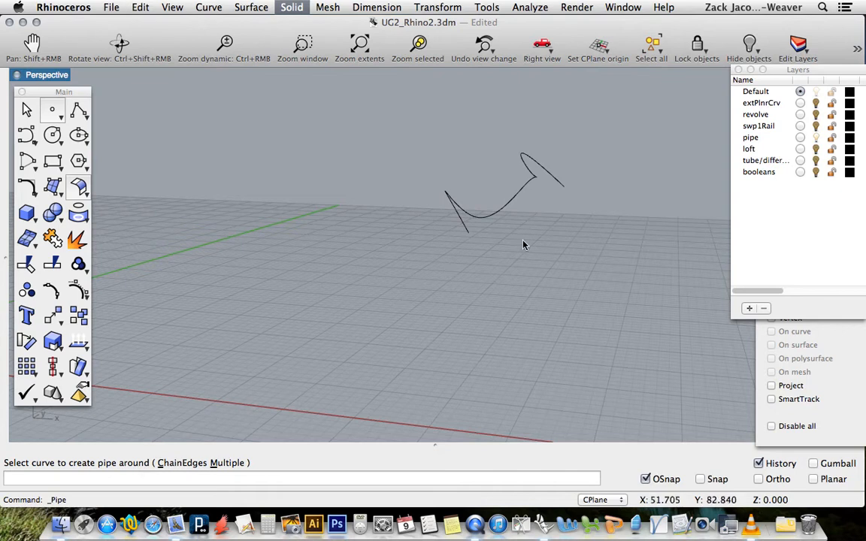
{"action": "left_click", "coordinate": [493, 183]}
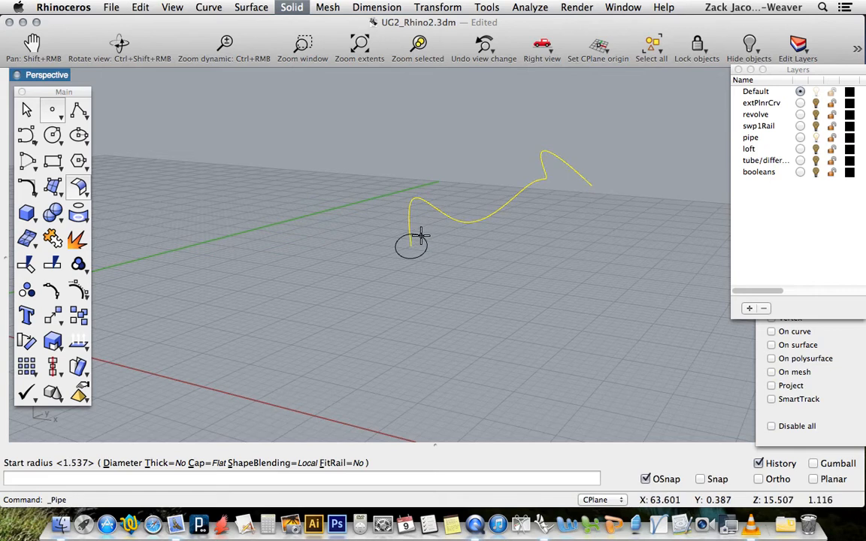
{"action": "mouse_move", "coordinate": [427, 239]}
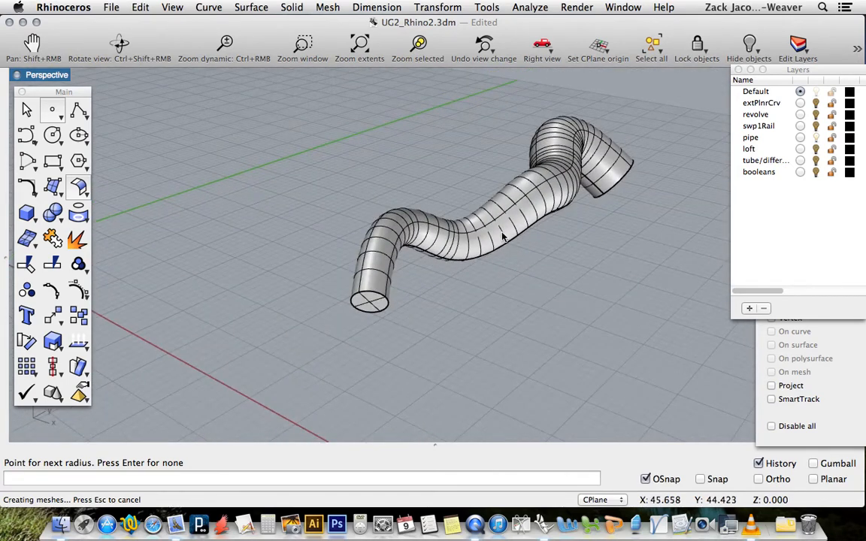
Step: Hide the boxes, surfaces and extra curves, then Zoom Extents on the two remaining wavy curves
{"action": "key", "text": "cmd+z"}
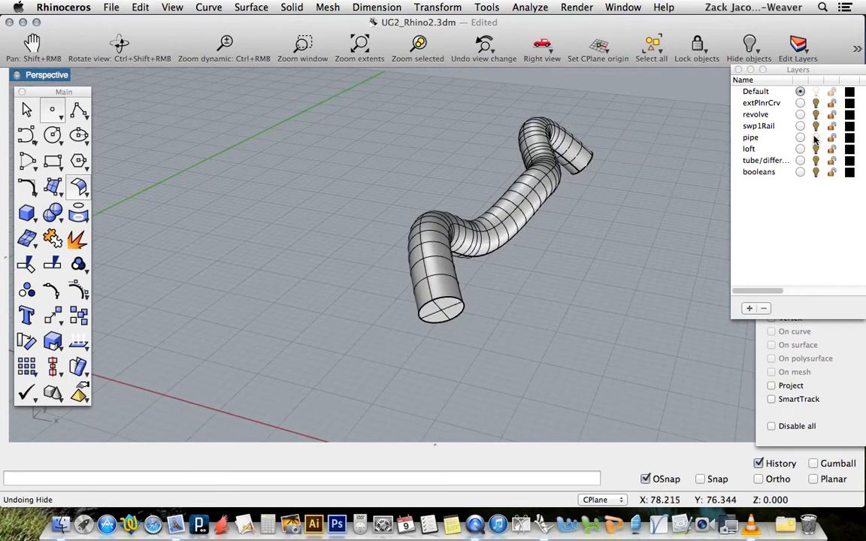
{"action": "left_click", "coordinate": [800, 136]}
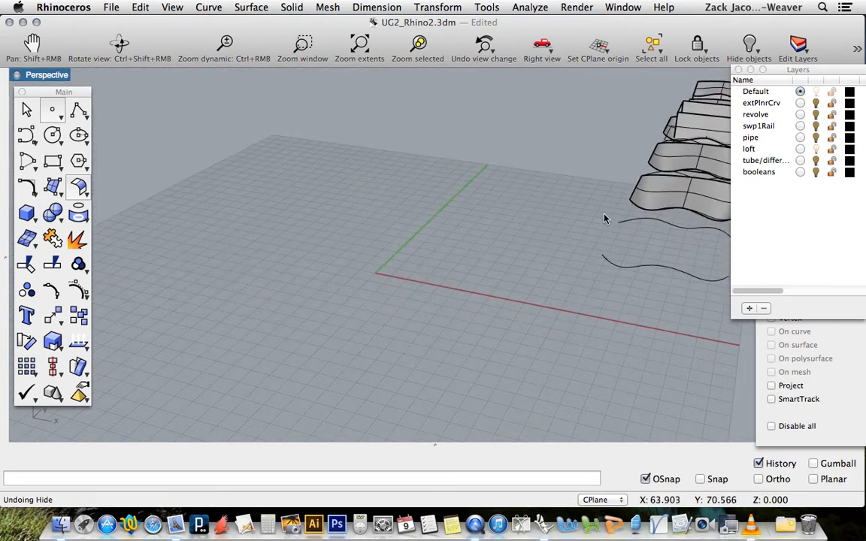
{"action": "type", "text": "z"}
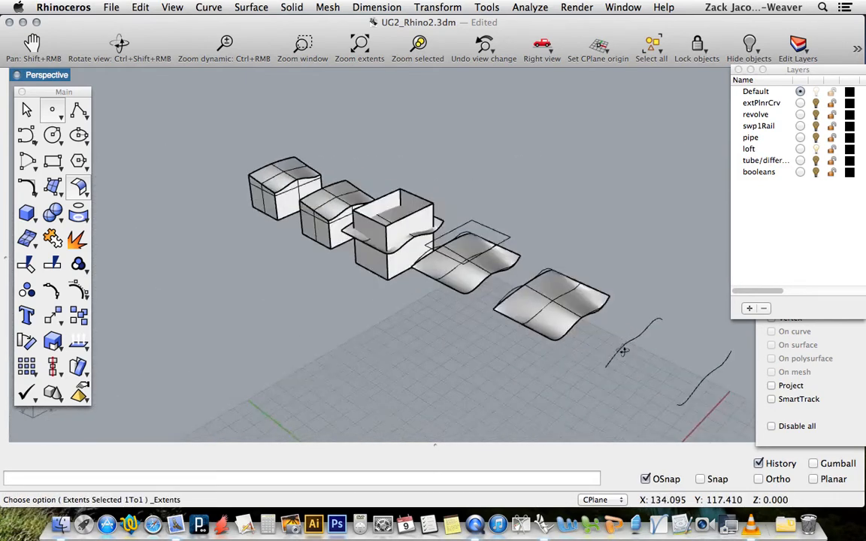
{"action": "left_click_drag", "start_coordinate": [211, 121], "coordinate": [506, 335]}
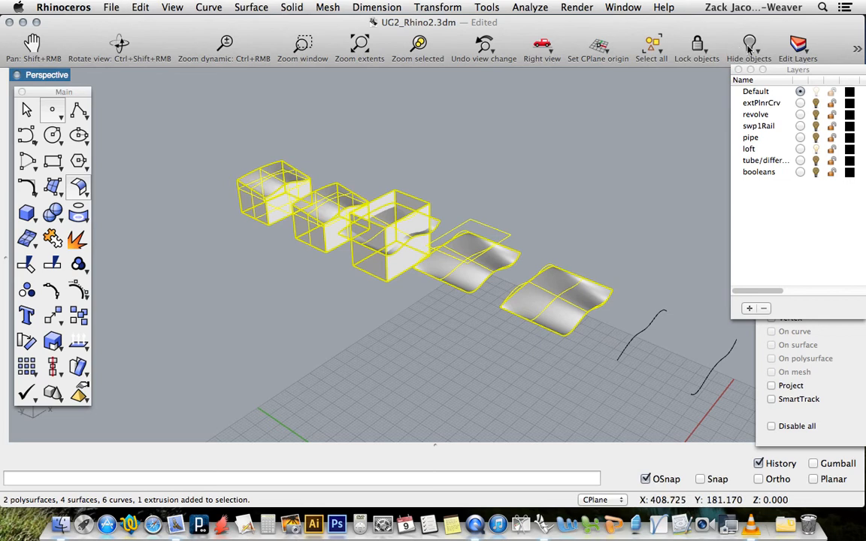
{"action": "left_click", "coordinate": [749, 45]}
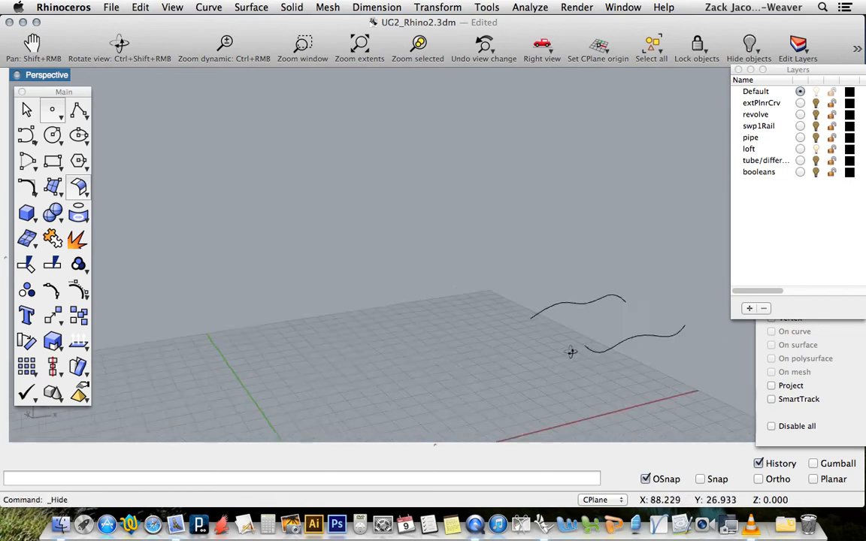
{"action": "type", "text": "ZEA"}
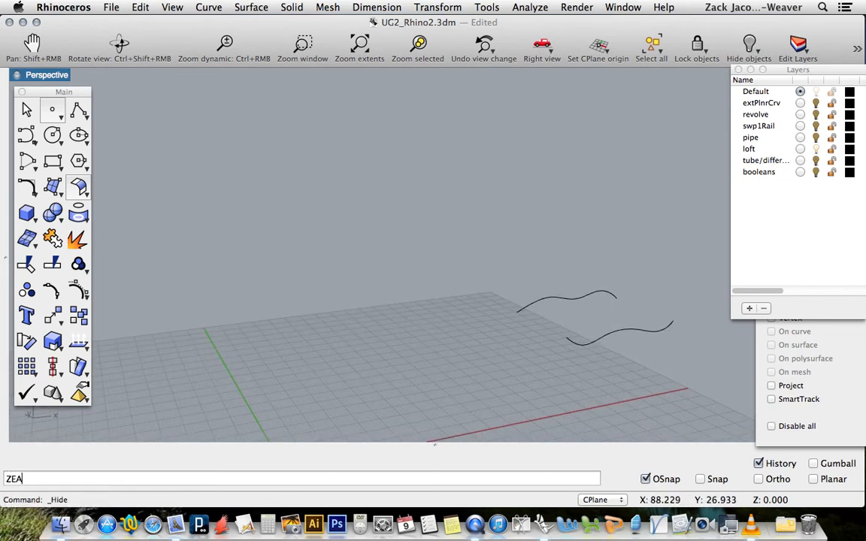
{"action": "key", "text": "Return"}
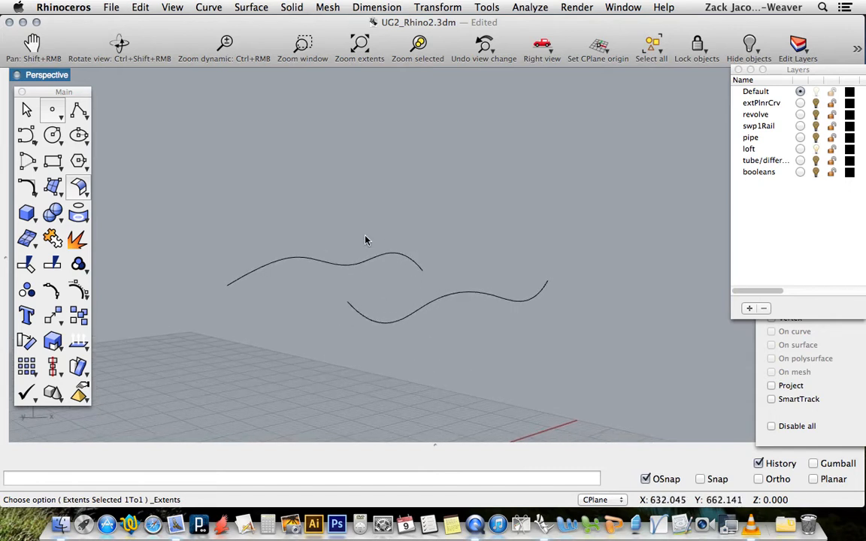
{"action": "mouse_move", "coordinate": [351, 268]}
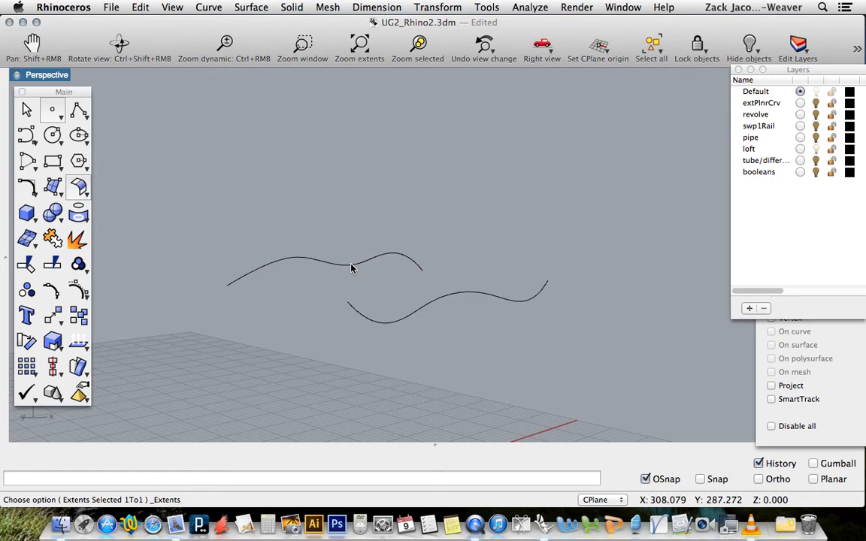
Step: Loft a surface between the two wavy curves using the Loose style without simplifying
{"action": "left_click", "coordinate": [351, 268]}
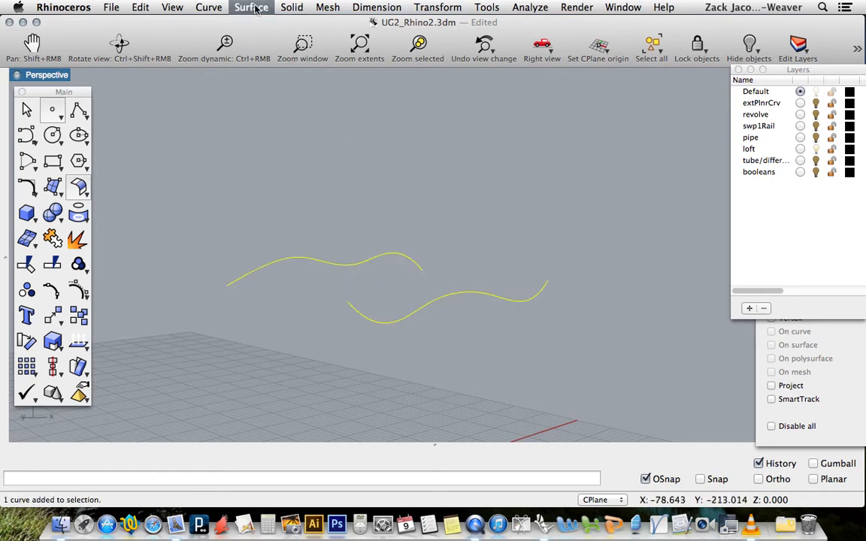
{"action": "mouse_move", "coordinate": [263, 42]}
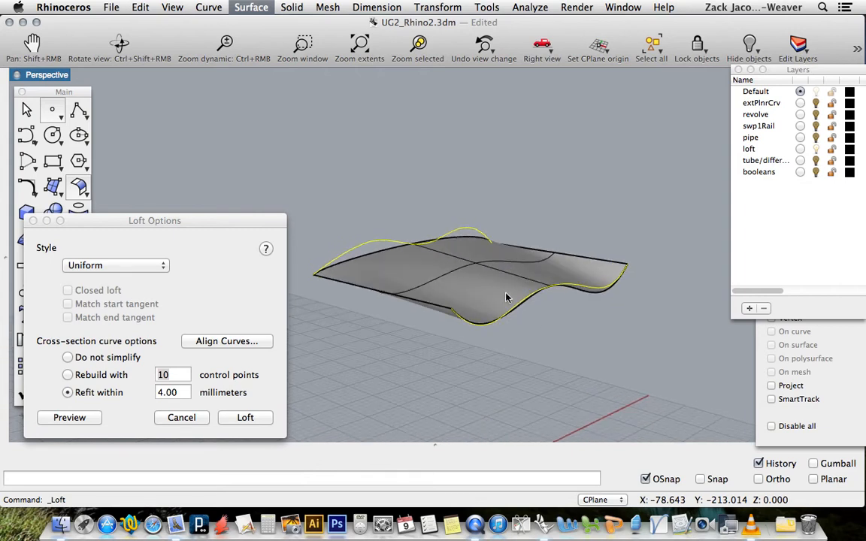
{"action": "mouse_move", "coordinate": [547, 292]}
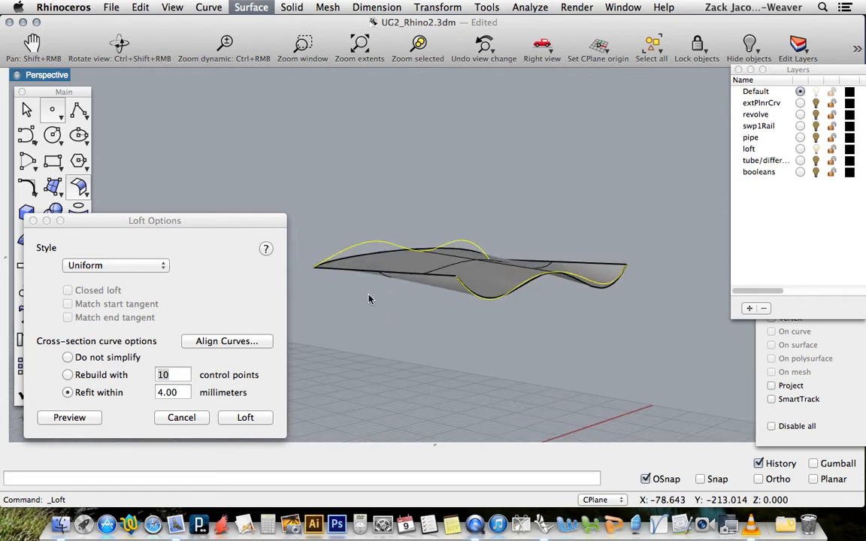
{"action": "left_click", "coordinate": [116, 264]}
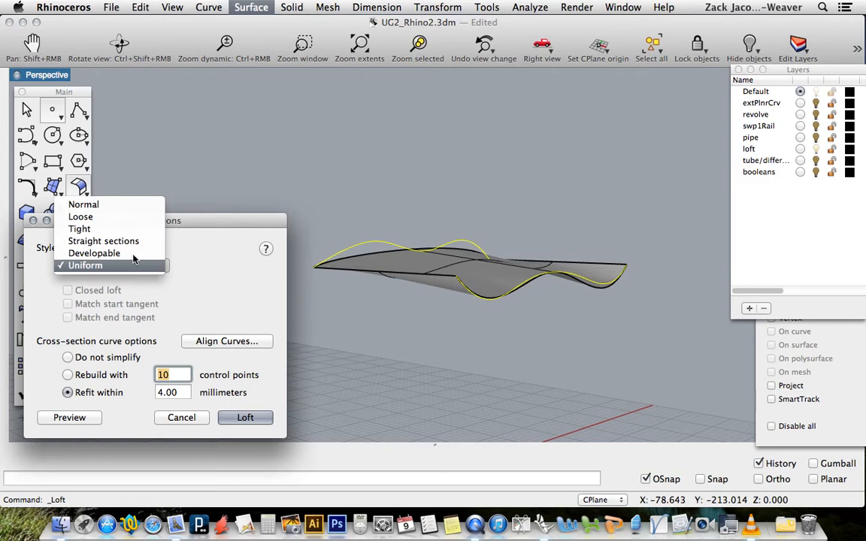
{"action": "left_click", "coordinate": [81, 216]}
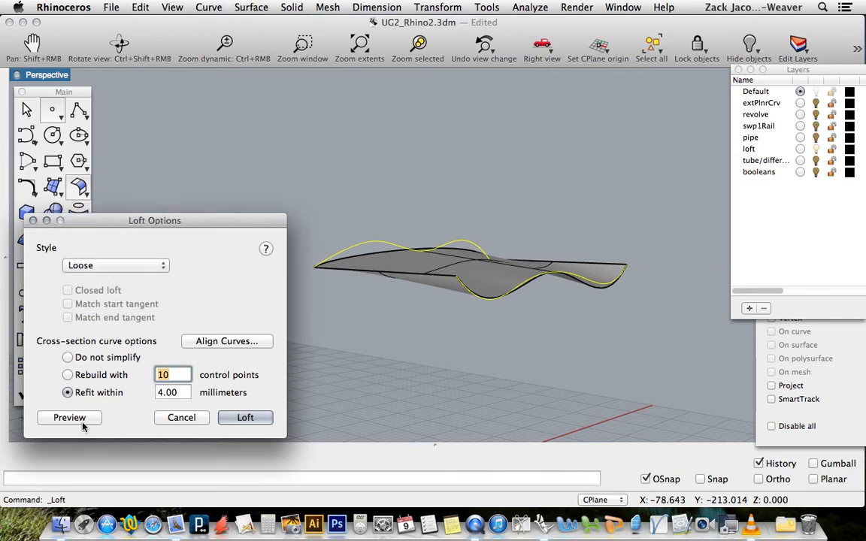
{"action": "left_click", "coordinate": [68, 358]}
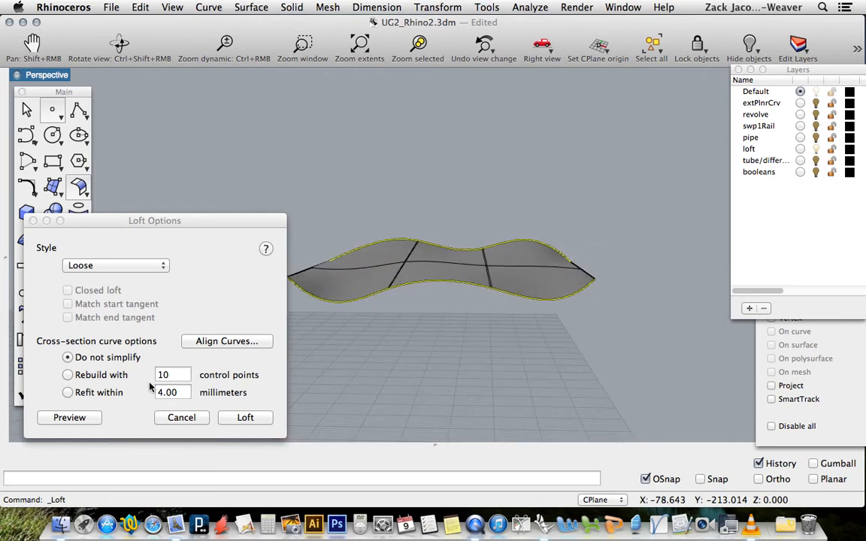
{"action": "mouse_move", "coordinate": [135, 263]}
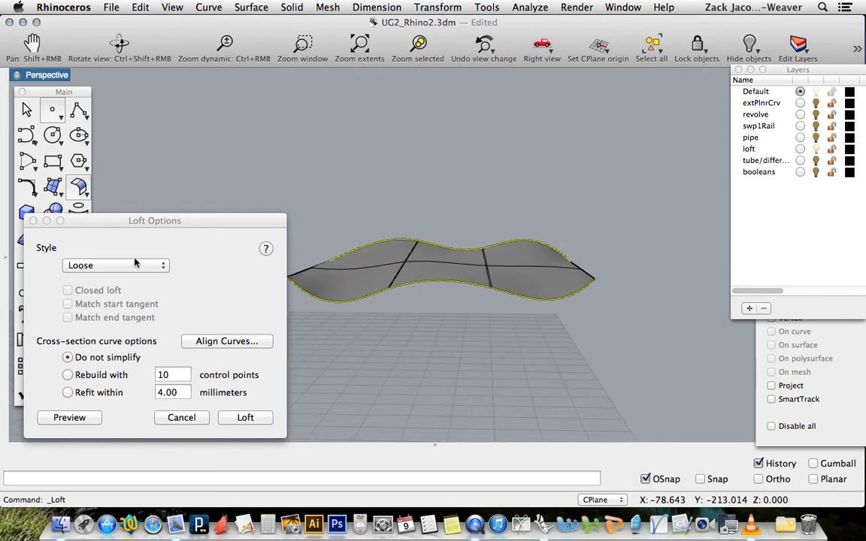
{"action": "left_click", "coordinate": [114, 264]}
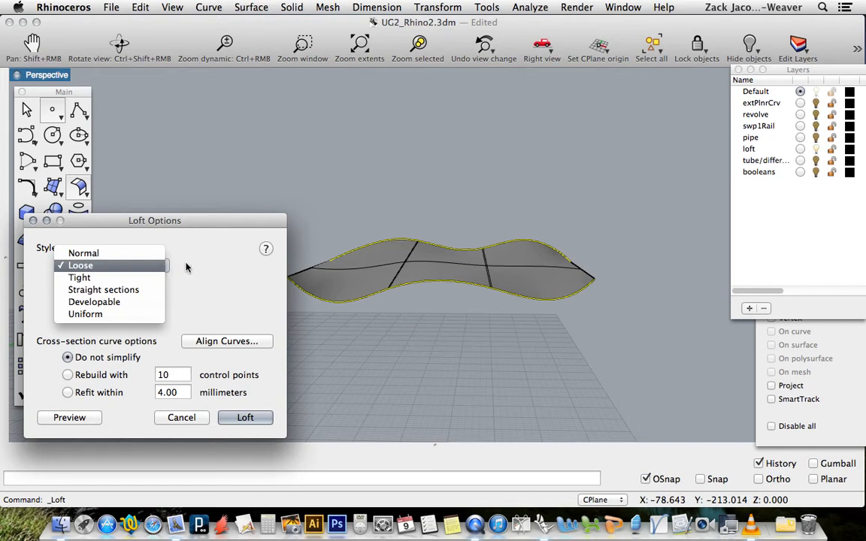
{"action": "left_click", "coordinate": [79, 265]}
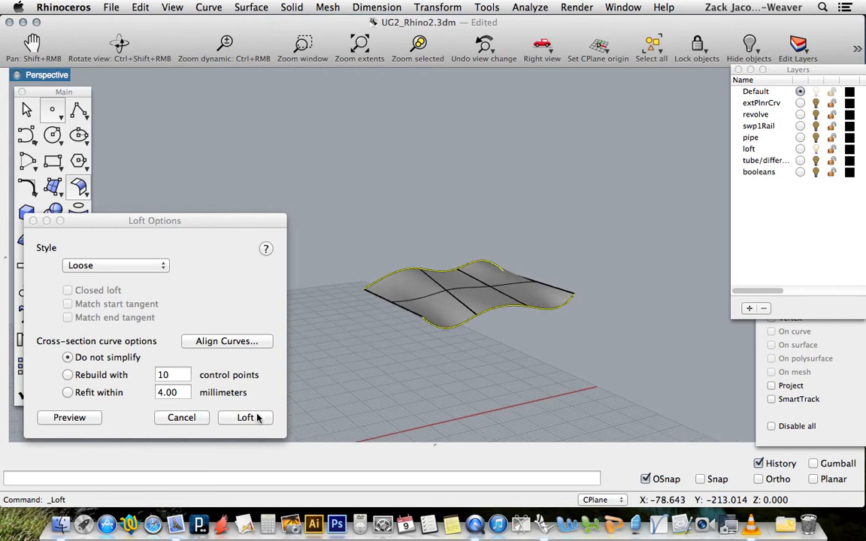
{"action": "left_click", "coordinate": [245, 418]}
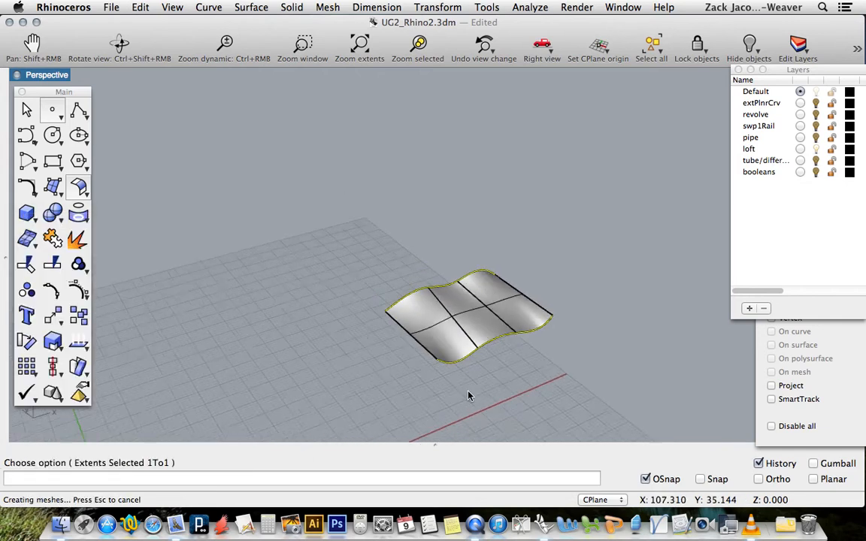
Step: Select the wavy curve and extrude it straight into a surface through the box
{"action": "left_click_drag", "start_coordinate": [469, 397], "coordinate": [499, 361]}
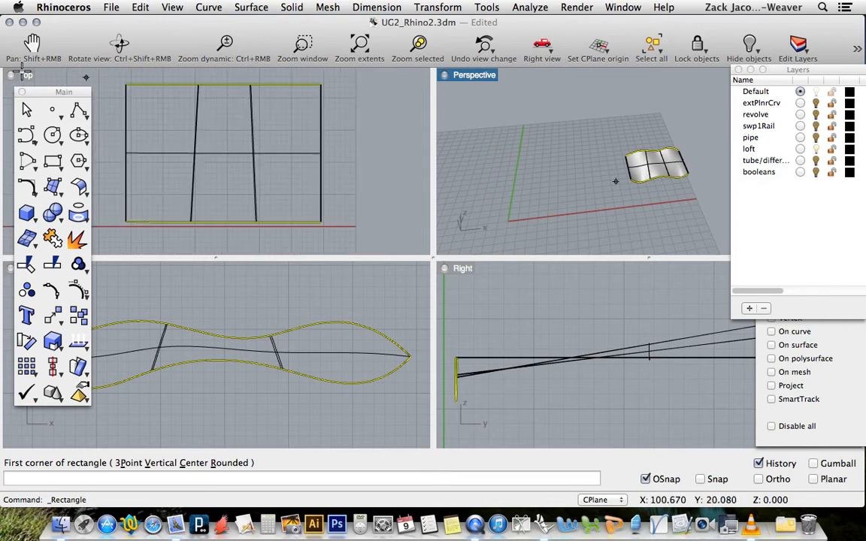
{"action": "mouse_move", "coordinate": [601, 182]}
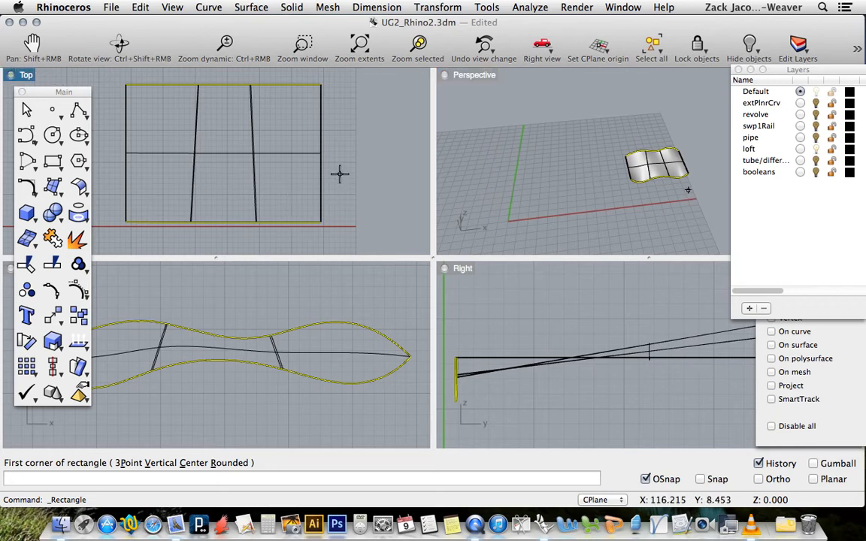
{"action": "mouse_move", "coordinate": [140, 96]}
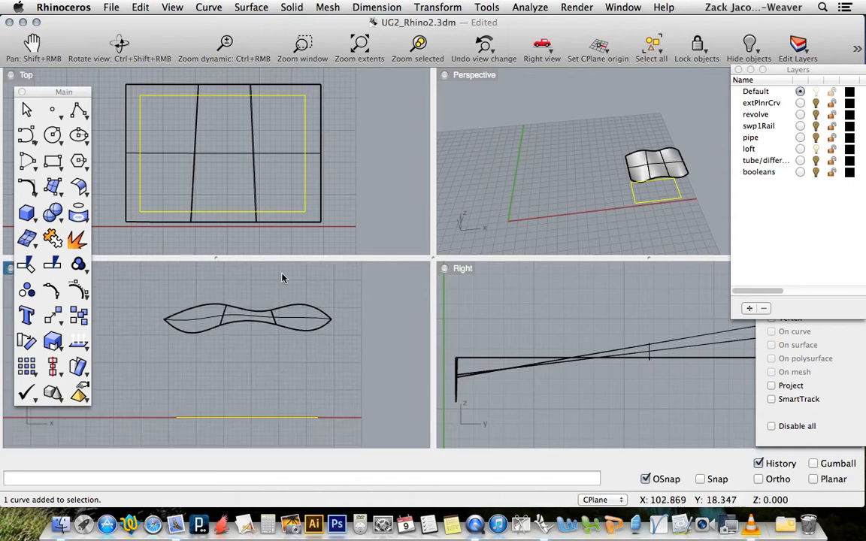
{"action": "left_click", "coordinate": [251, 6]}
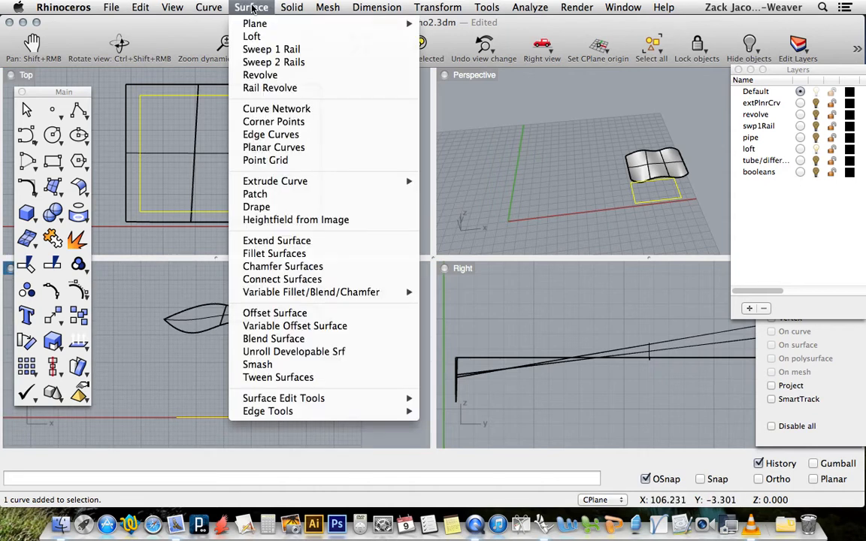
{"action": "mouse_move", "coordinate": [275, 180]}
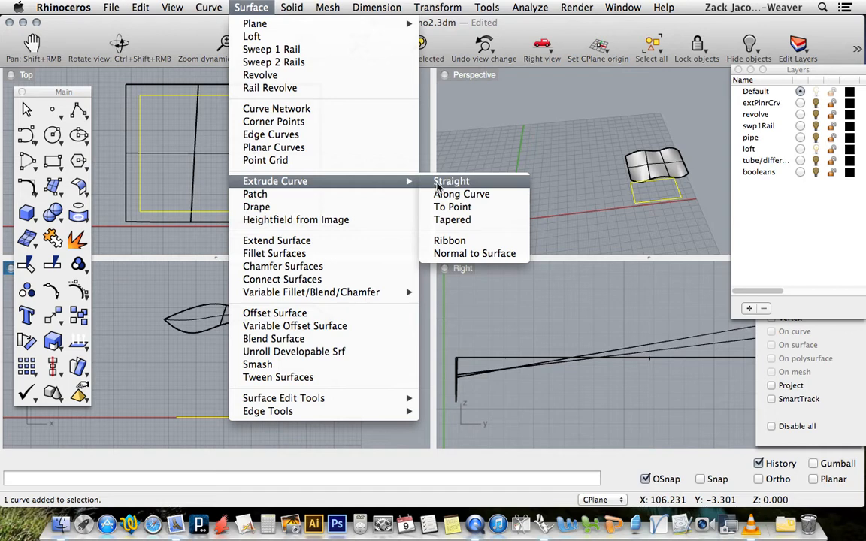
{"action": "left_click", "coordinate": [451, 180]}
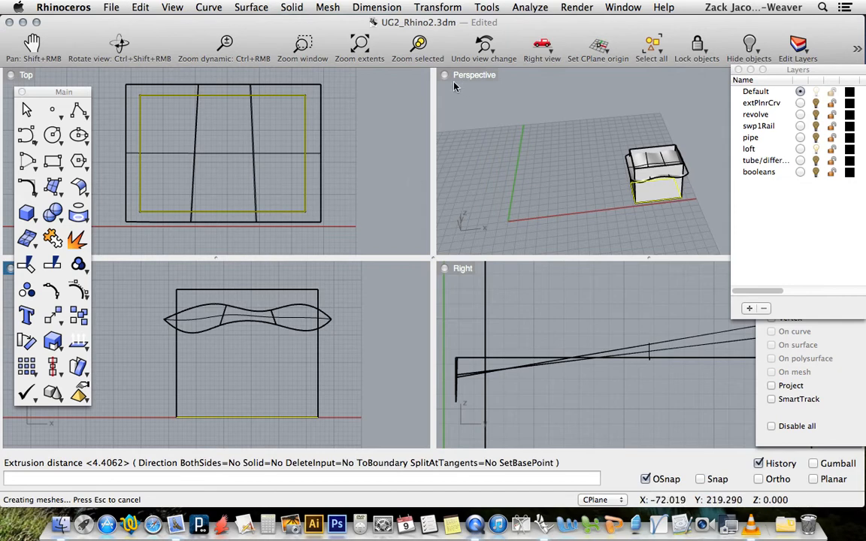
Step: Trim away the wavy surface flaps outside the box, using the box as cutter
{"action": "double_click", "coordinate": [475, 75]}
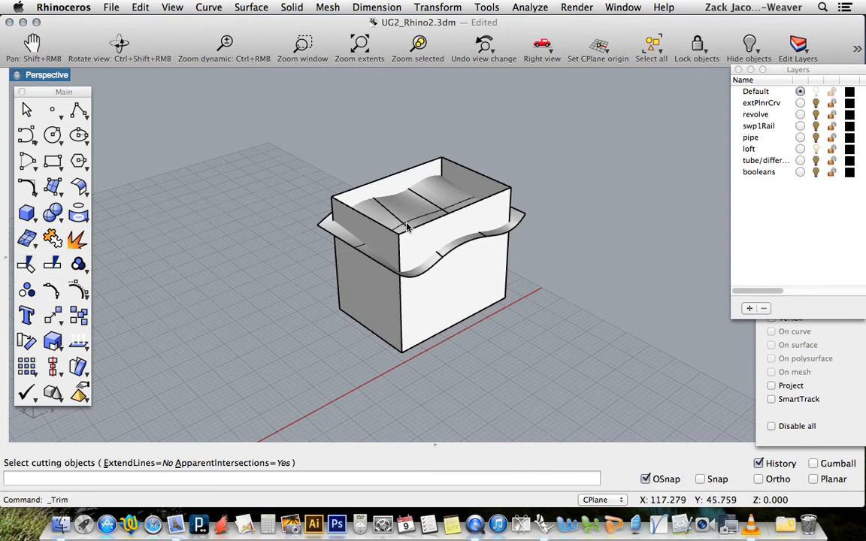
{"action": "mouse_move", "coordinate": [399, 216]}
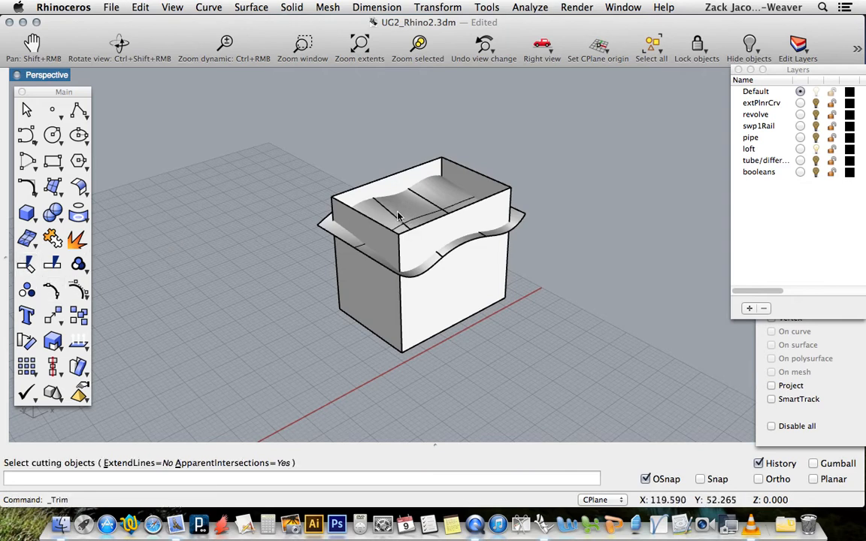
{"action": "left_click", "coordinate": [384, 239]}
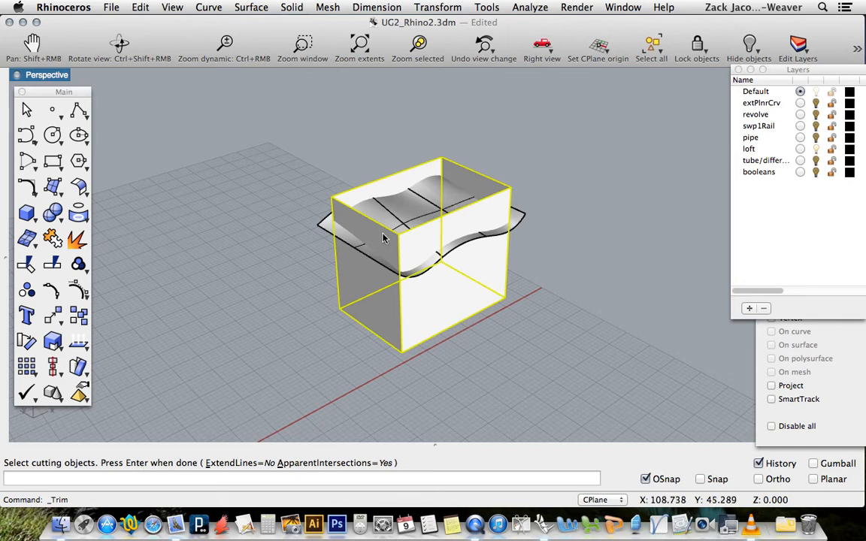
{"action": "left_click", "coordinate": [325, 229]}
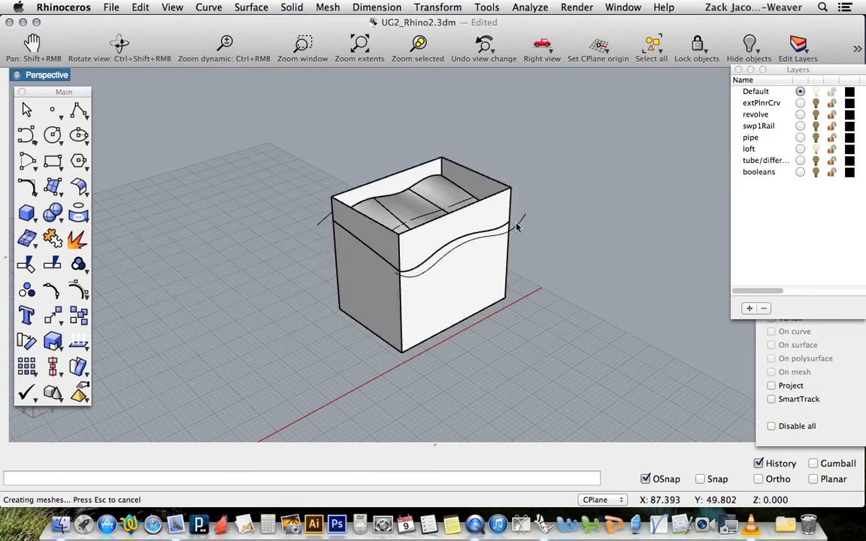
{"action": "left_click", "coordinate": [519, 225]}
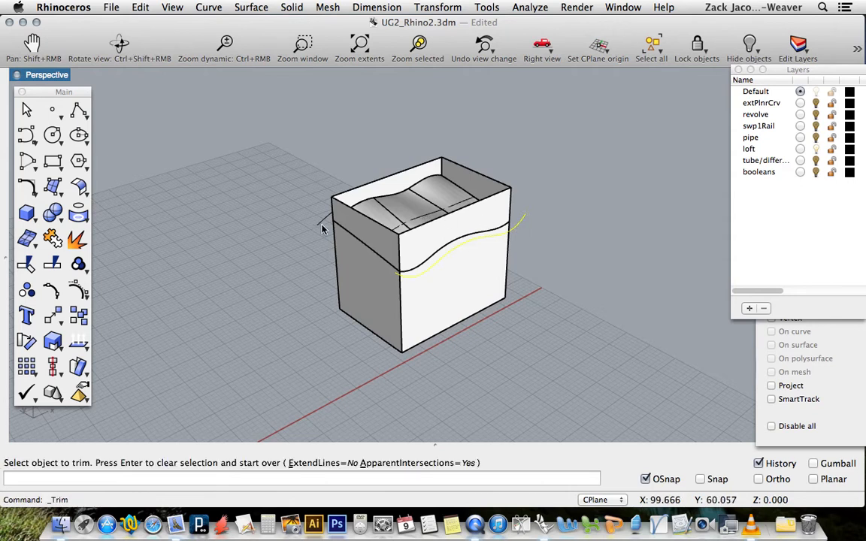
{"action": "mouse_move", "coordinate": [322, 218]}
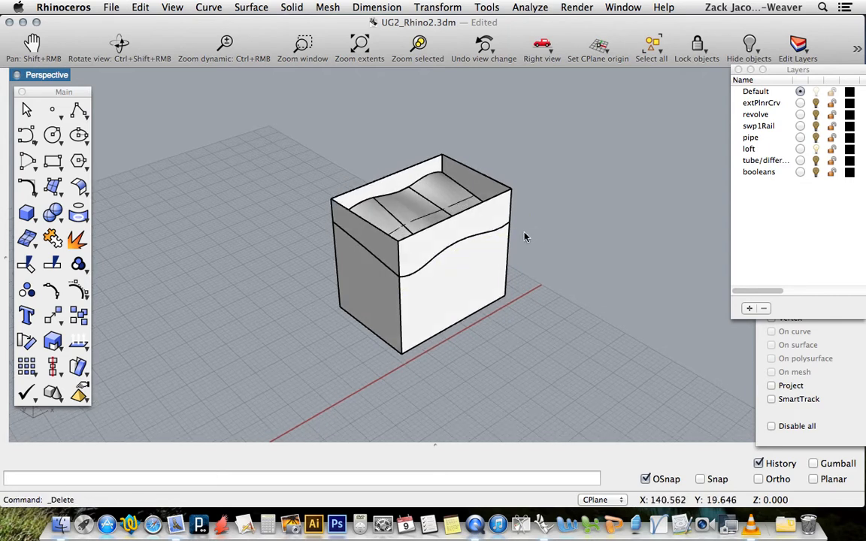
Step: Trim the box top above the wavy surface so its walls follow the surface
{"action": "left_click", "coordinate": [27, 263]}
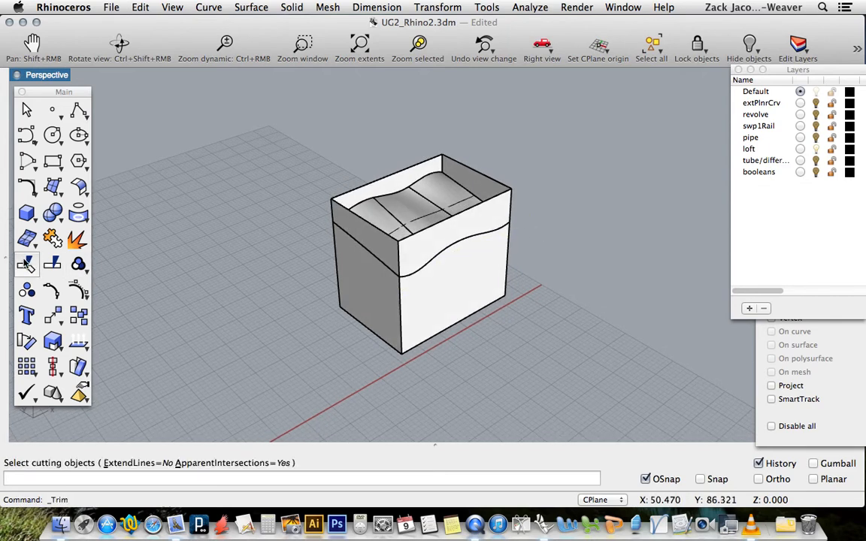
{"action": "left_click", "coordinate": [413, 210]}
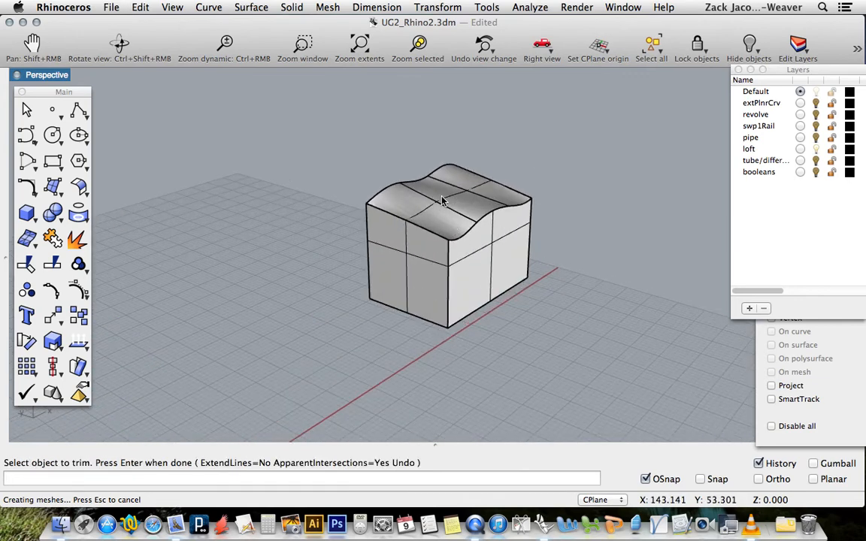
{"action": "left_click", "coordinate": [442, 202]}
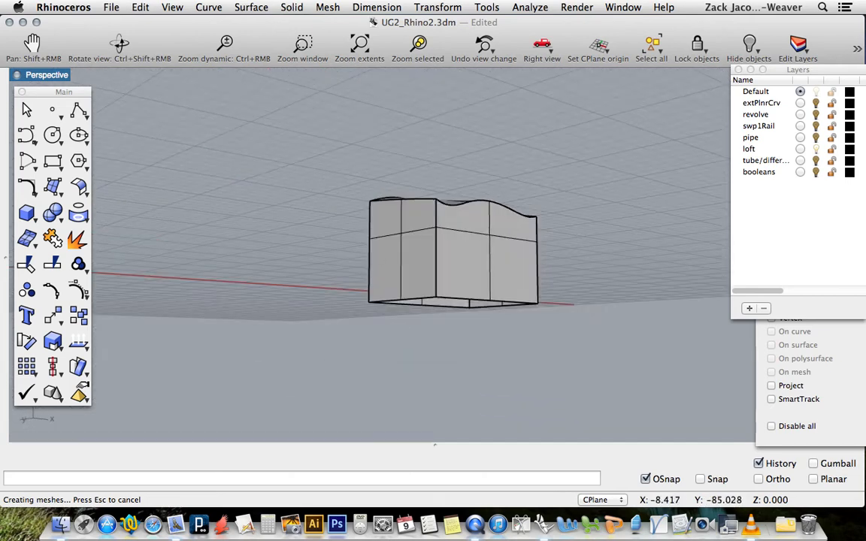
Step: Cap the open box's planar holes from the Solid menu
{"action": "left_click", "coordinate": [291, 6]}
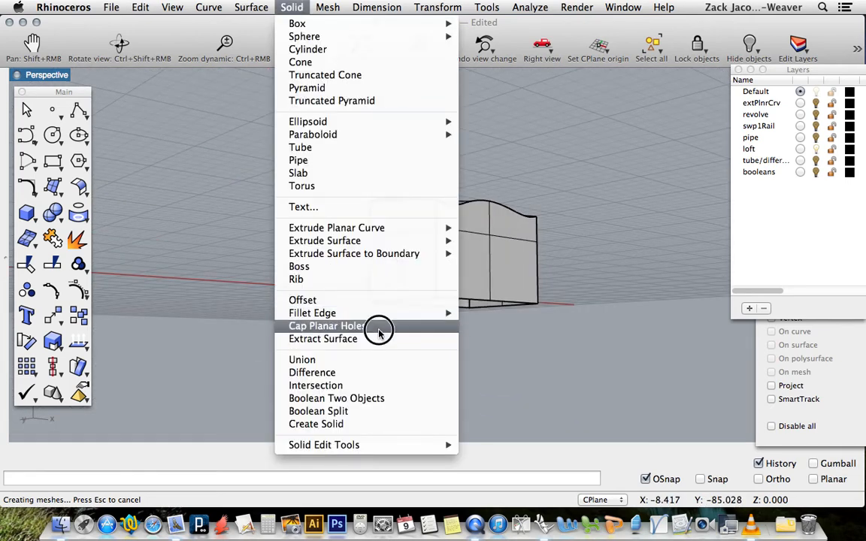
{"action": "left_click", "coordinate": [326, 325]}
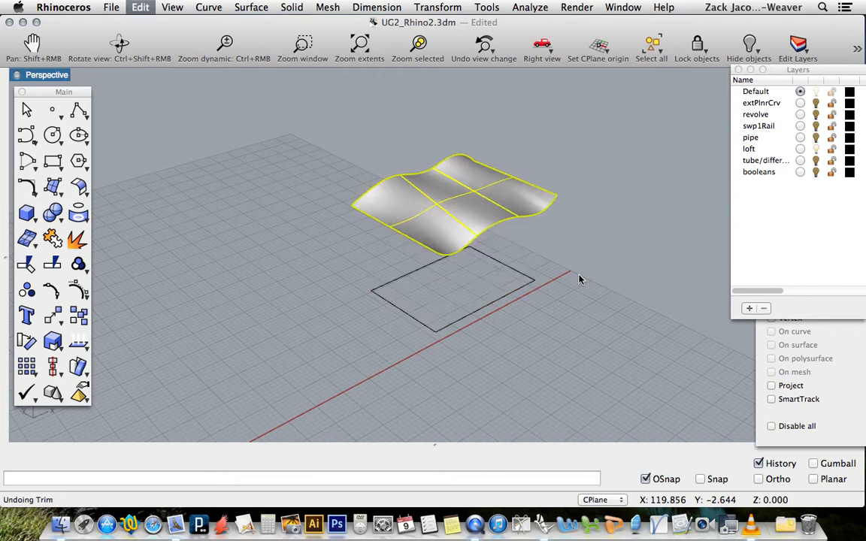
Step: Undo back past the loft and pan to the open end of the long tube
{"action": "key", "text": "cmd+z"}
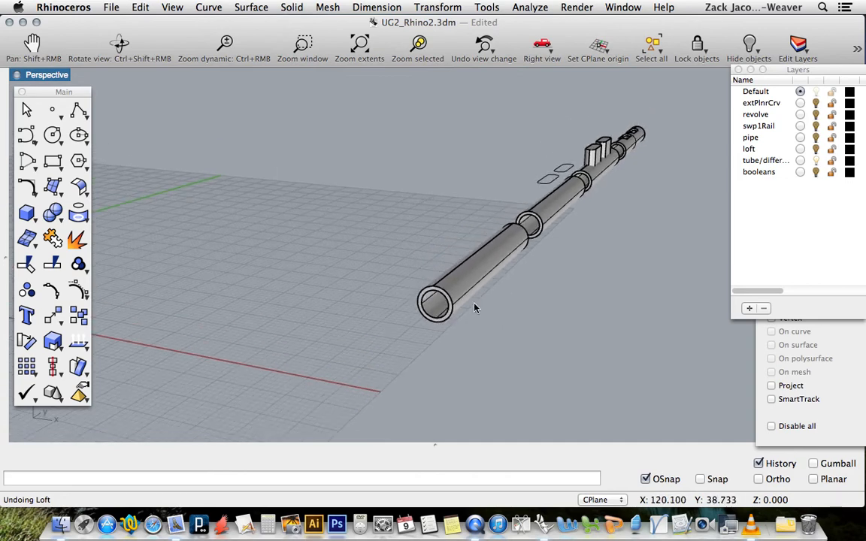
{"action": "left_click_drag", "start_coordinate": [474, 309], "coordinate": [579, 312]}
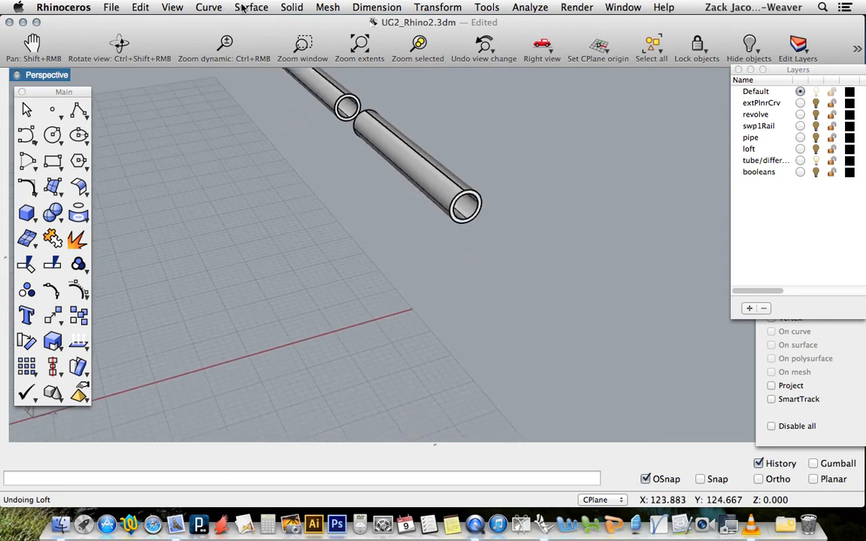
{"action": "left_click", "coordinate": [207, 6]}
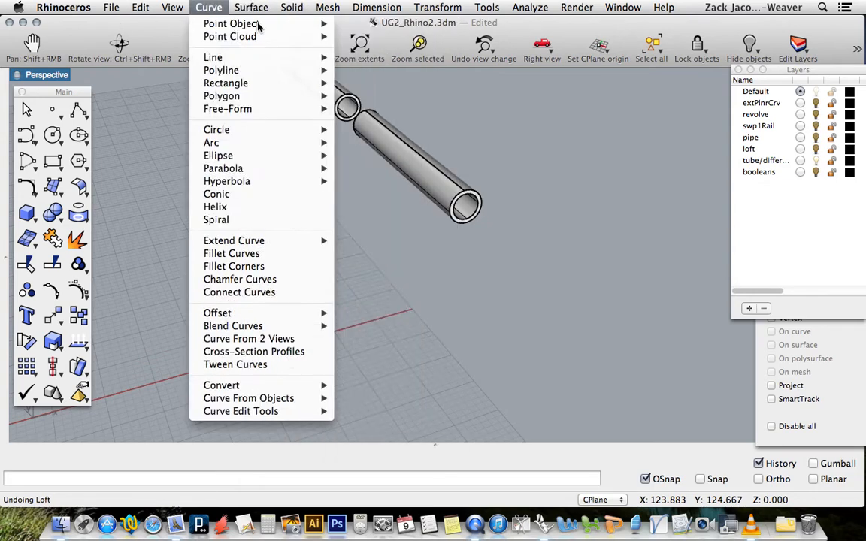
Step: Build a large upright hollow Tube solid beside the long tube, then remove it
{"action": "left_click", "coordinate": [292, 6]}
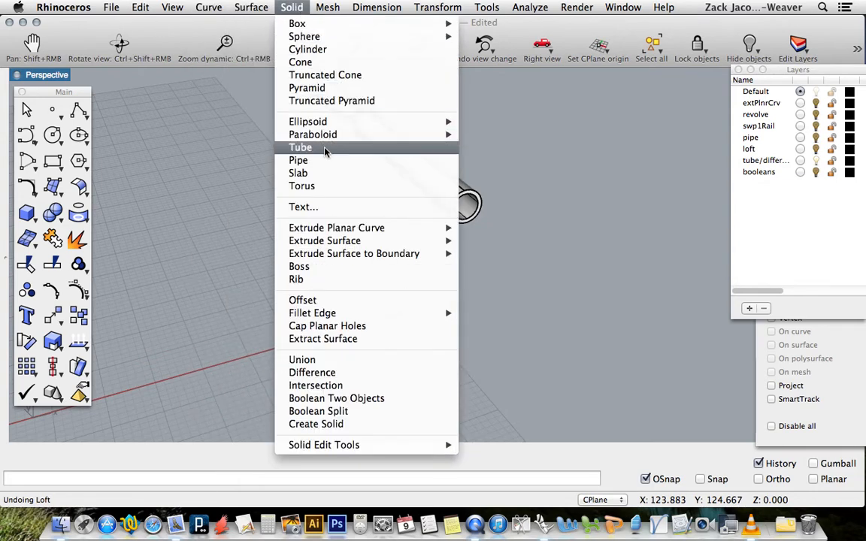
{"action": "left_click", "coordinate": [301, 147]}
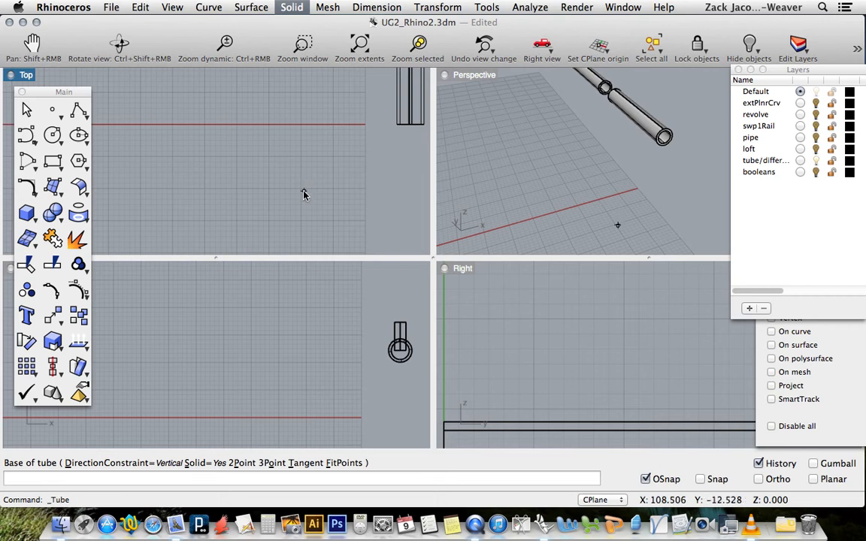
{"action": "mouse_move", "coordinate": [307, 194]}
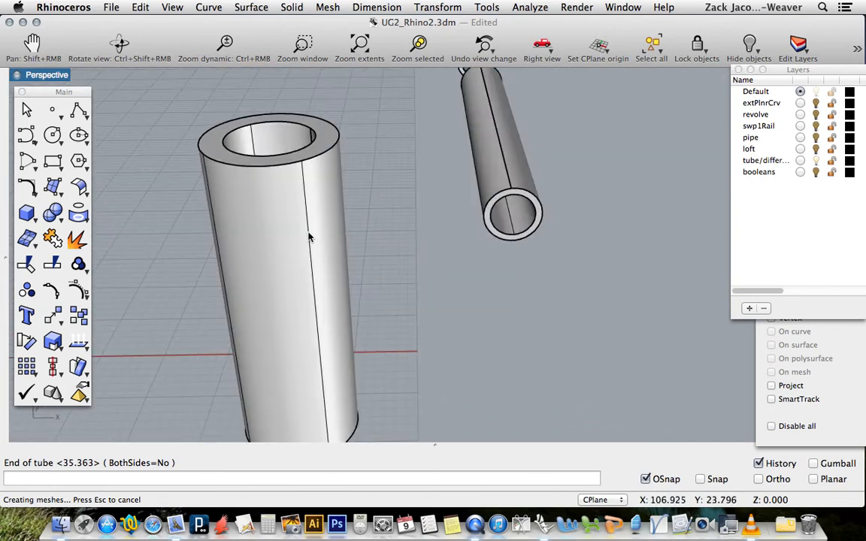
{"action": "key", "text": "Delete"}
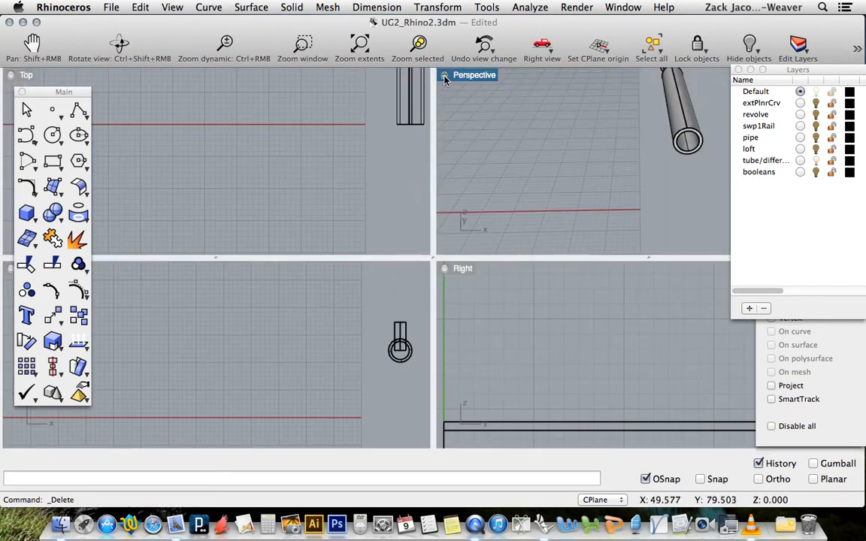
Step: Maximize the Perspective view and frame the long tube with its slot curves
{"action": "double_click", "coordinate": [476, 76]}
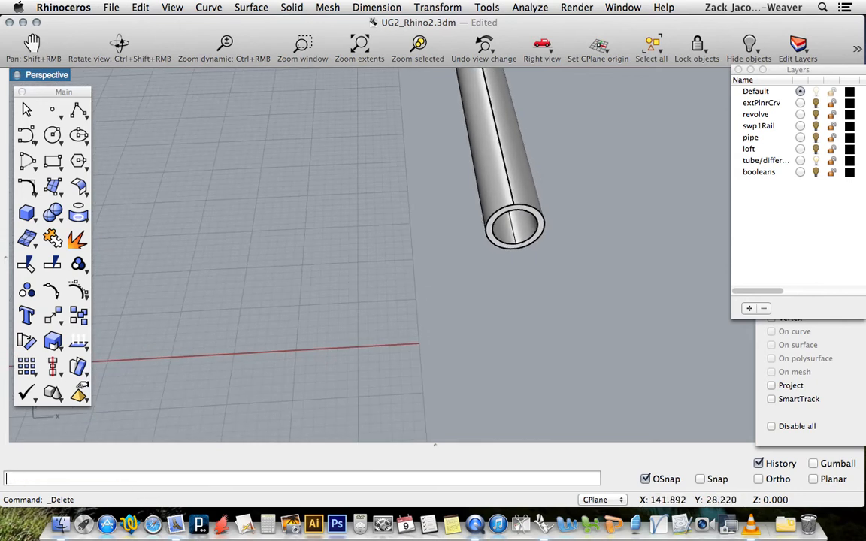
{"action": "left_click", "coordinate": [359, 42]}
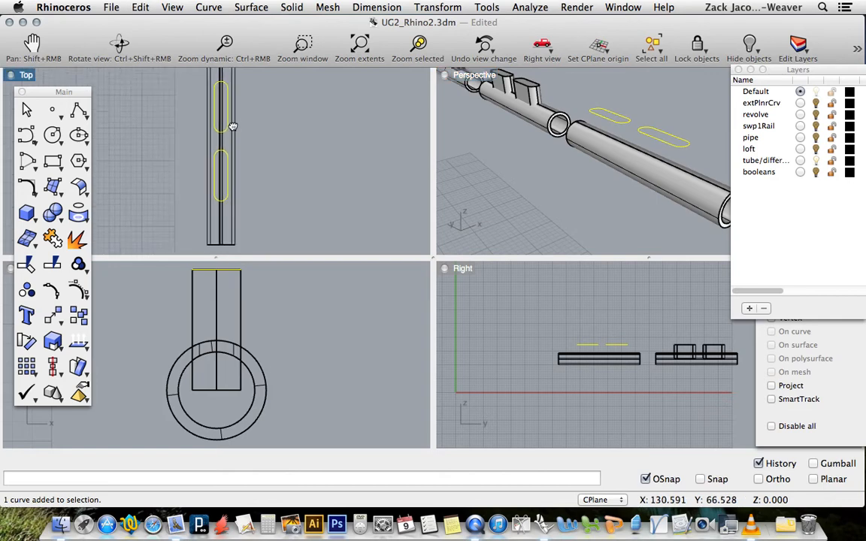
{"action": "mouse_move", "coordinate": [445, 81]}
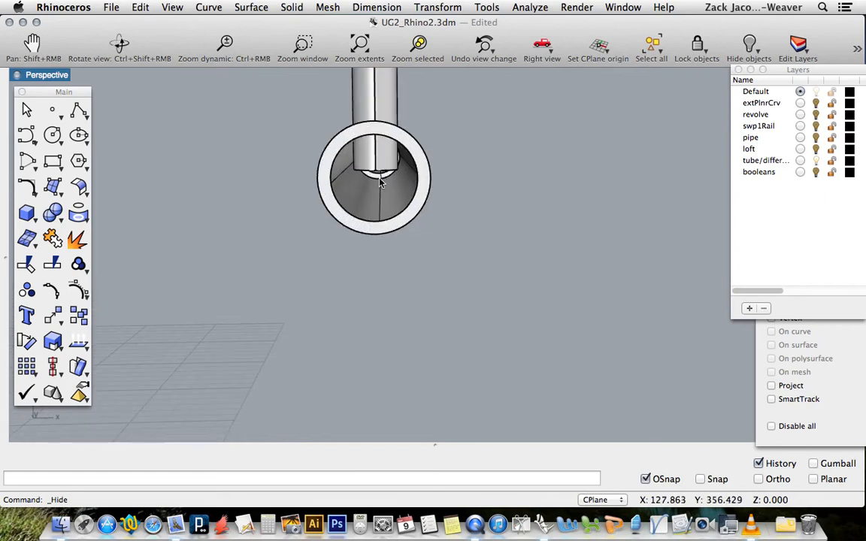
Step: Hide the tube carrying rectangular blocks and its curves, leaving the ported tube
{"action": "left_click_drag", "start_coordinate": [376, 188], "coordinate": [405, 136]}
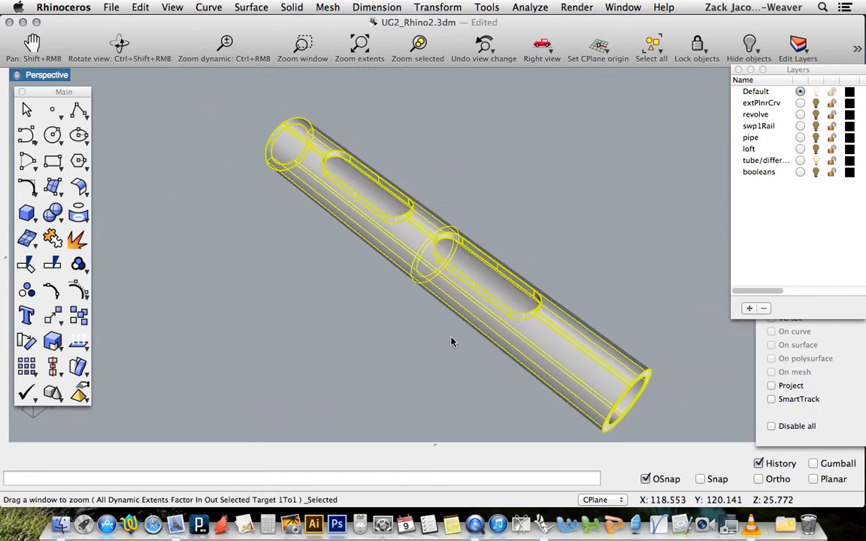
{"action": "left_click_drag", "start_coordinate": [451, 343], "coordinate": [559, 300]}
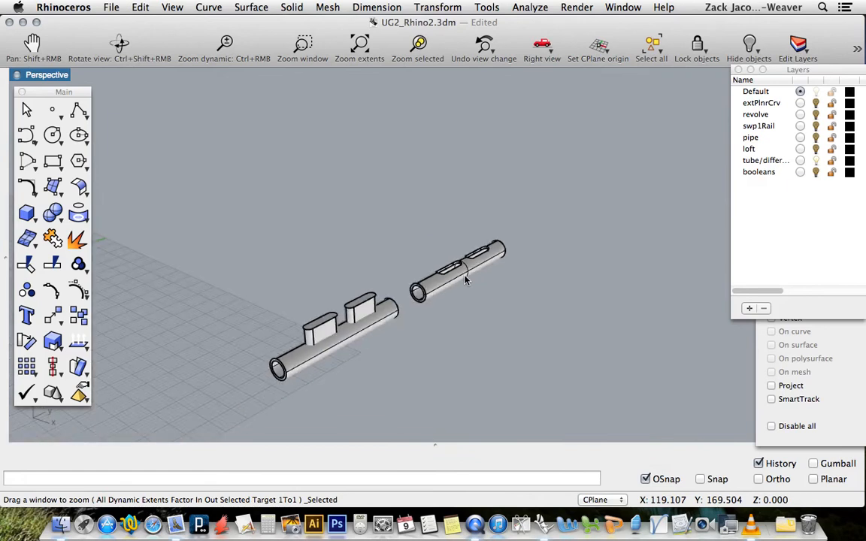
{"action": "left_click_drag", "start_coordinate": [466, 281], "coordinate": [400, 388]}
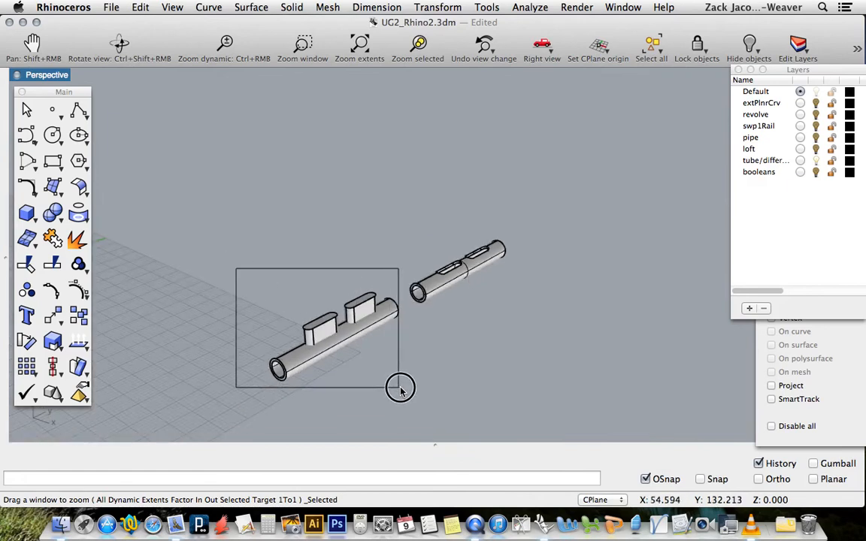
{"action": "left_click_drag", "start_coordinate": [236, 267], "coordinate": [400, 388]}
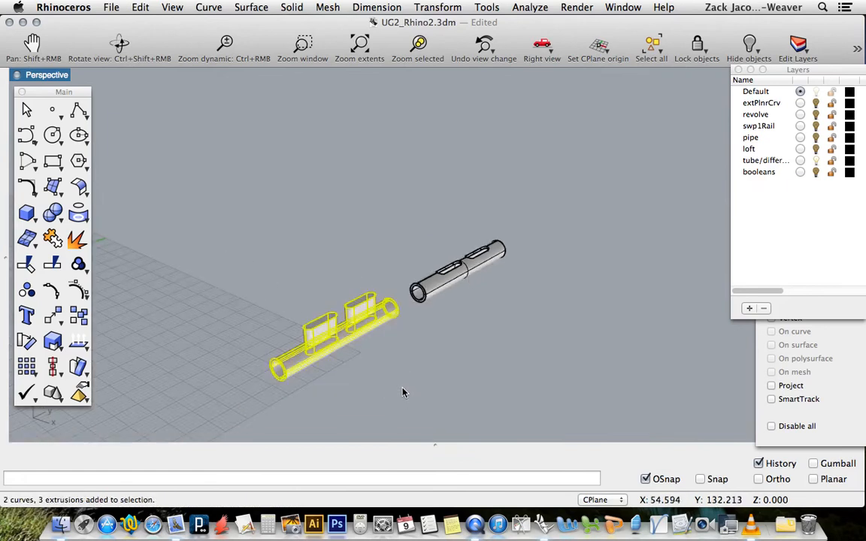
{"action": "type", "text": "Hide"}
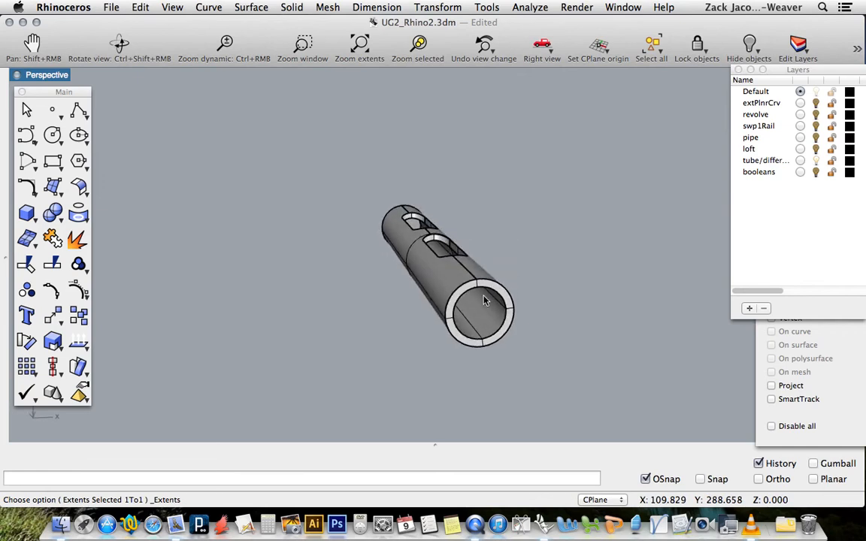
{"action": "mouse_move", "coordinate": [749, 188]}
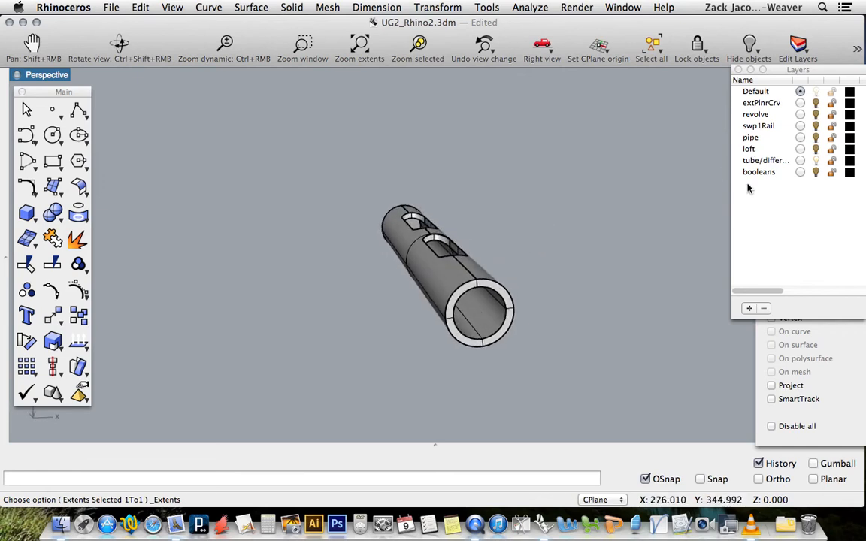
Step: Frame the box, sphere, cone and torus and orbit around them
{"action": "left_click", "coordinate": [815, 171]}
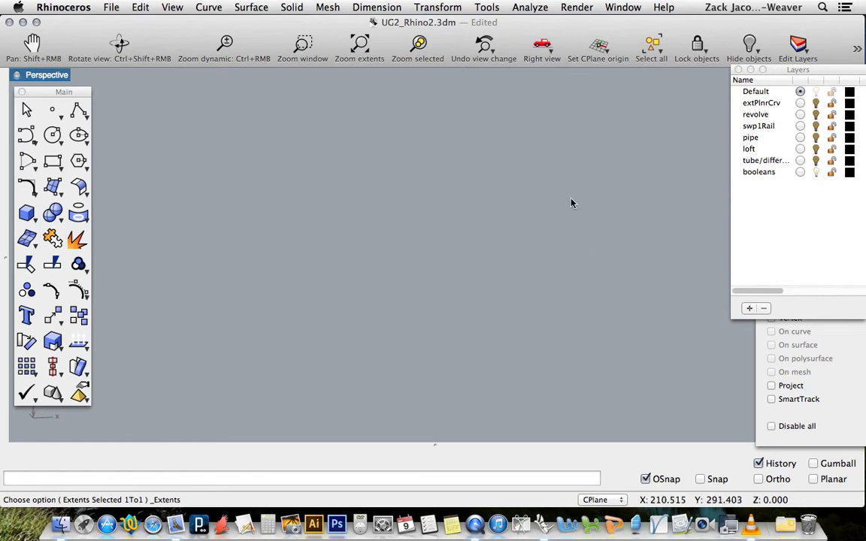
{"action": "left_click", "coordinate": [360, 42]}
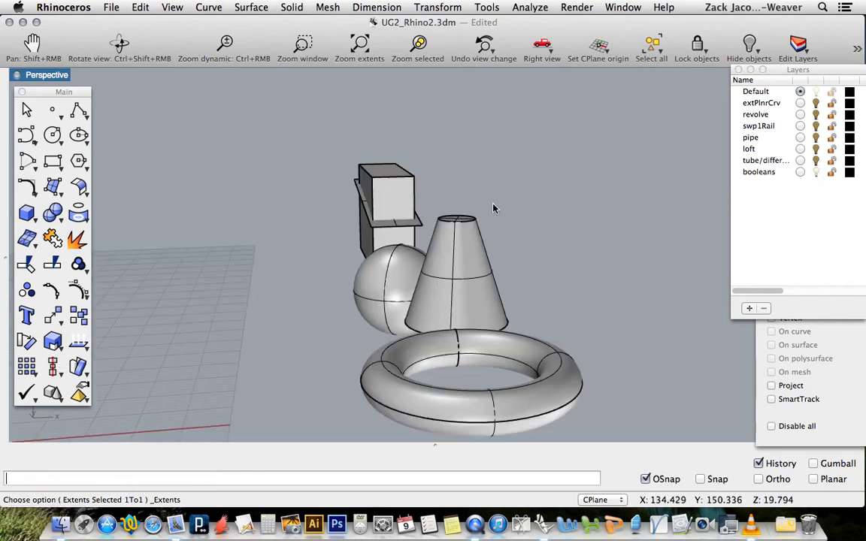
{"action": "left_click_drag", "start_coordinate": [495, 207], "coordinate": [337, 322]}
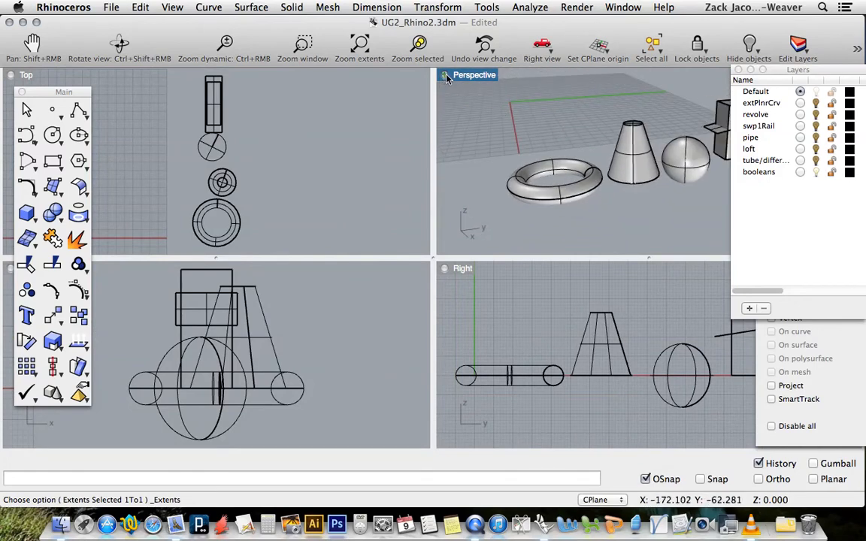
Step: Drag the cone onto the sphere and maximize the Perspective view
{"action": "double_click", "coordinate": [475, 75]}
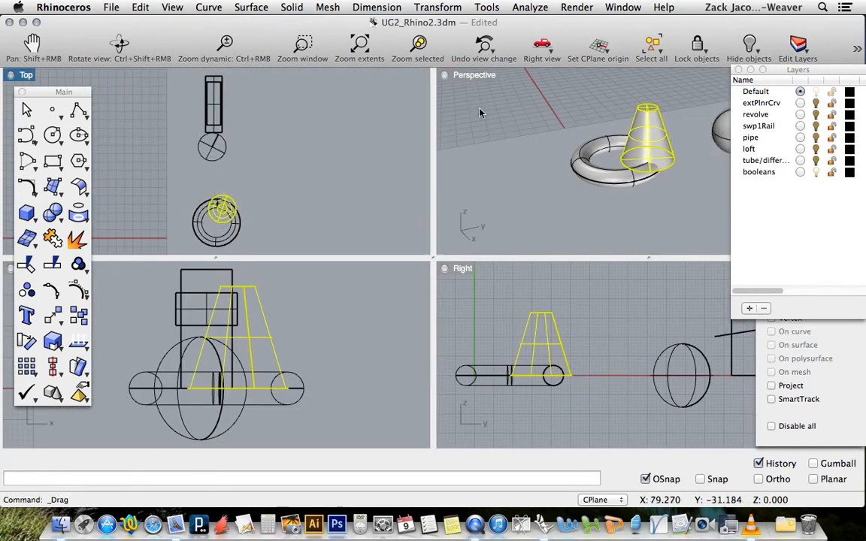
{"action": "left_click", "coordinate": [602, 163]}
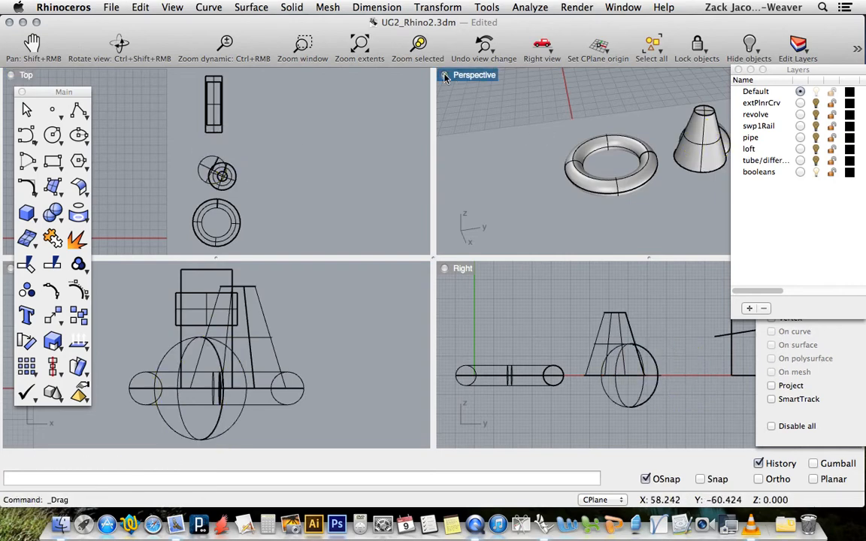
{"action": "double_click", "coordinate": [473, 75]}
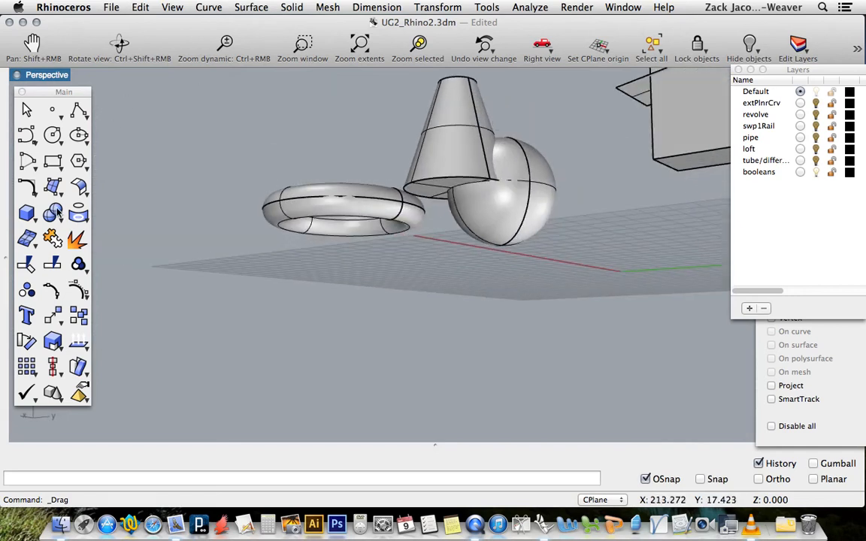
Step: Boolean Difference the sphere out of the cone, carving a scoop
{"action": "left_click", "coordinate": [53, 214]}
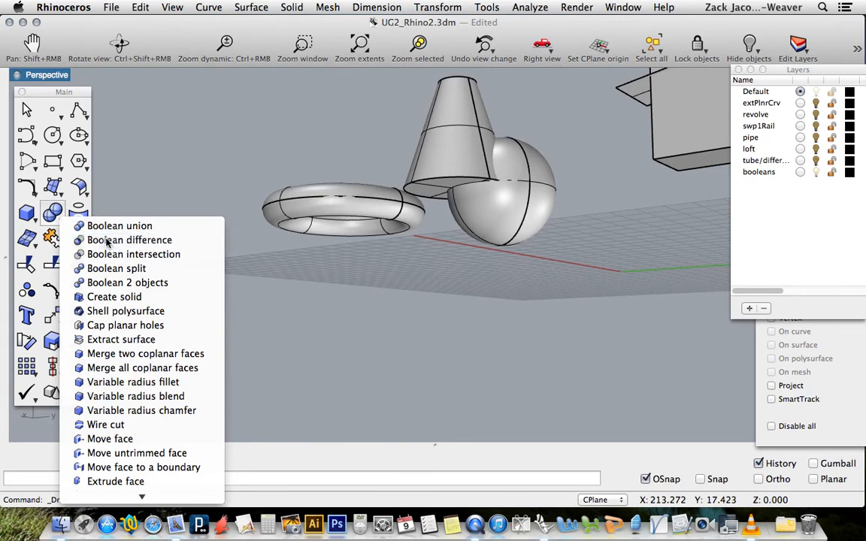
{"action": "left_click", "coordinate": [129, 241]}
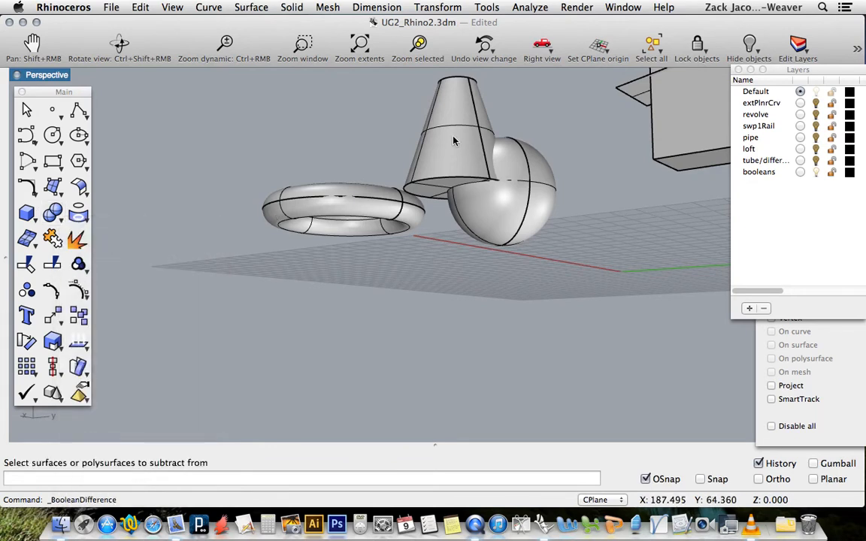
{"action": "mouse_move", "coordinate": [457, 139]}
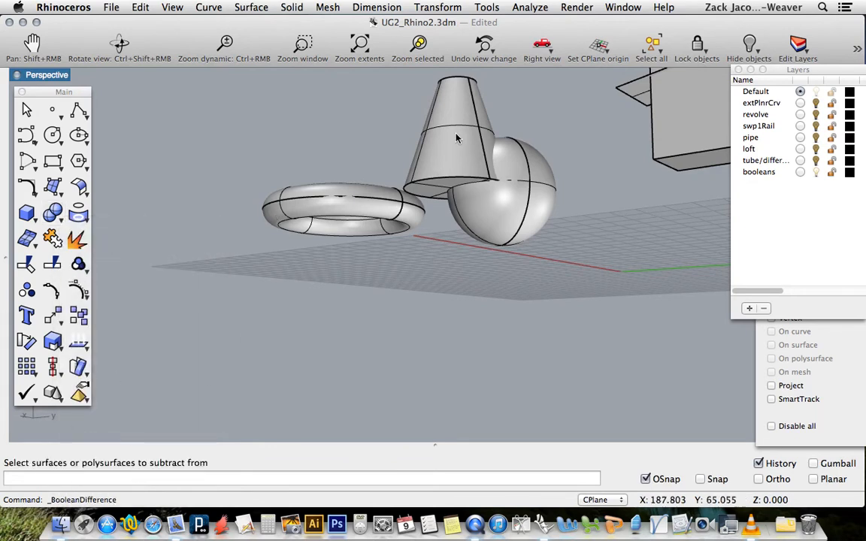
{"action": "left_click", "coordinate": [457, 139]}
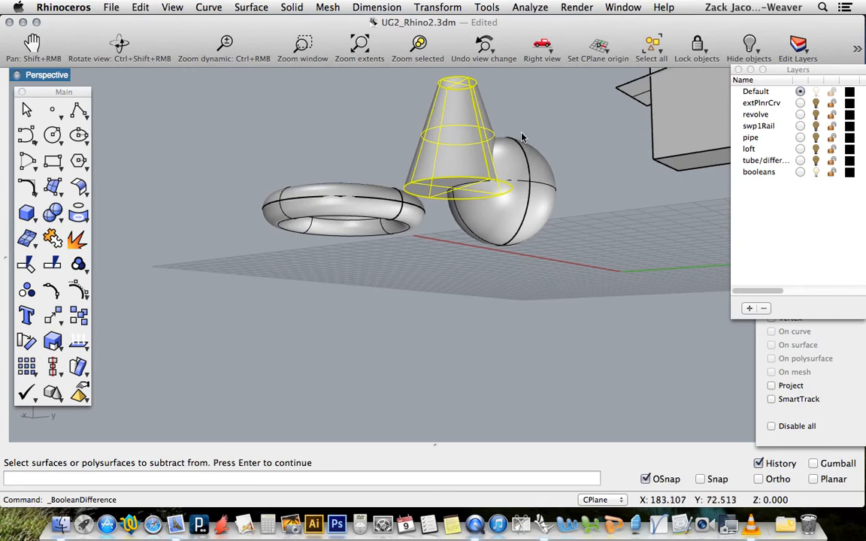
{"action": "mouse_move", "coordinate": [550, 214]}
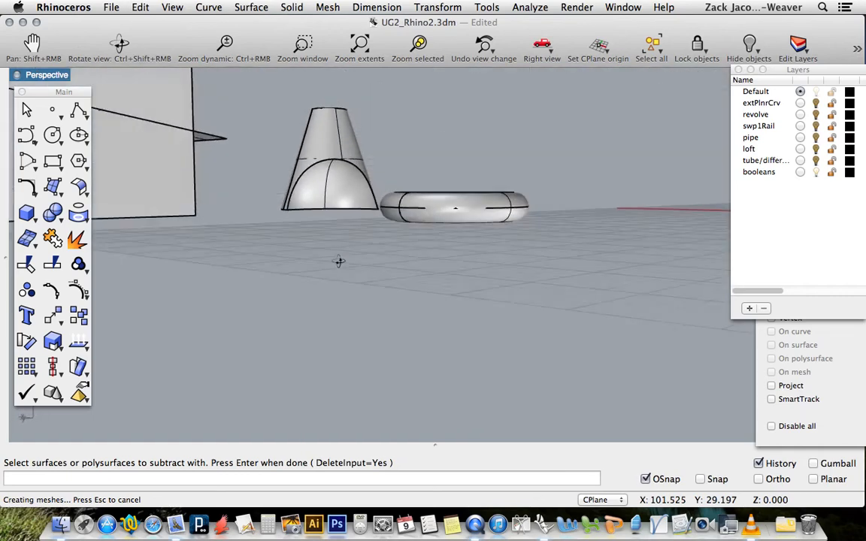
Step: Inspect the carved cone, then hide the cone and torus, leaving the box
{"action": "left_click_drag", "start_coordinate": [338, 262], "coordinate": [280, 153]}
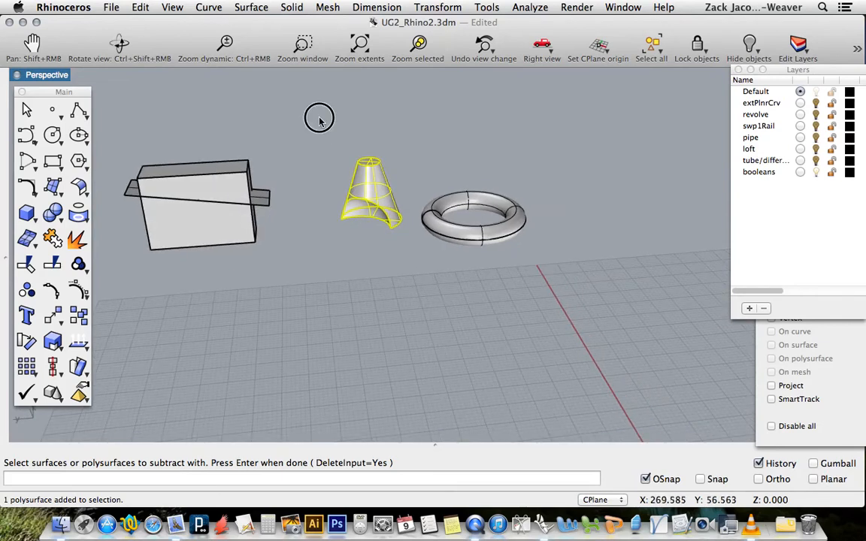
{"action": "left_click", "coordinate": [473, 218]}
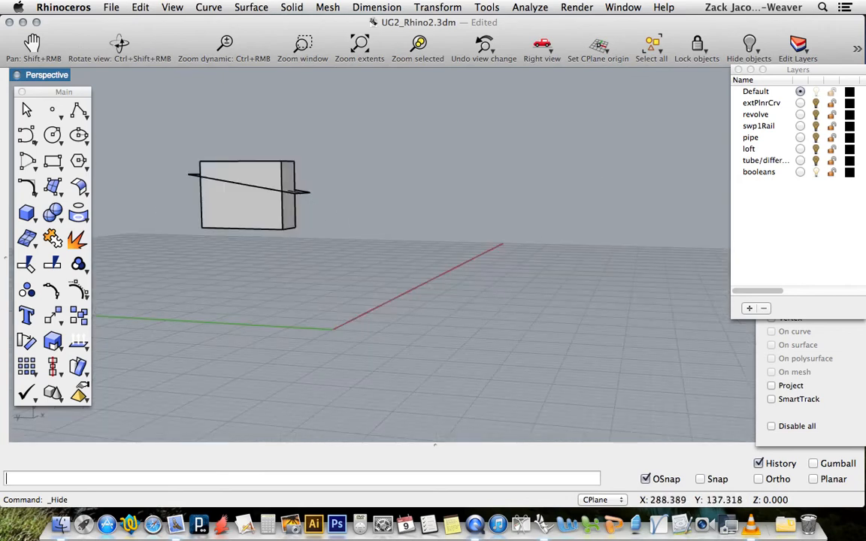
Step: Hide the old thin plane through the box and maximize the Right view
{"action": "left_click", "coordinate": [359, 43]}
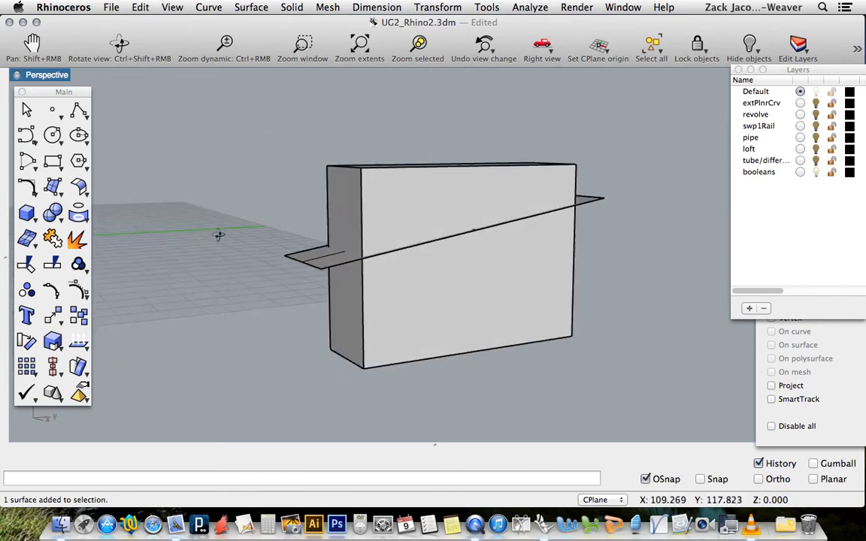
{"action": "left_click", "coordinate": [436, 226]}
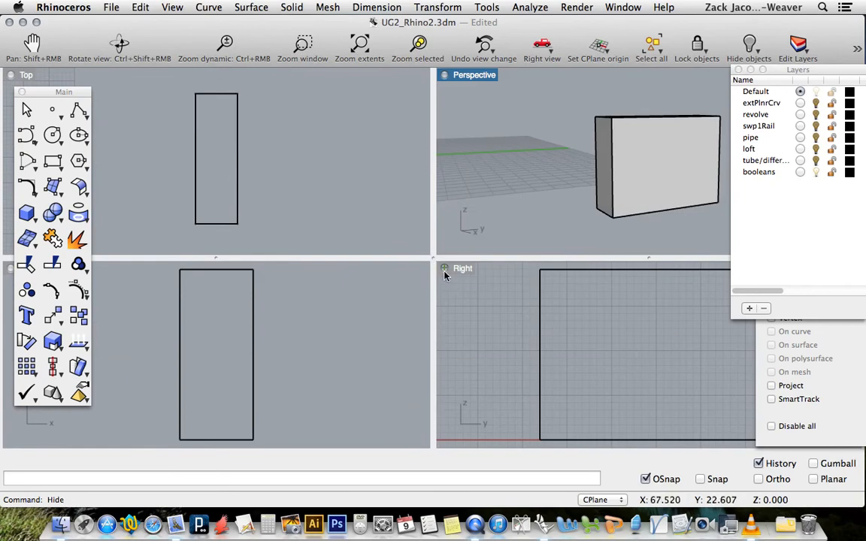
{"action": "double_click", "coordinate": [463, 267]}
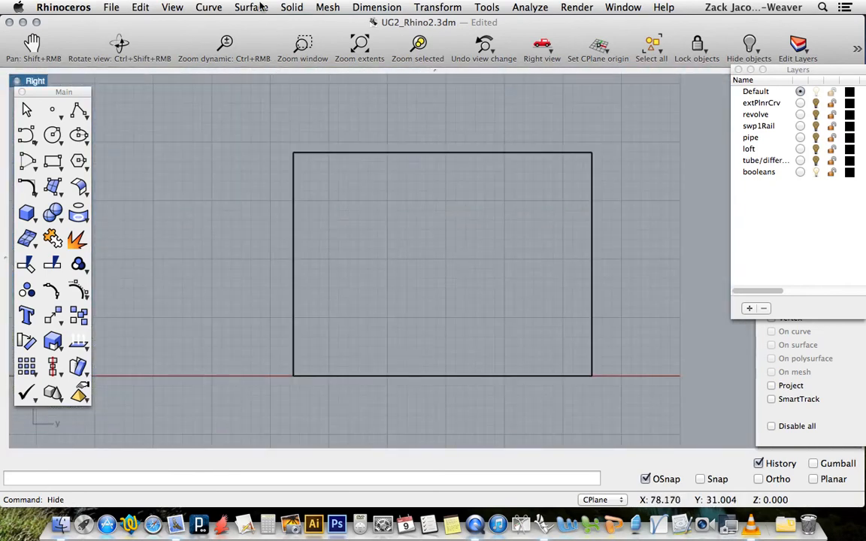
Step: Start a Cutting Plane diagonally through the box
{"action": "left_click", "coordinate": [251, 6]}
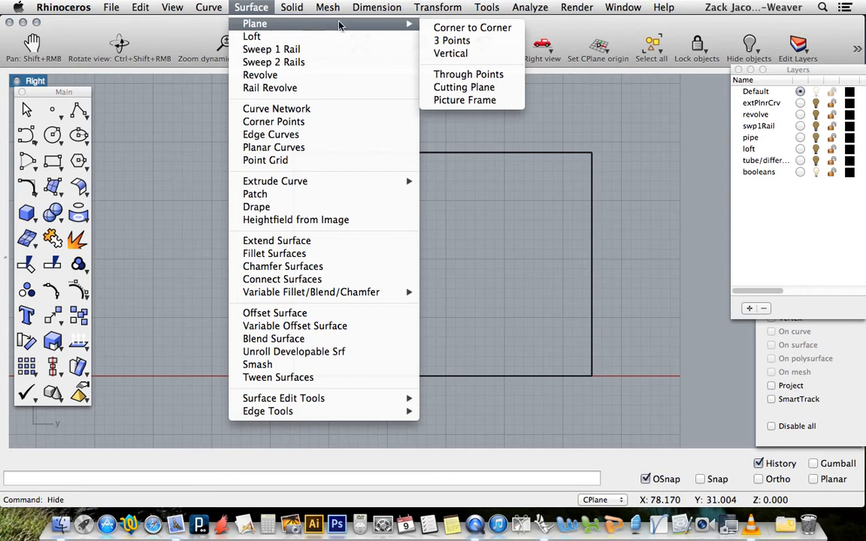
{"action": "mouse_move", "coordinate": [463, 87]}
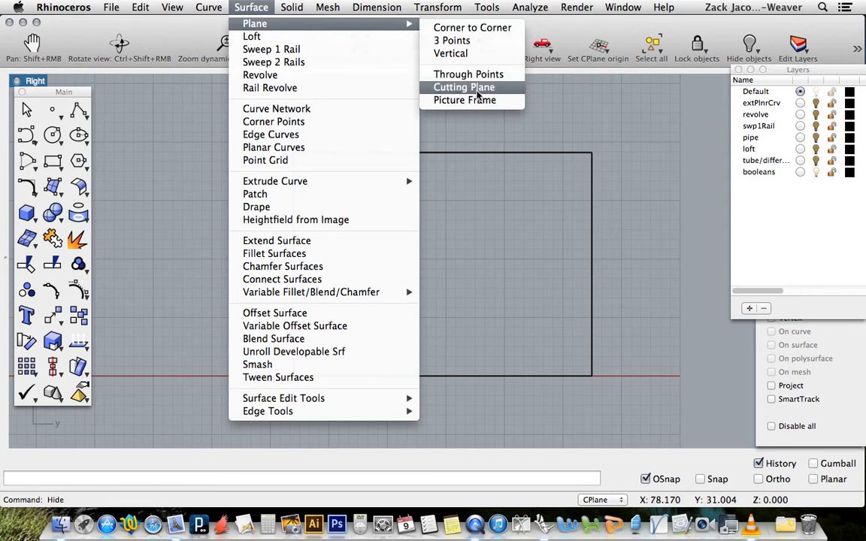
{"action": "left_click", "coordinate": [463, 87]}
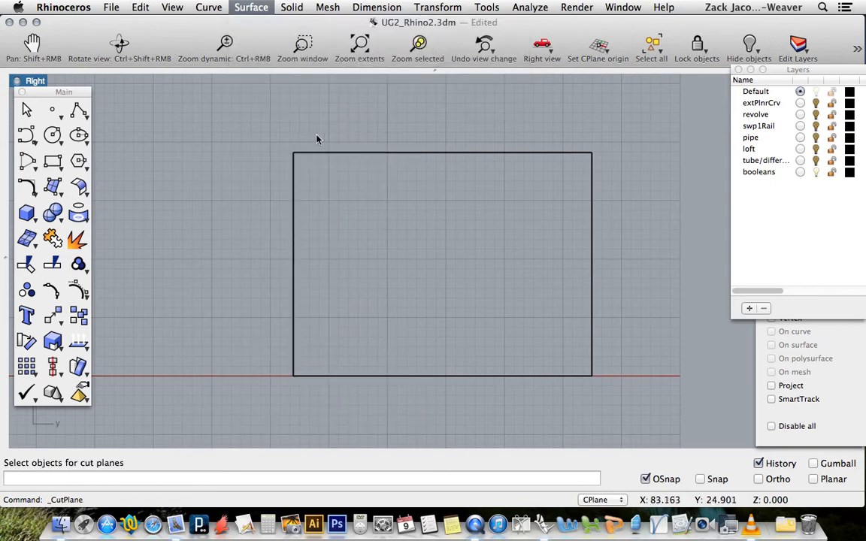
{"action": "mouse_move", "coordinate": [357, 155]}
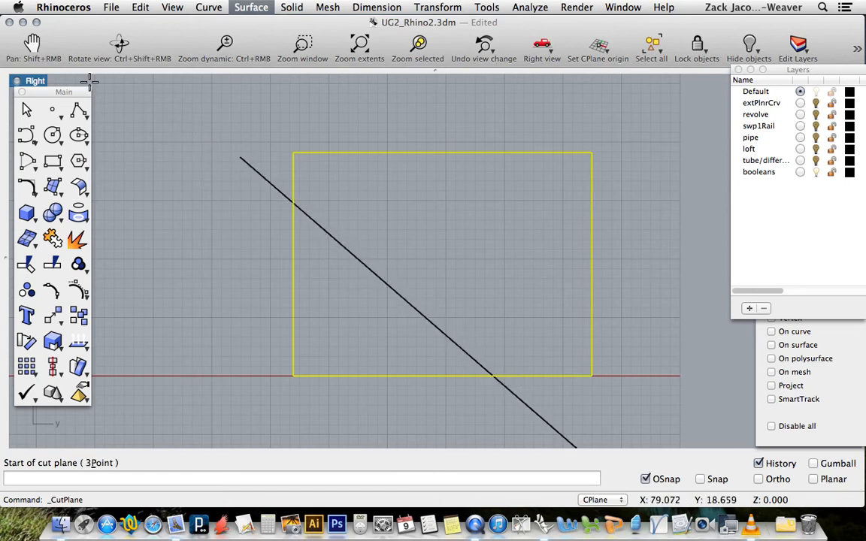
{"action": "mouse_move", "coordinate": [143, 133]}
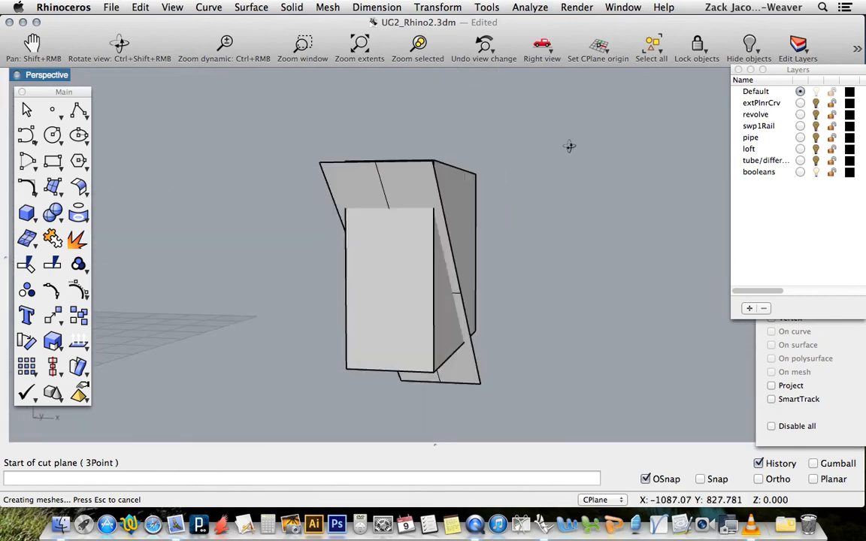
Step: Boolean Split the box with the diagonal cutting plane and delete one half
{"action": "left_click_drag", "start_coordinate": [568, 146], "coordinate": [514, 225]}
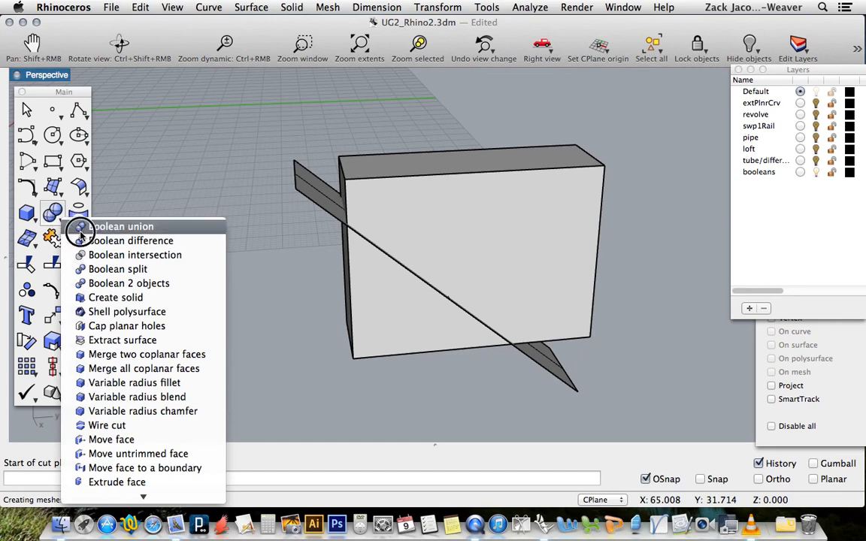
{"action": "left_click", "coordinate": [118, 268]}
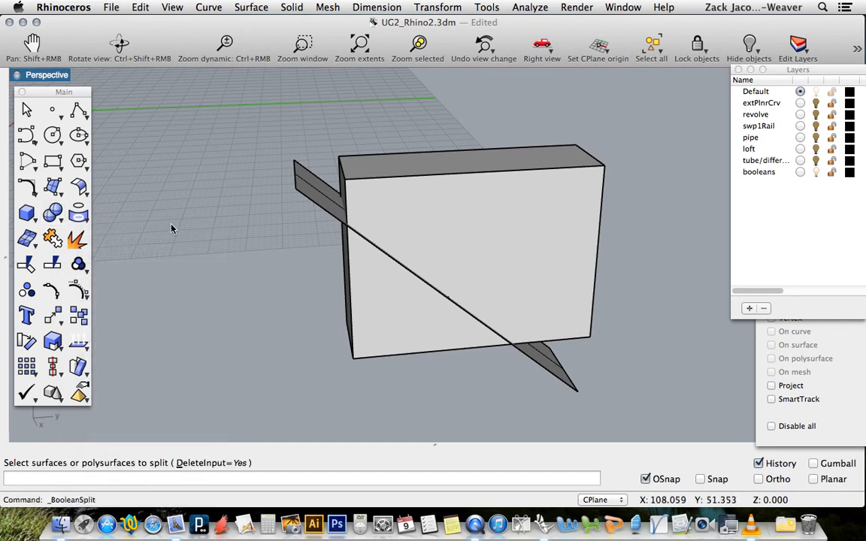
{"action": "left_click", "coordinate": [449, 177]}
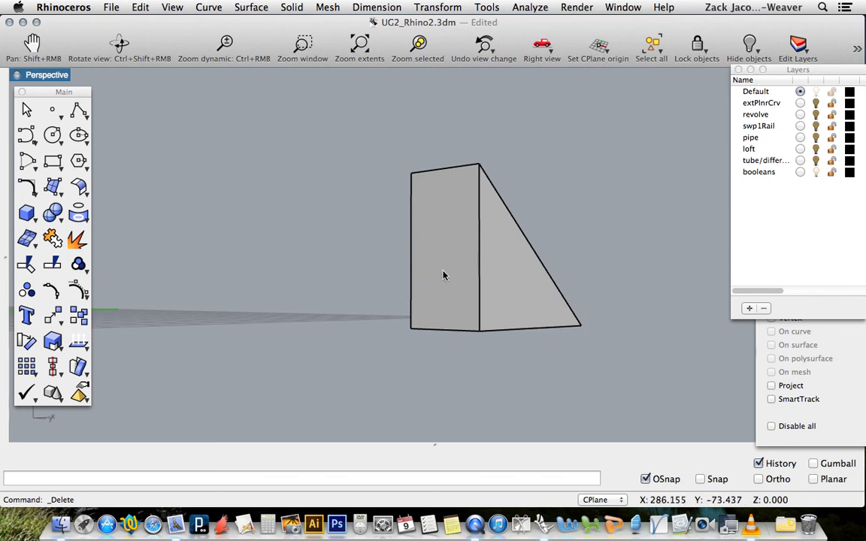
Step: Orbit the view to inspect both sides of the remaining wedge solid
{"action": "left_click_drag", "start_coordinate": [443, 276], "coordinate": [574, 333]}
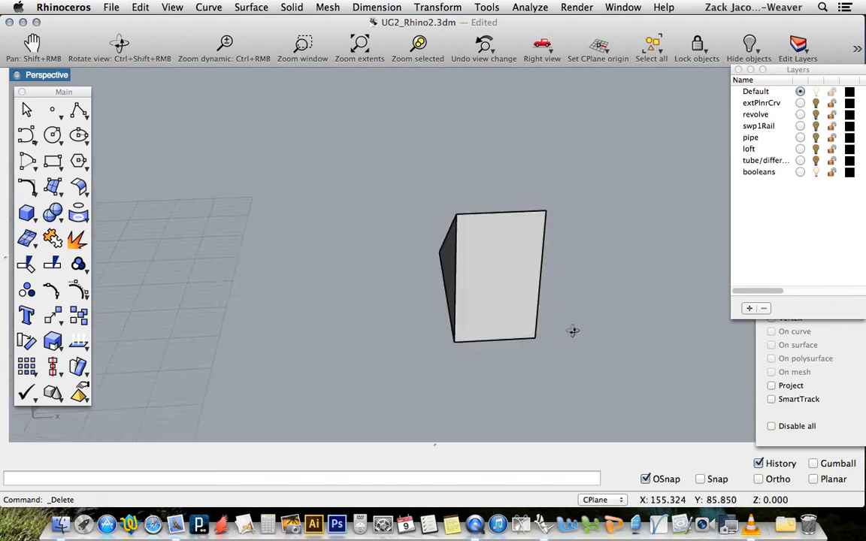
{"action": "left_click_drag", "start_coordinate": [573, 331], "coordinate": [481, 383]}
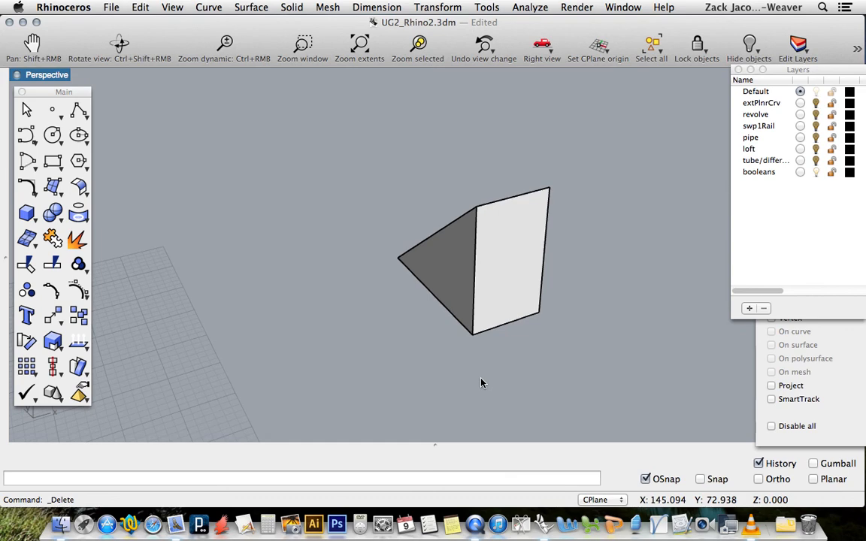
{"action": "mouse_move", "coordinate": [445, 397]}
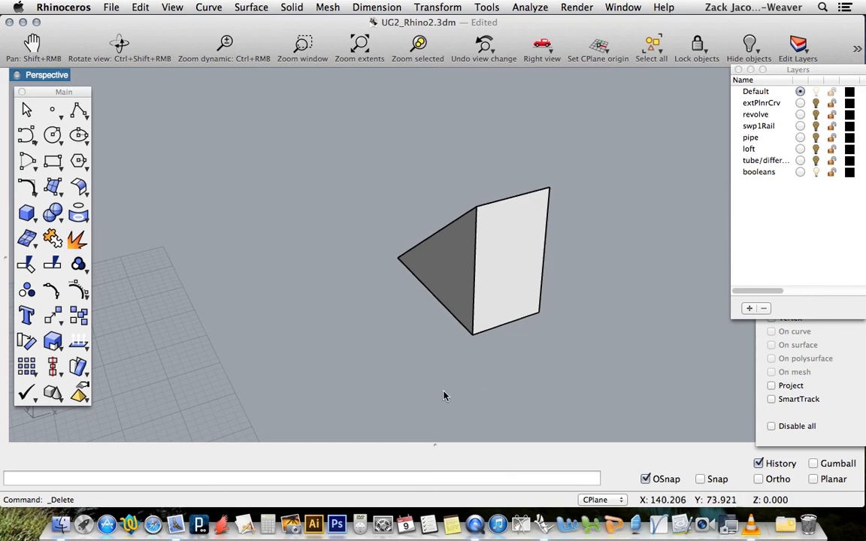